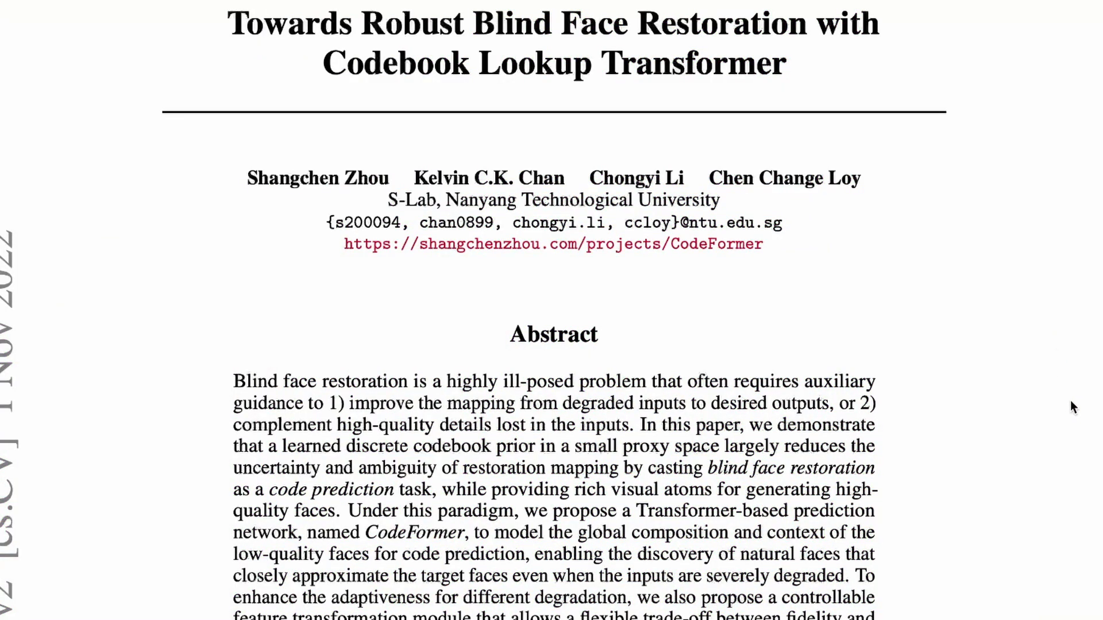
- Skim the CodeFormer paper, demo and README, then move to the WebUI Extras page
scroll(down, 3)
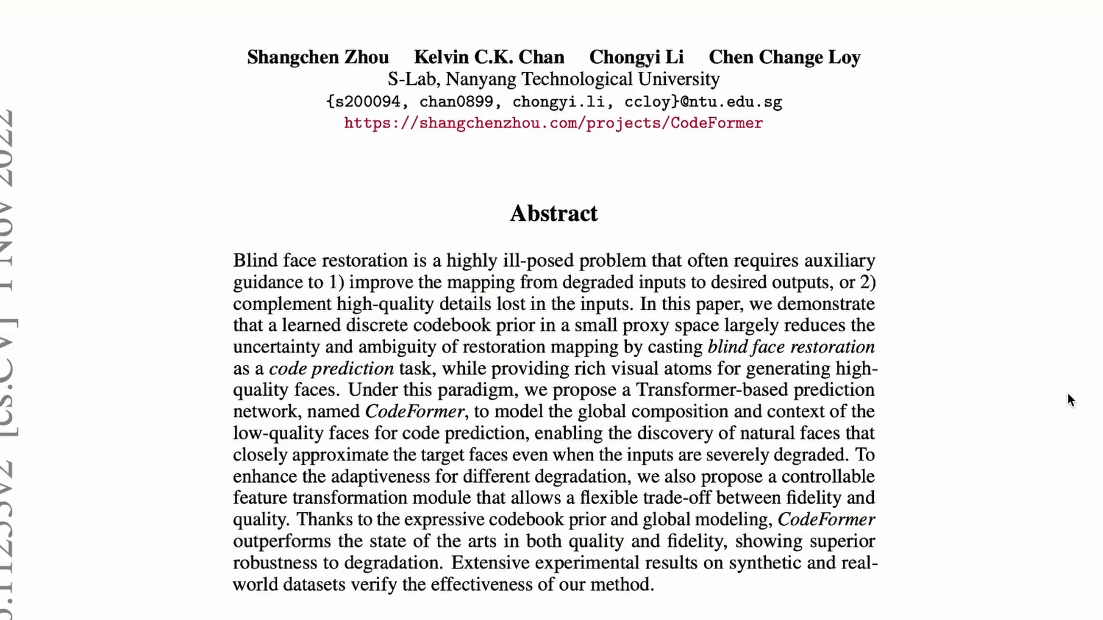
scroll(down, 3)
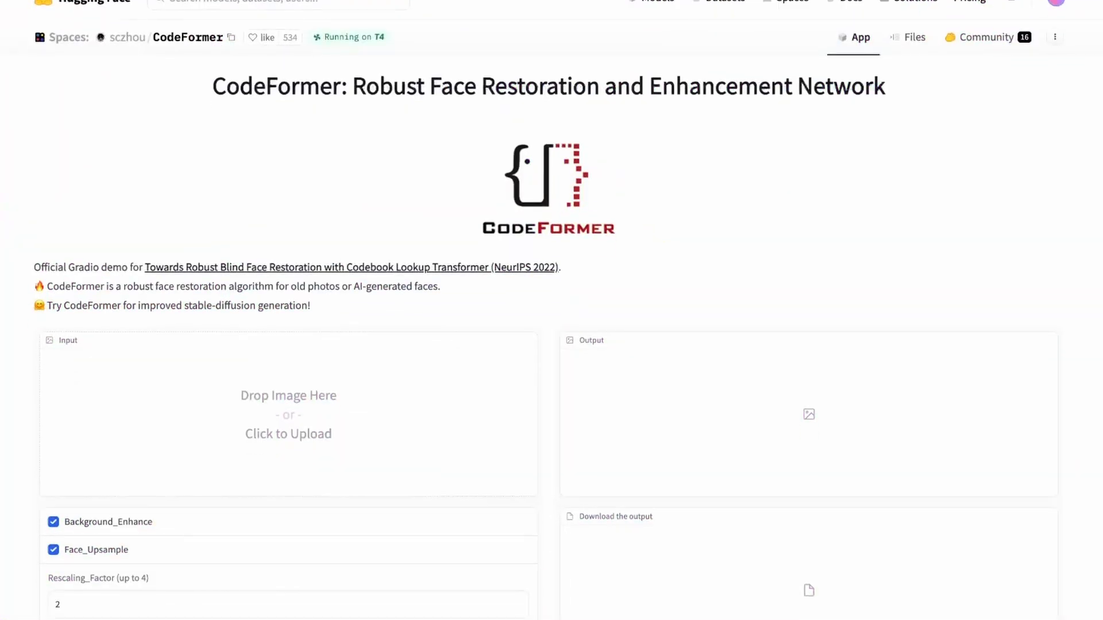
scroll(up, 3)
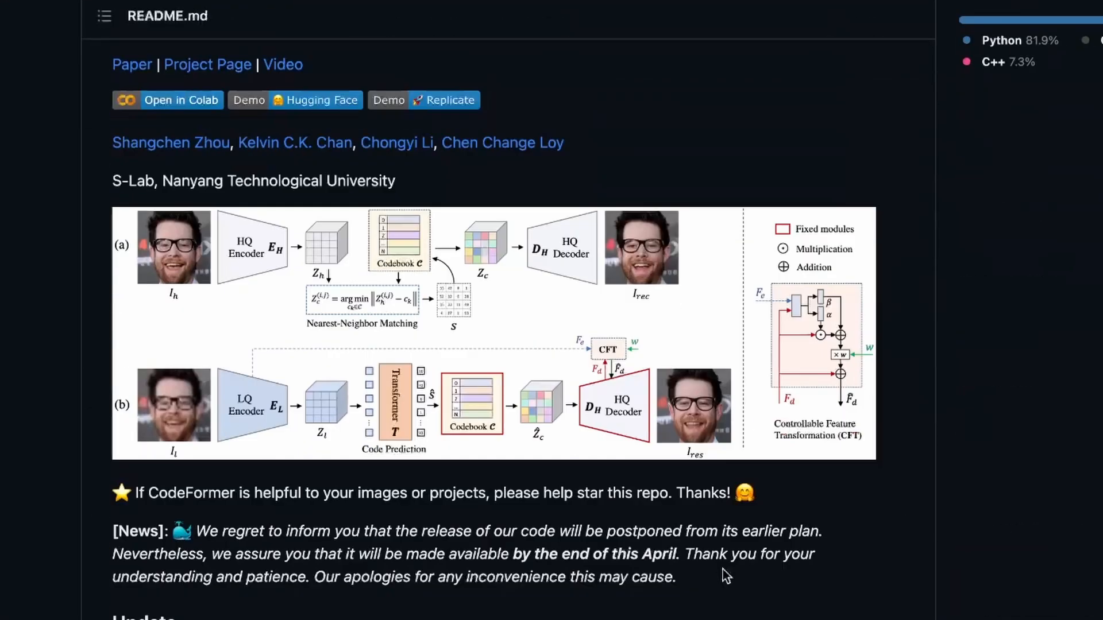
scroll(down, 3)
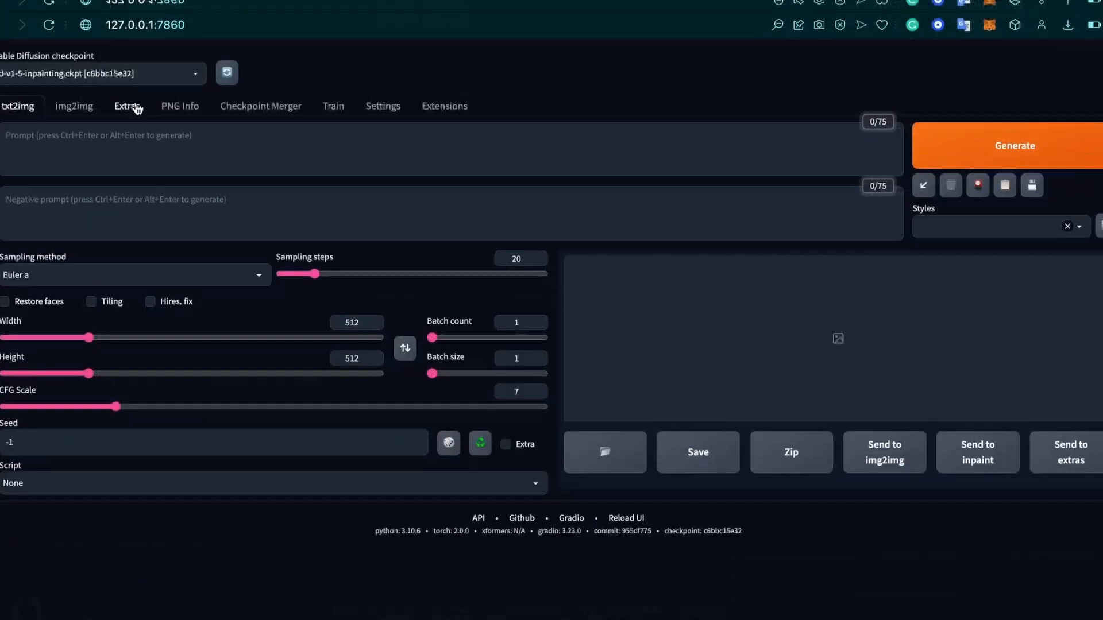
click(126, 105)
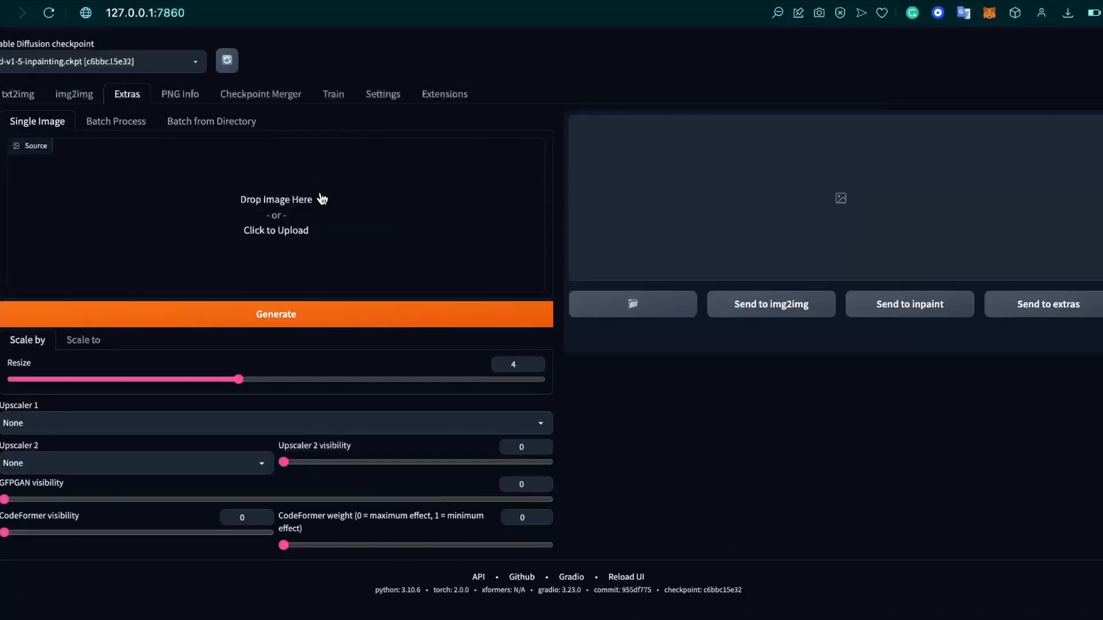
mouse_move(324, 202)
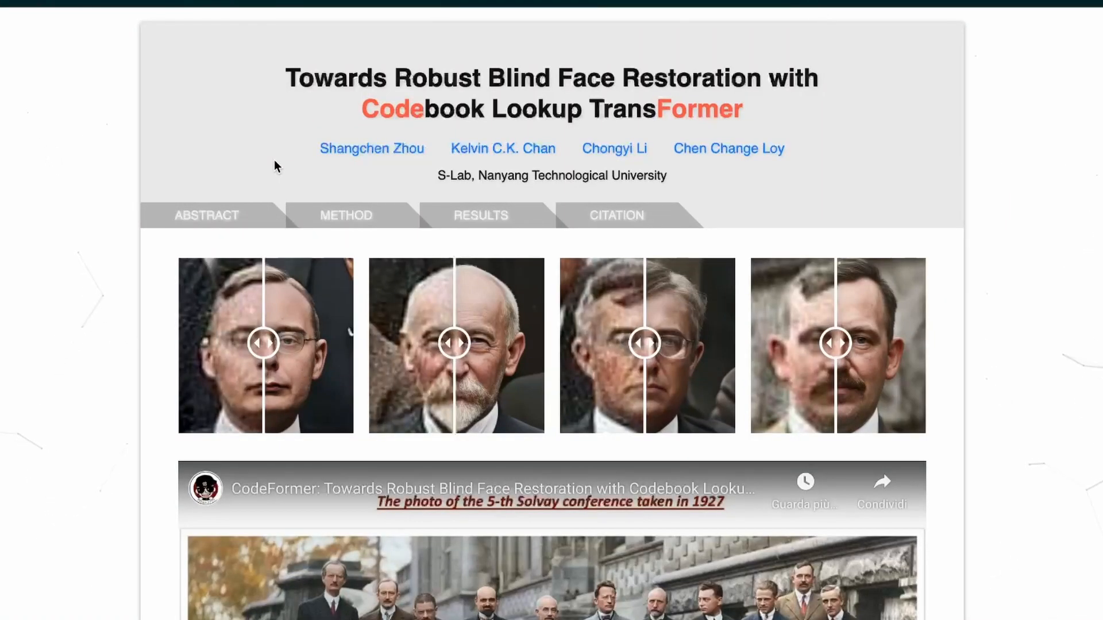
scroll(down, 3)
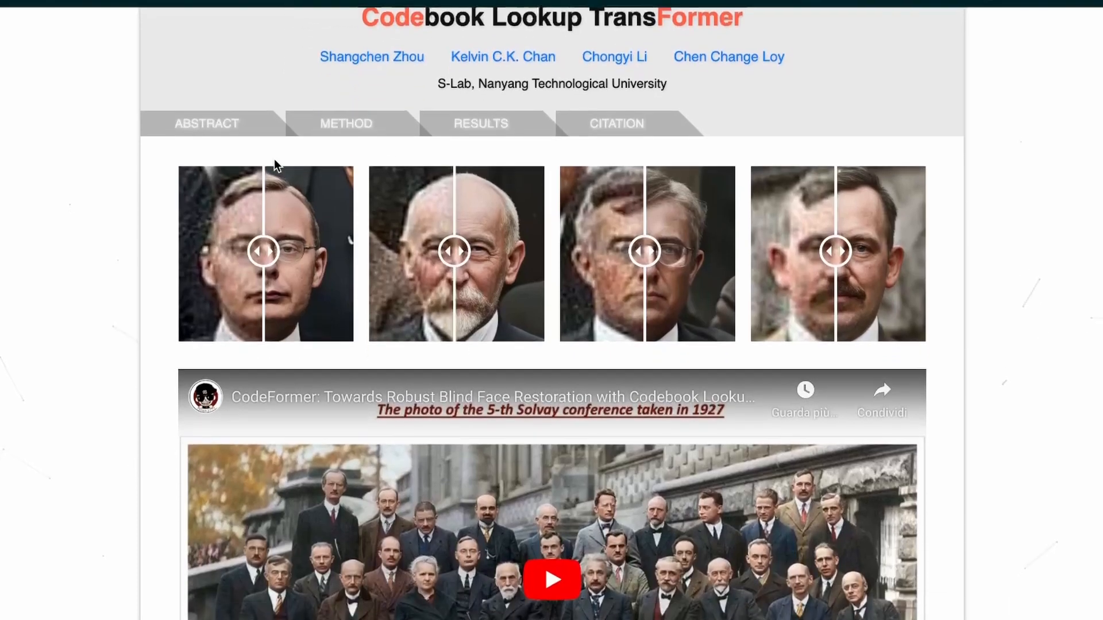
scroll(down, 3)
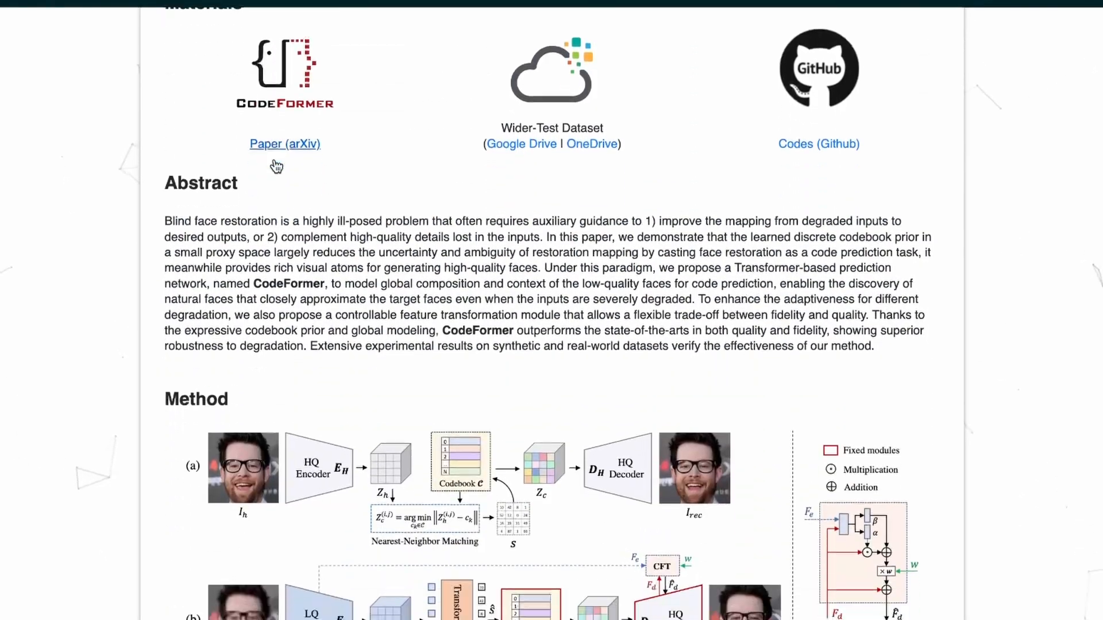
scroll(down, 3)
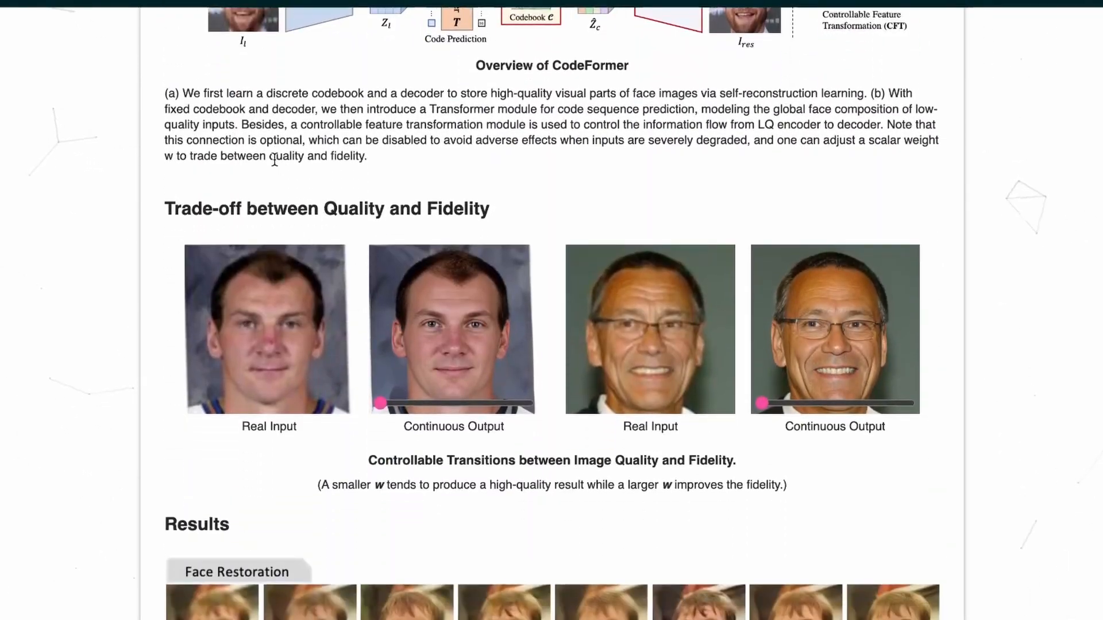
scroll(down, 3)
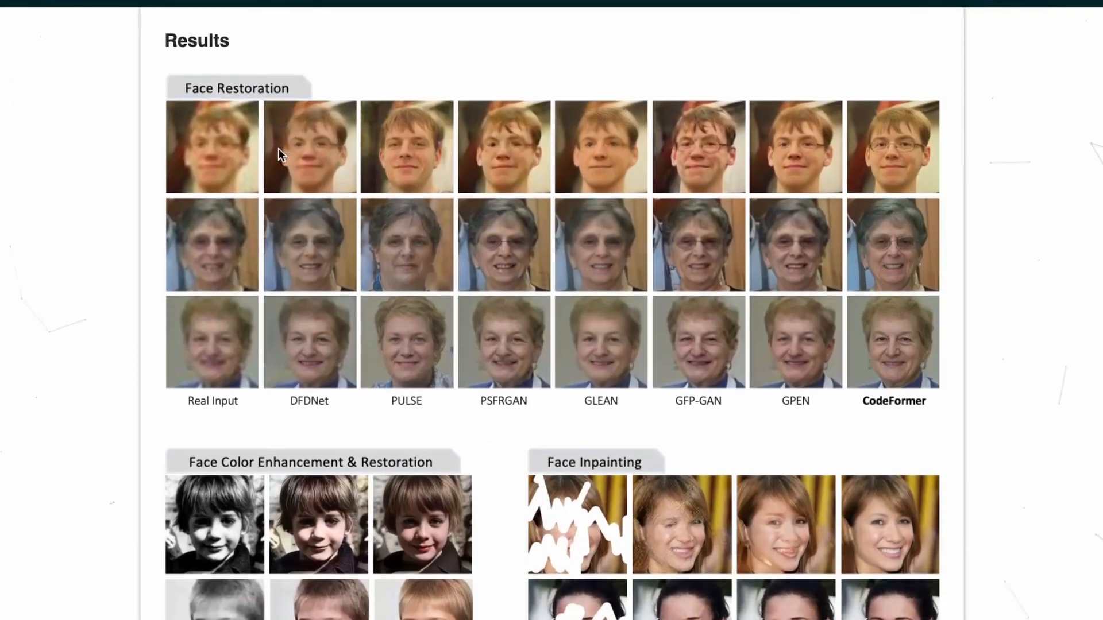
scroll(down, 3)
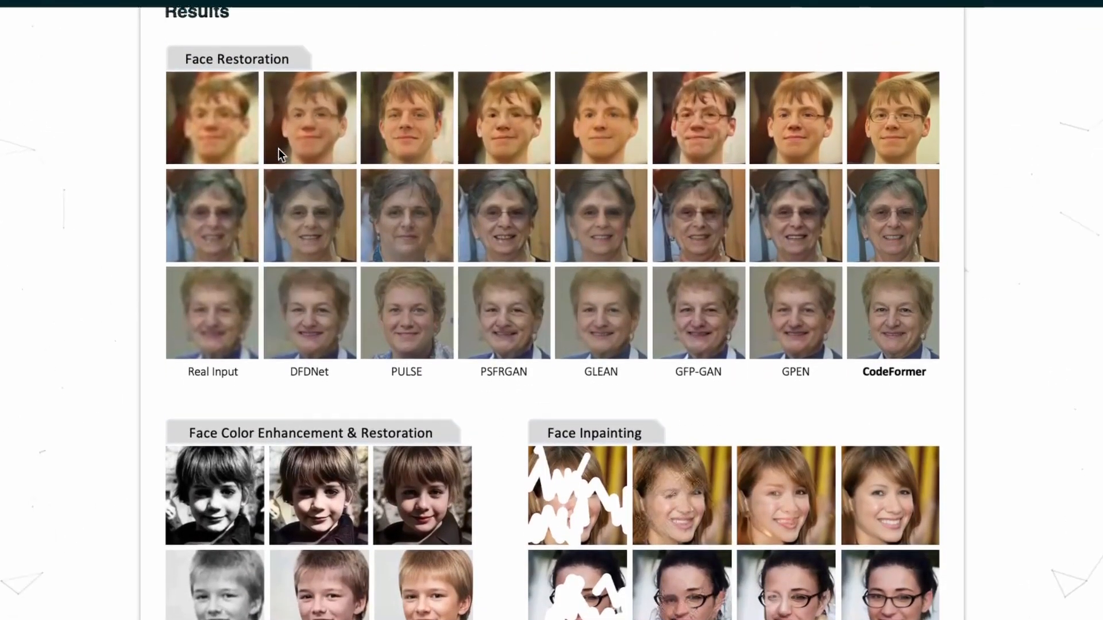
scroll(up, 3)
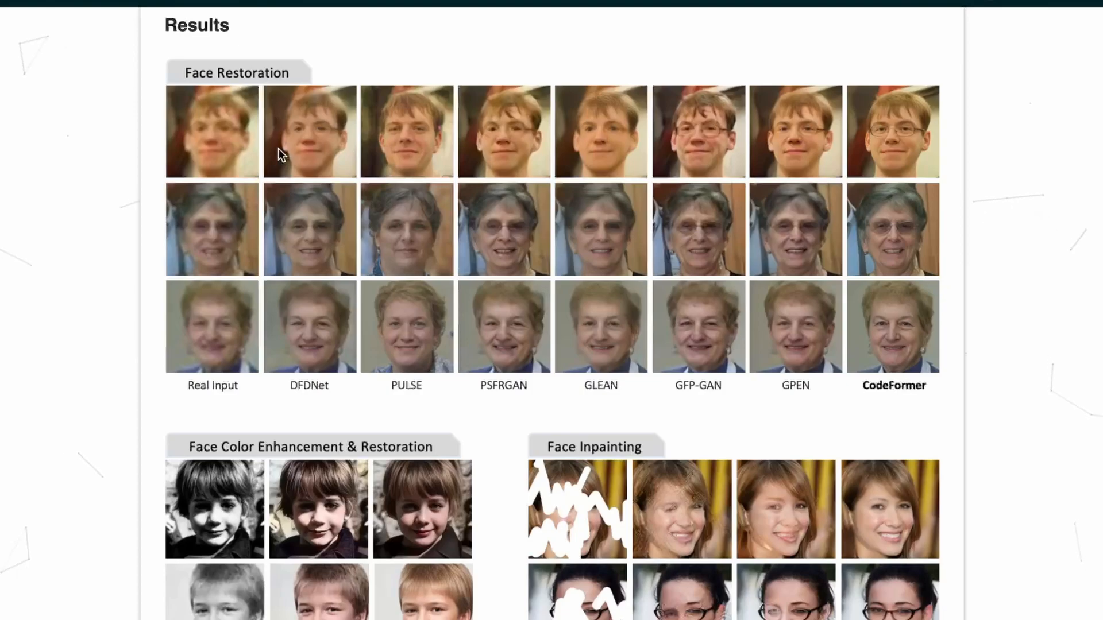
scroll(up, 3)
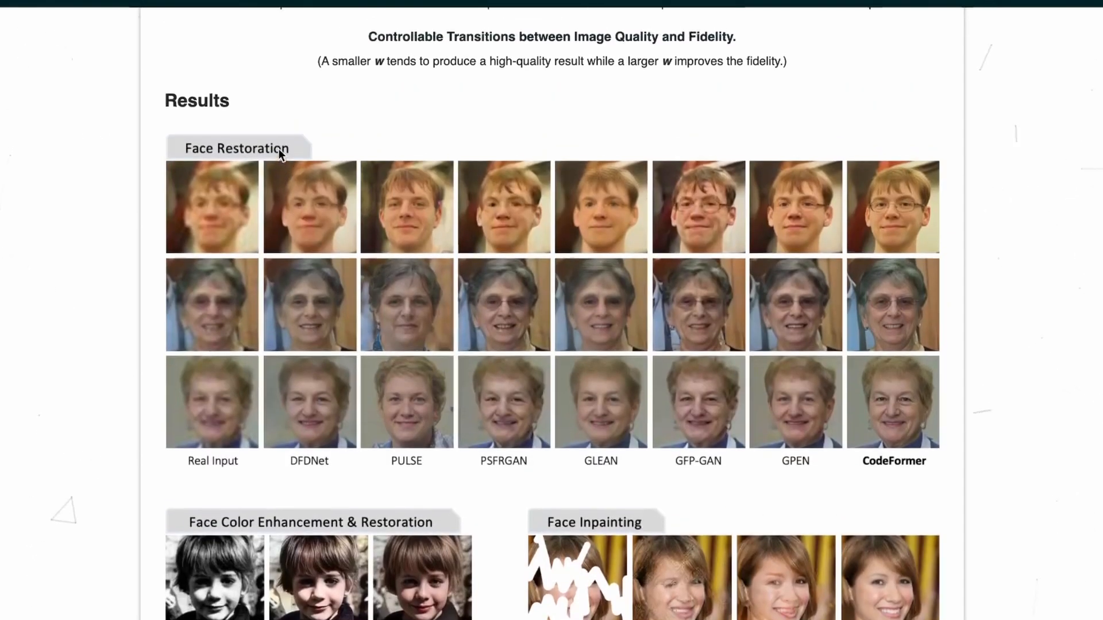
mouse_move(906, 479)
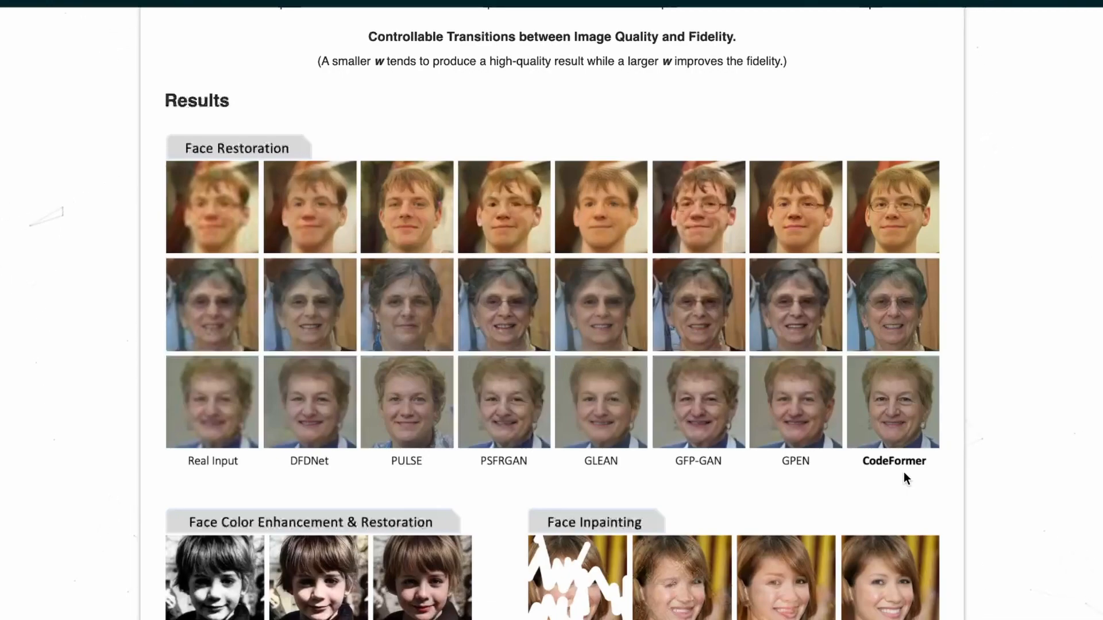
mouse_move(198, 373)
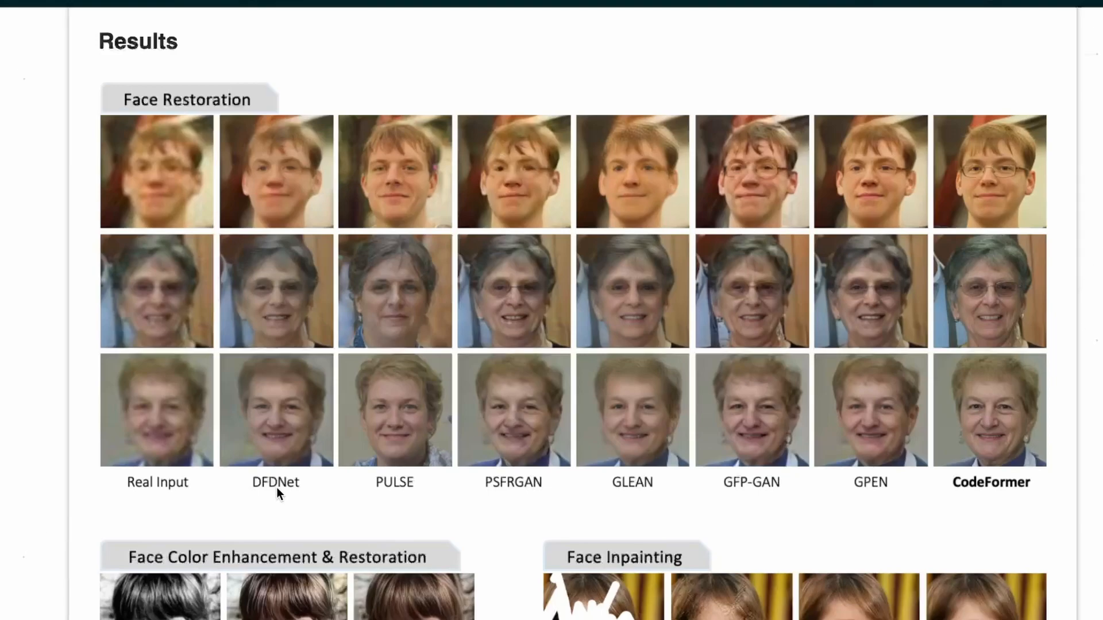
mouse_move(728, 490)
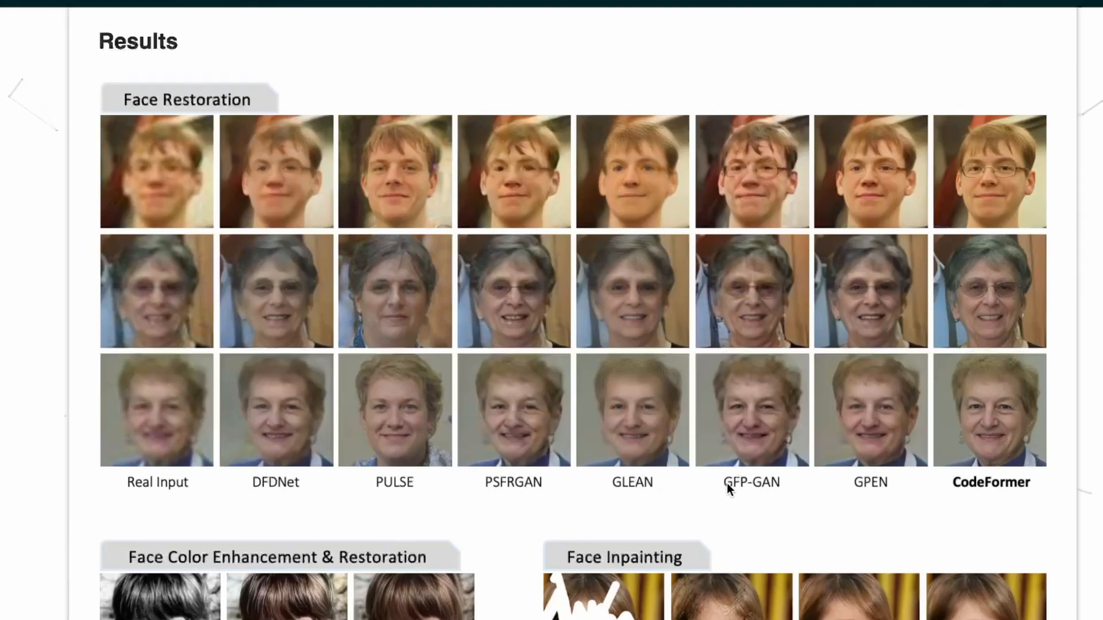
mouse_move(998, 497)
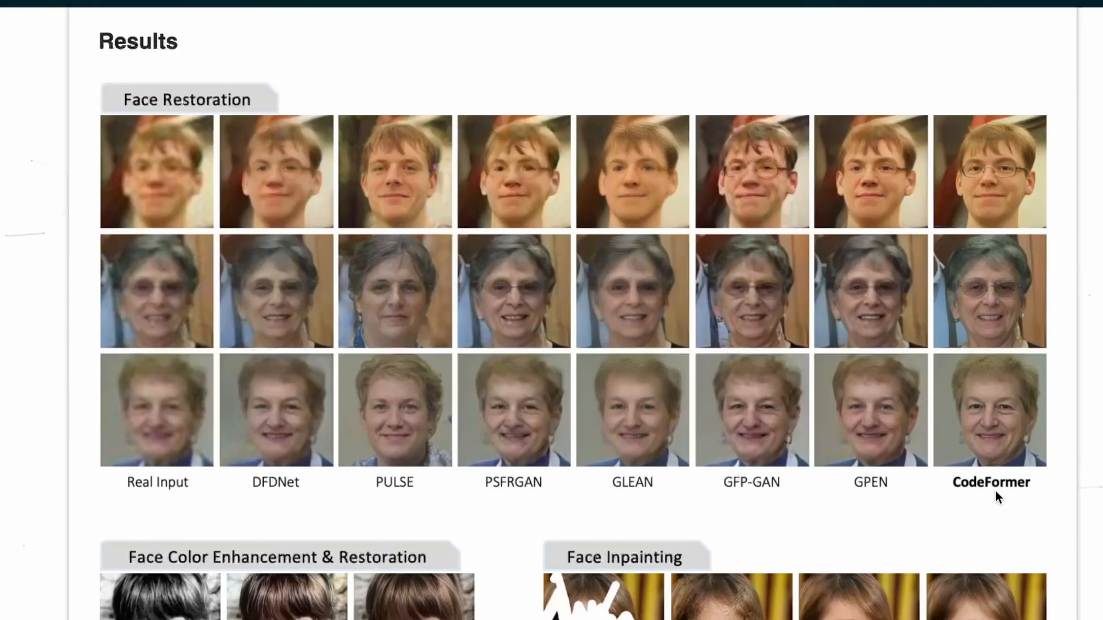
mouse_move(925, 514)
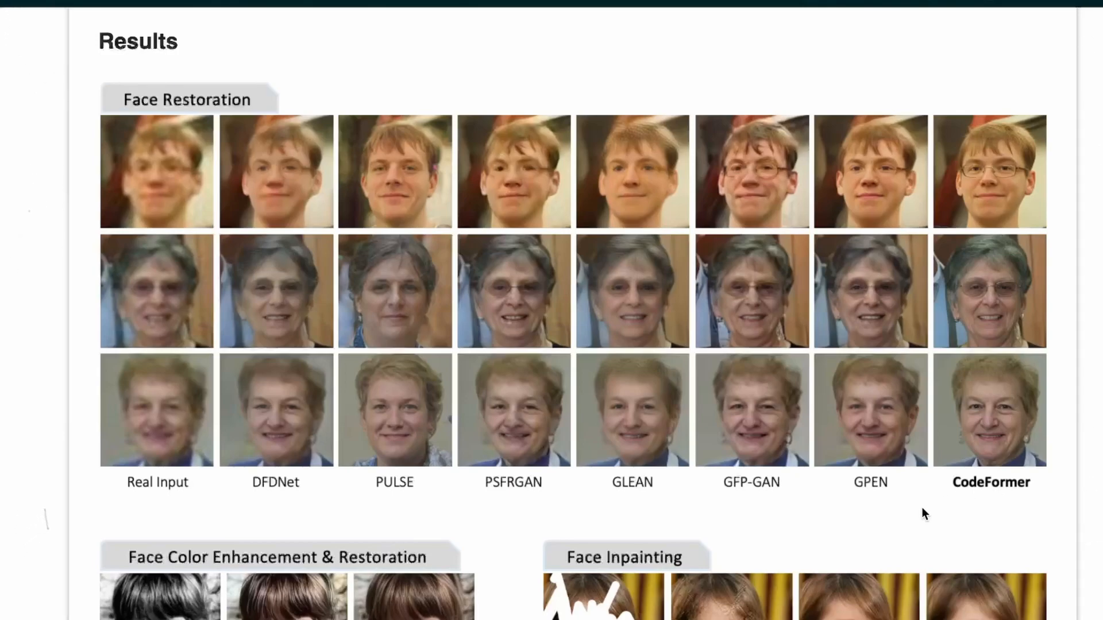
scroll(down, 3)
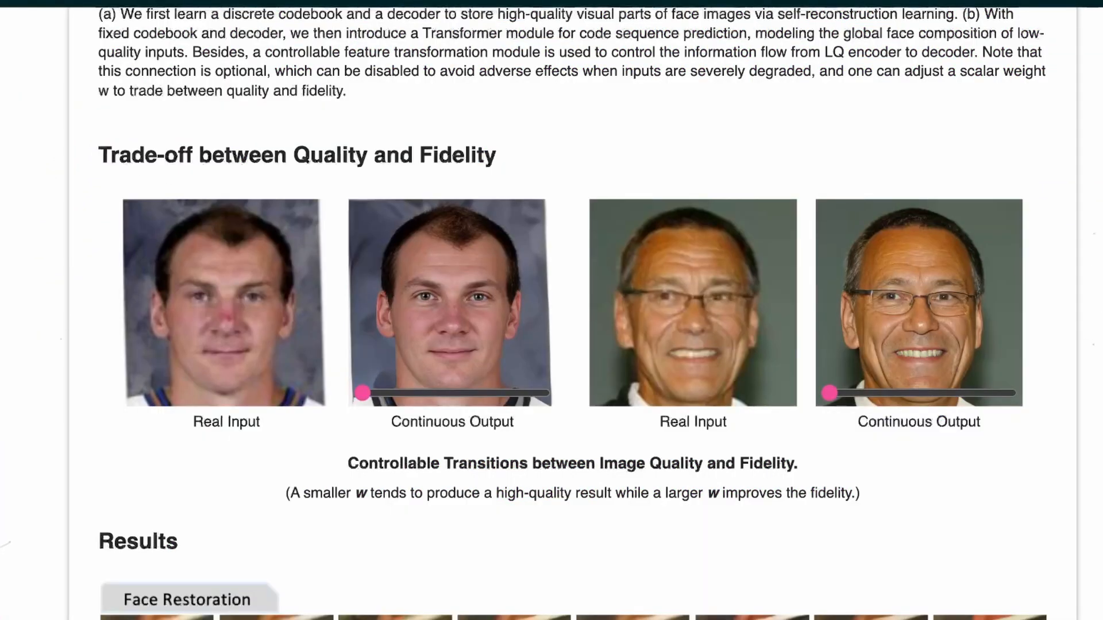
mouse_move(27, 421)
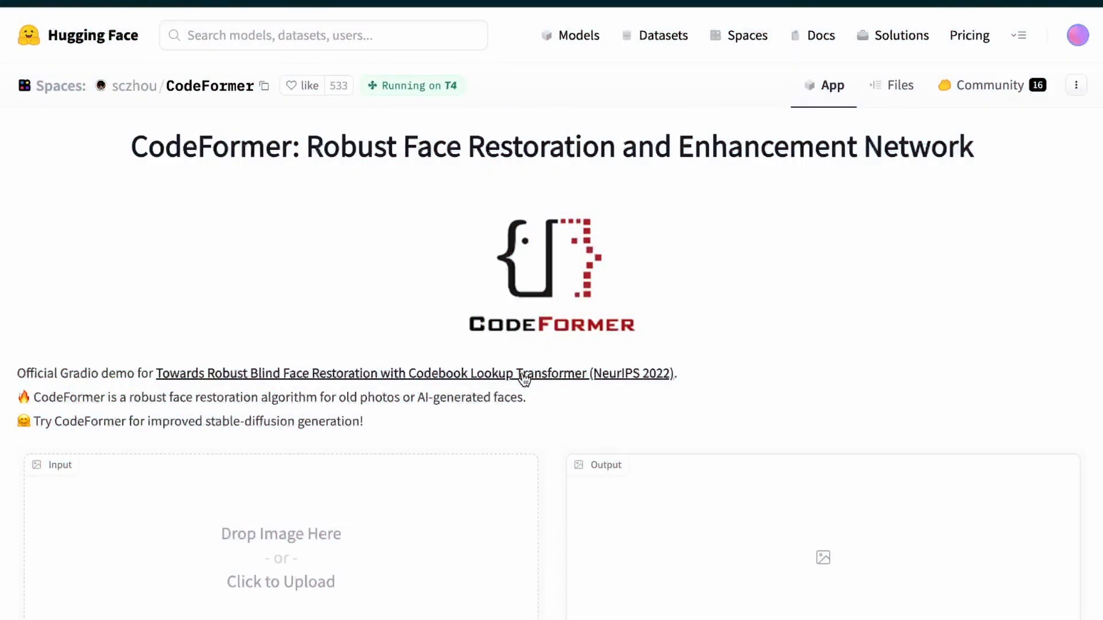
- Scroll the sczhou/CodeFormer Space down to the Codeformer_Fidelity 0.5 slider and Submit button
scroll(down, 3)
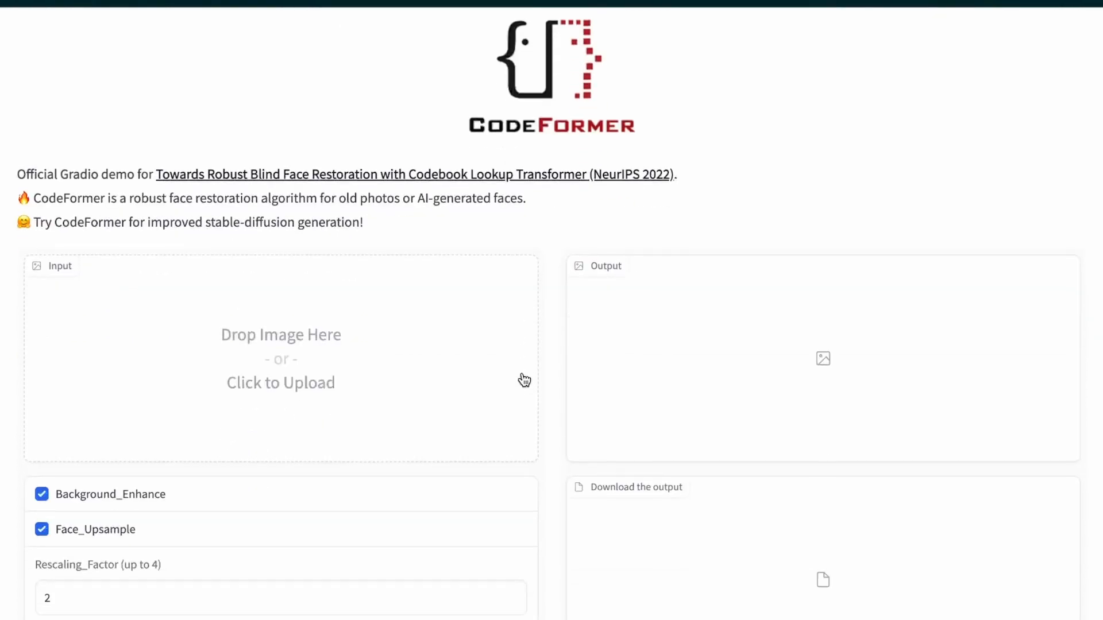
scroll(down, 3)
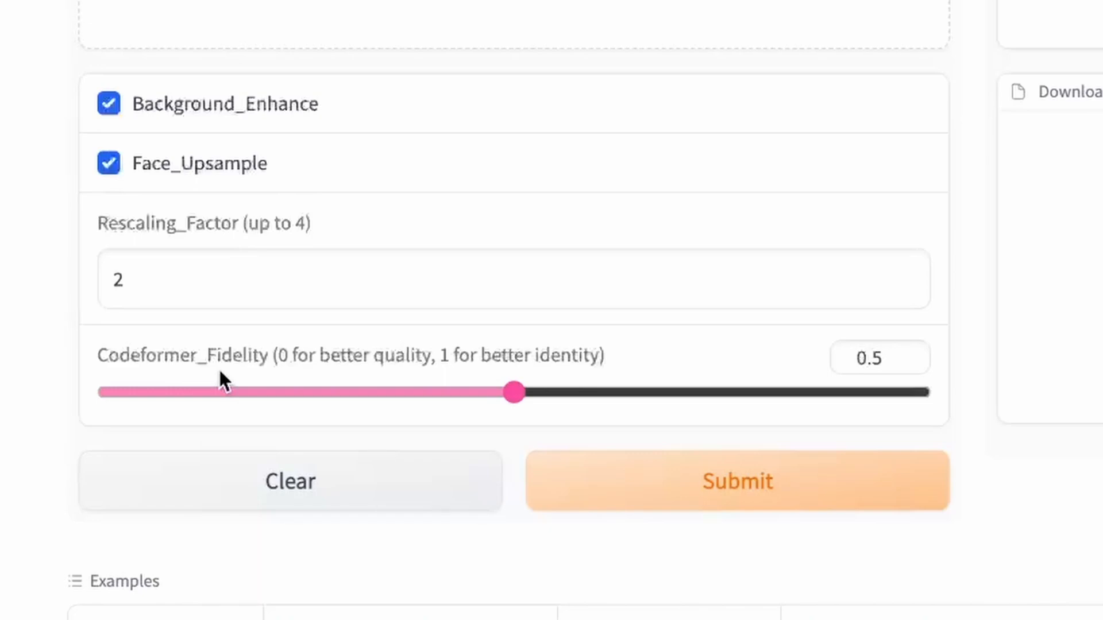
mouse_move(136, 421)
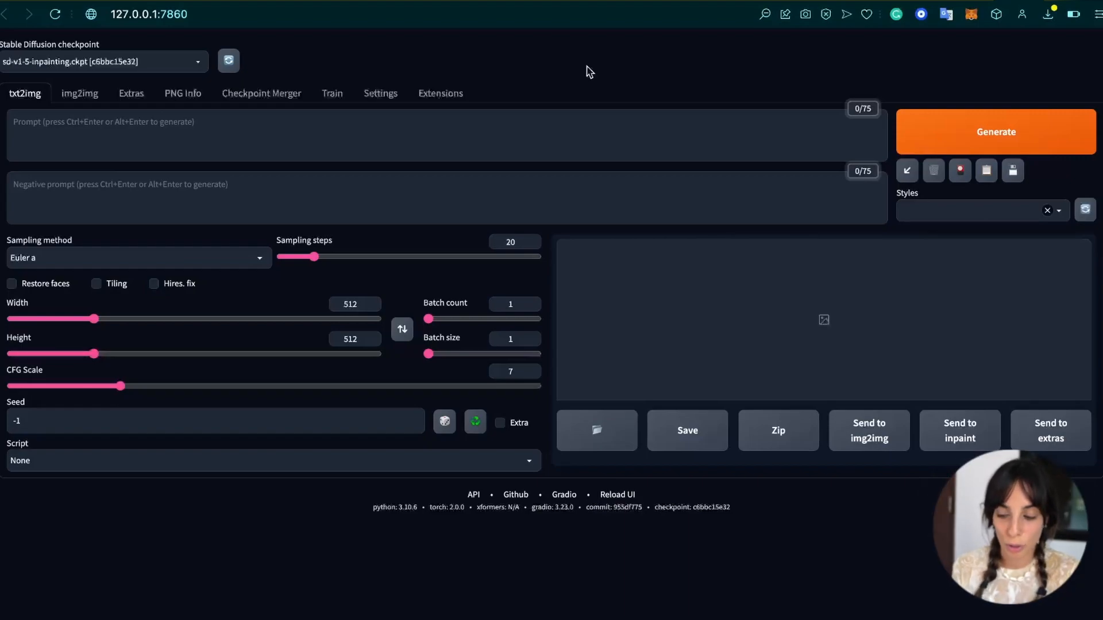
mouse_move(359, 32)
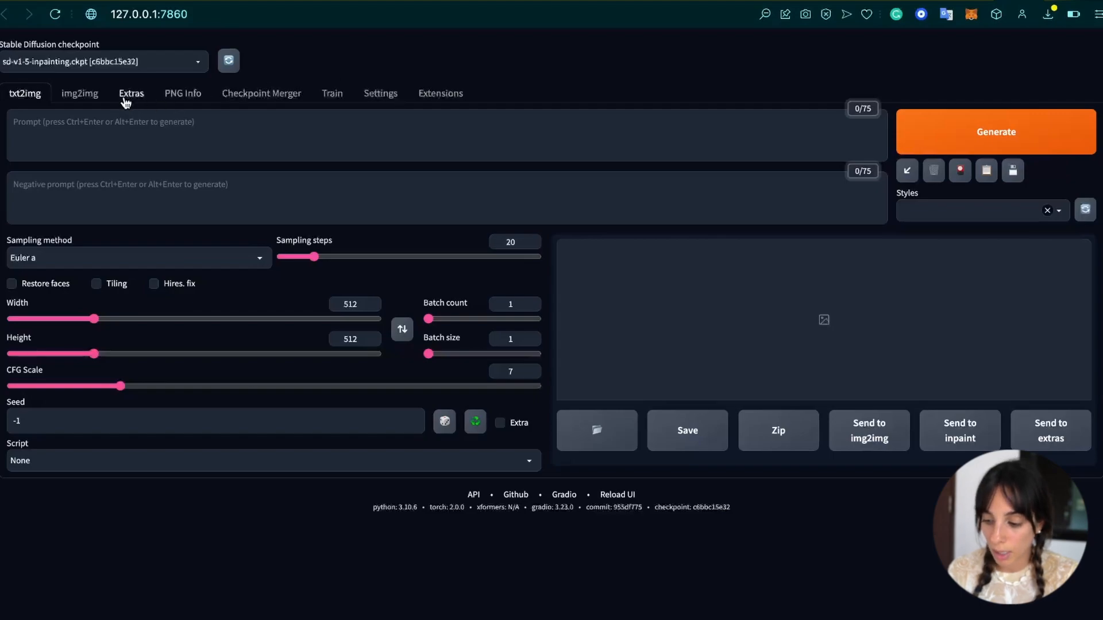
- Return to the Extras page with CodeFormer sliders set and select the Source upload area
click(130, 93)
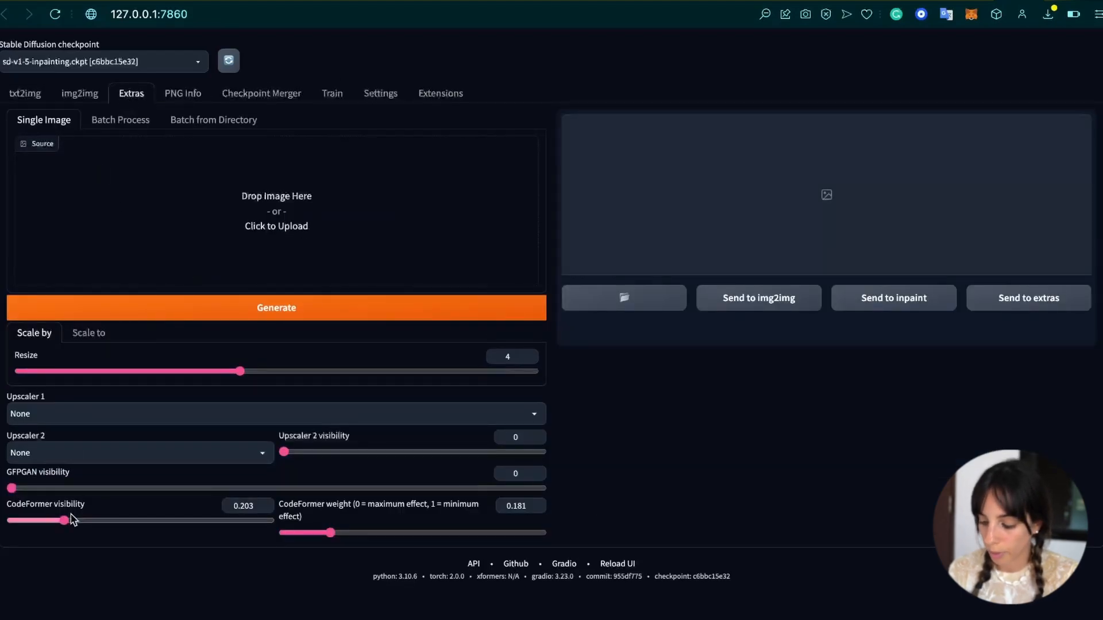
mouse_move(117, 510)
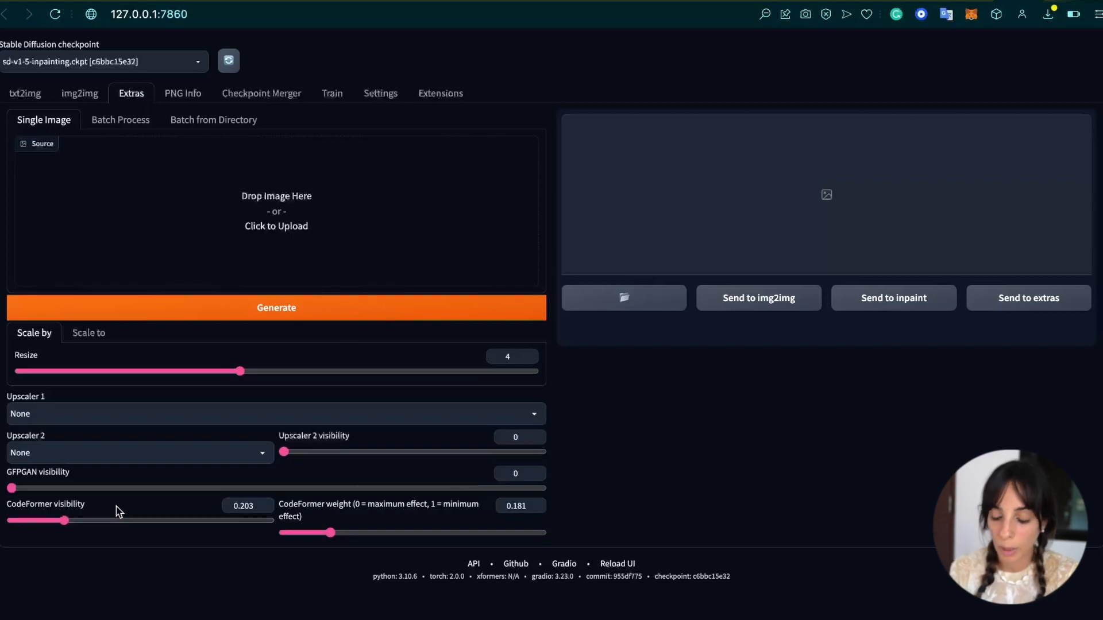
mouse_move(345, 513)
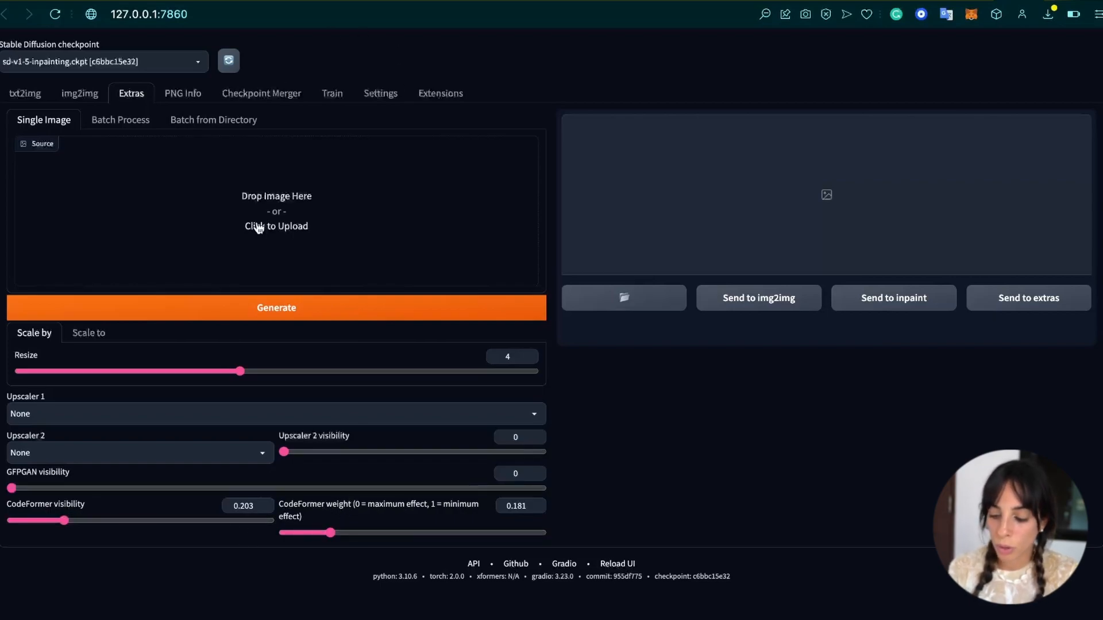
click(277, 226)
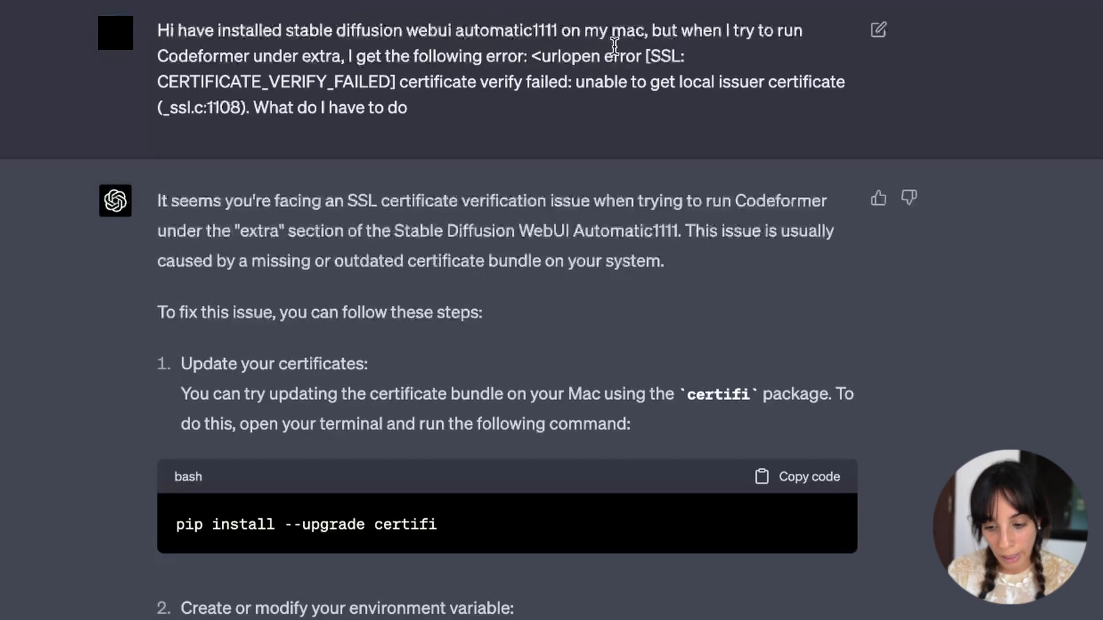
mouse_move(303, 60)
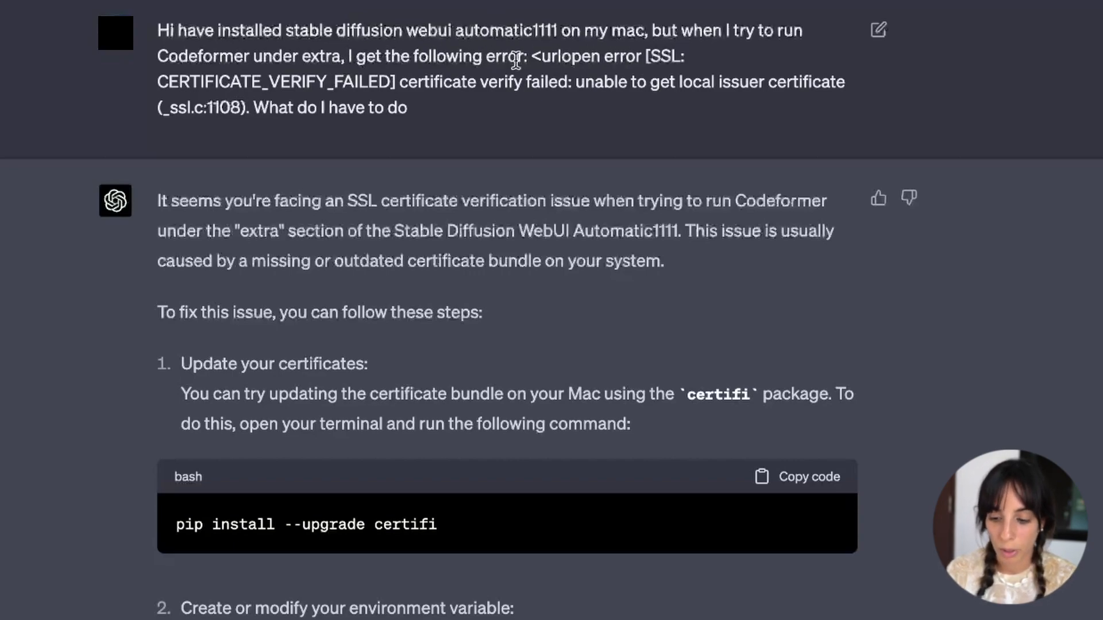
mouse_move(464, 104)
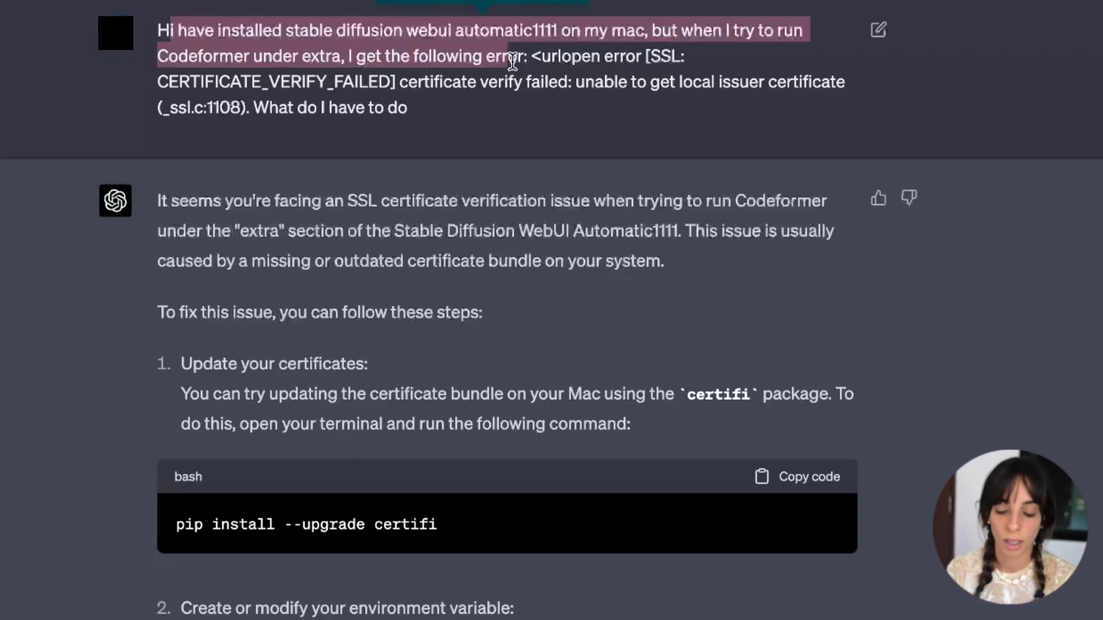
mouse_move(278, 178)
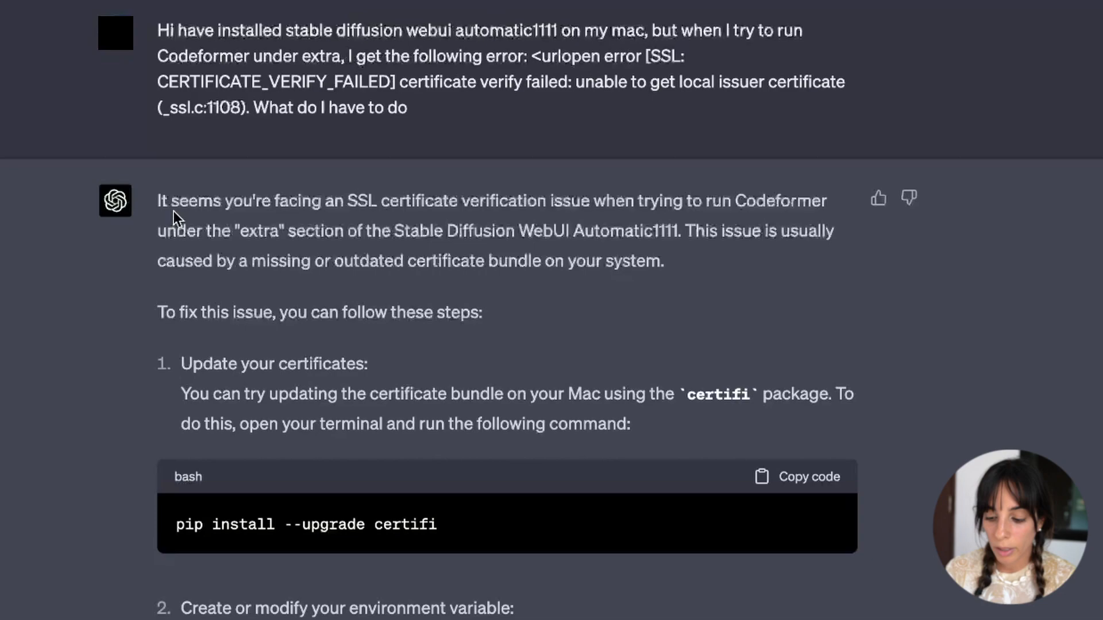
- Review ChatGPT's SSL certificate fix for CodeFormer: upgrade certifi and export SSL_CERT_FILE
scroll(down, 3)
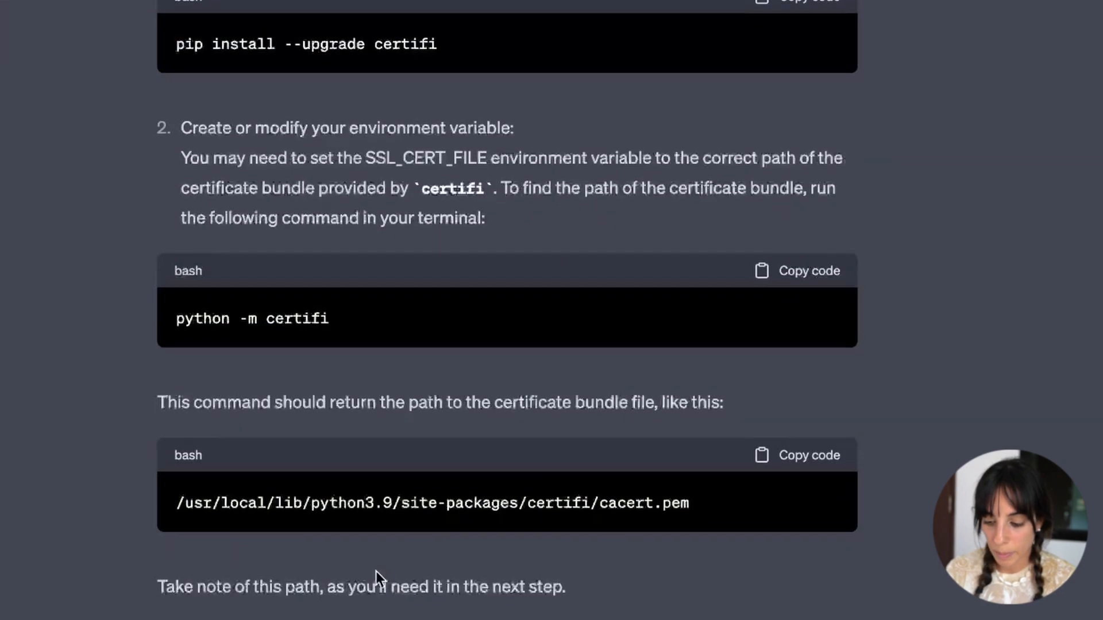
scroll(down, 3)
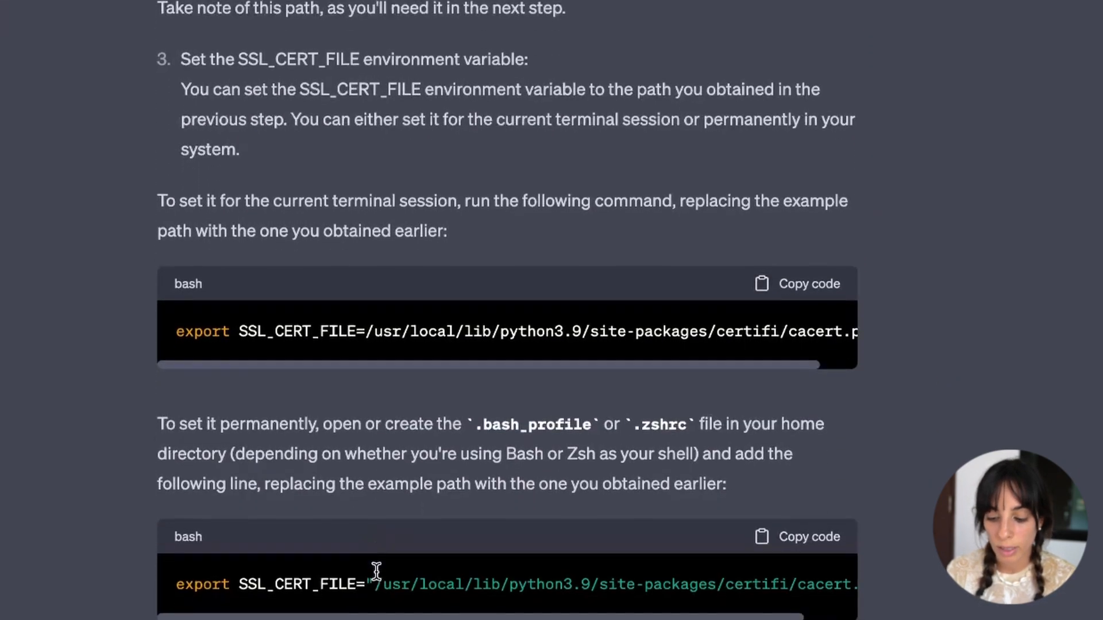
scroll(up, 3)
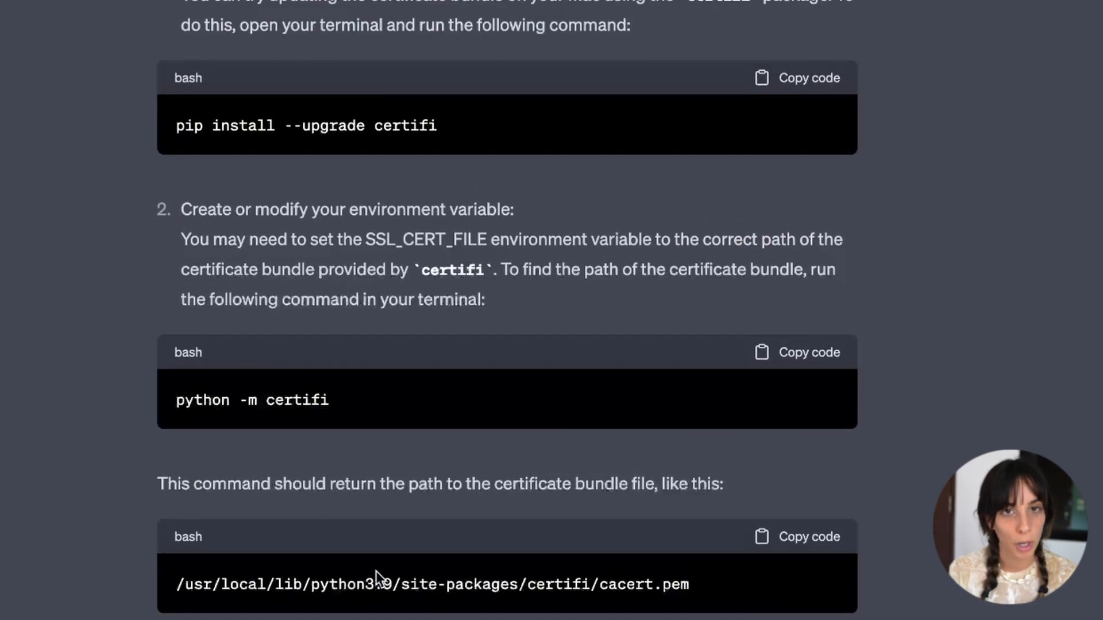
scroll(up, 3)
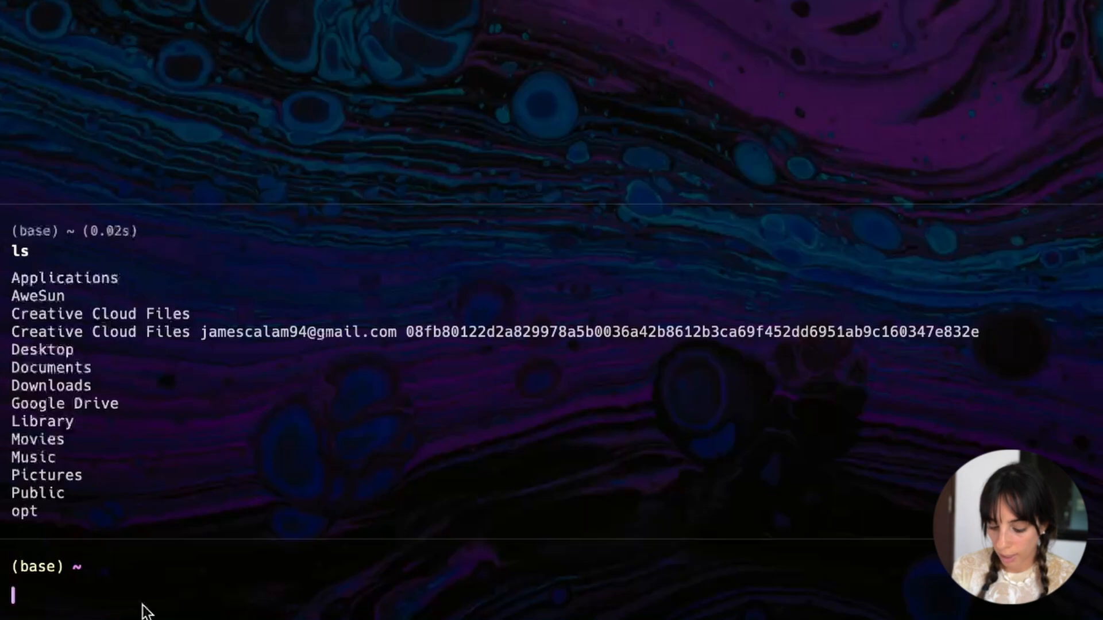
- Move into desktop/stable-diffusion/stable-diffusion-webui and activate its venv with source venv/bin/activate
text(cd desktop/stable-diffusion/stable-diffusion-webui)
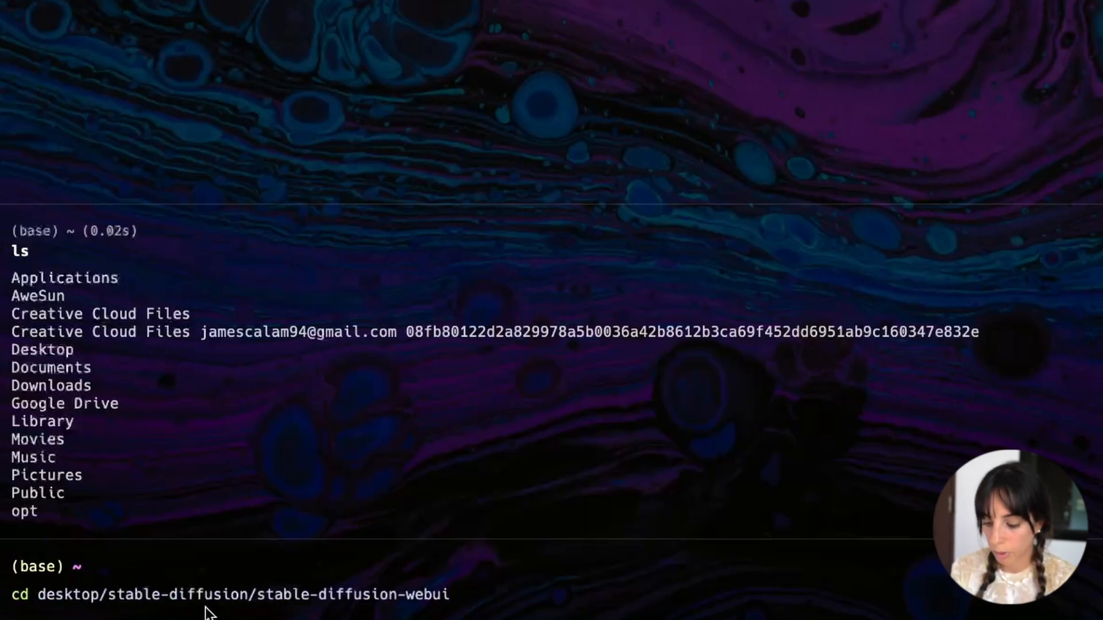
key(Return)
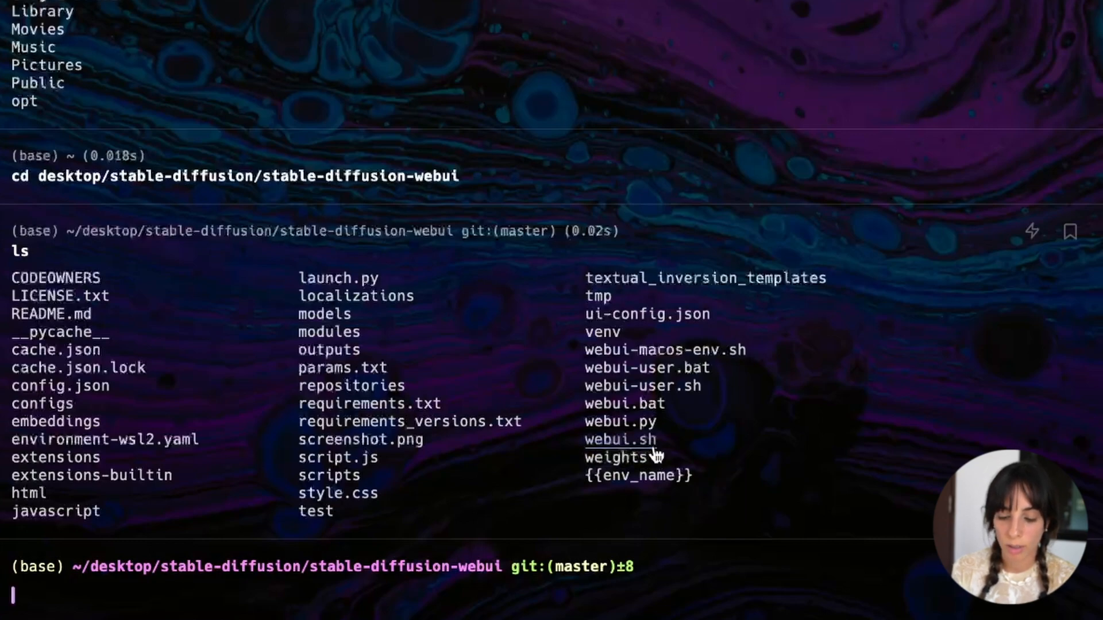
mouse_move(713, 601)
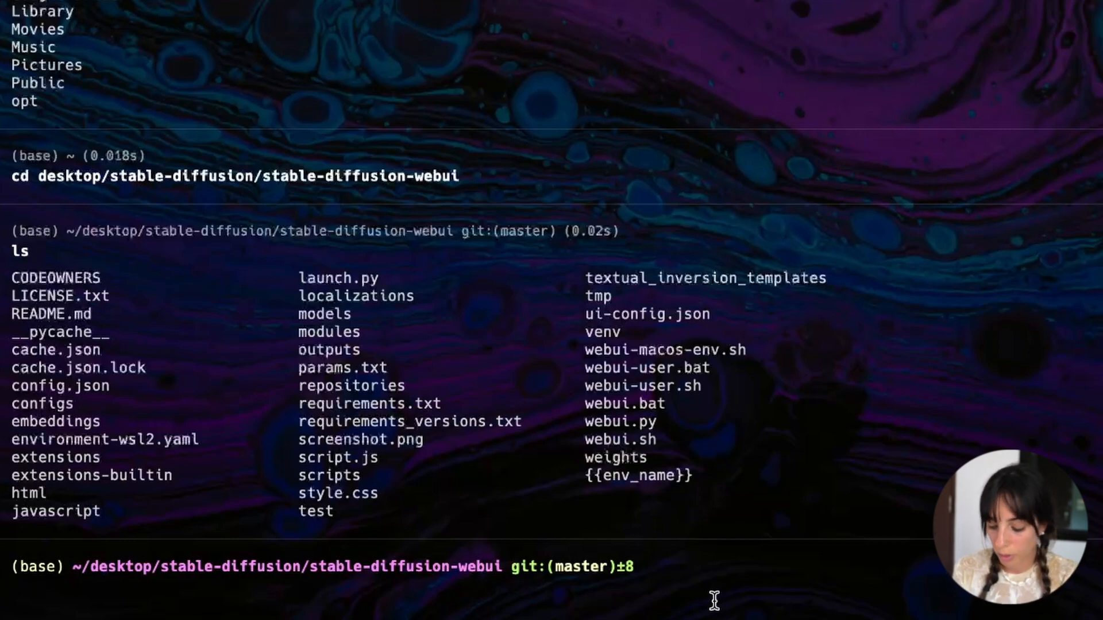
text(source venv/bin/activate)
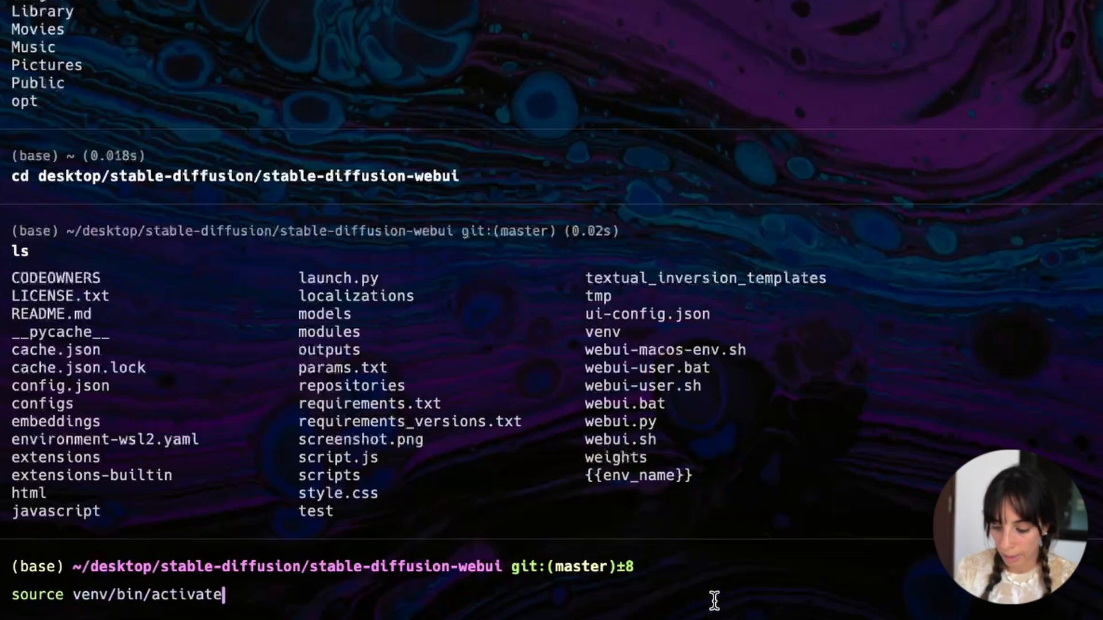
key(Return)
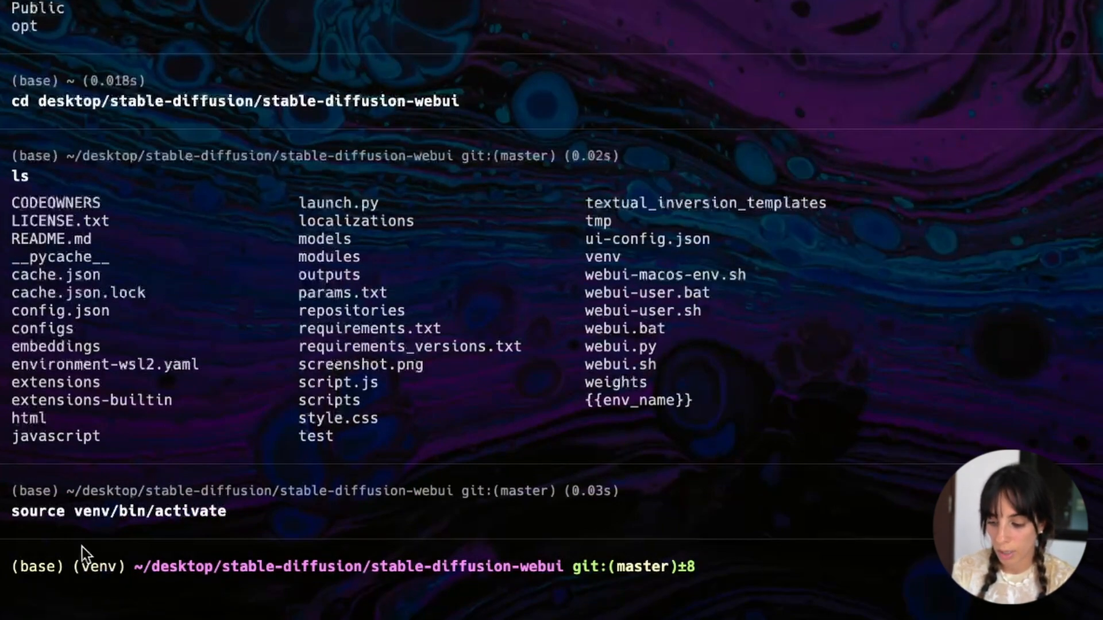
mouse_move(75, 155)
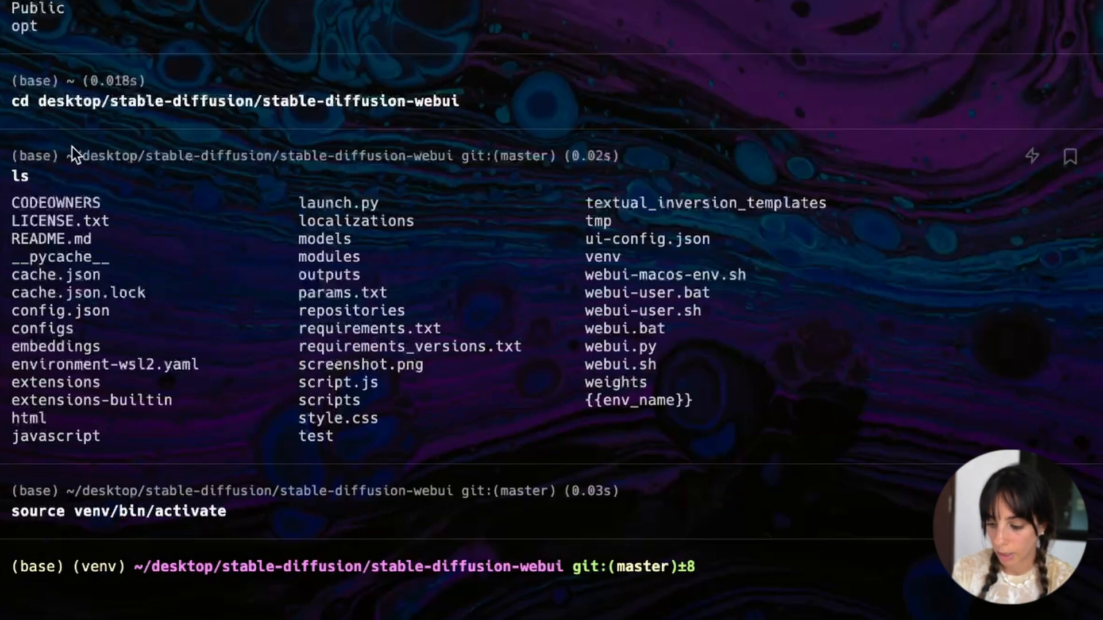
mouse_move(134, 574)
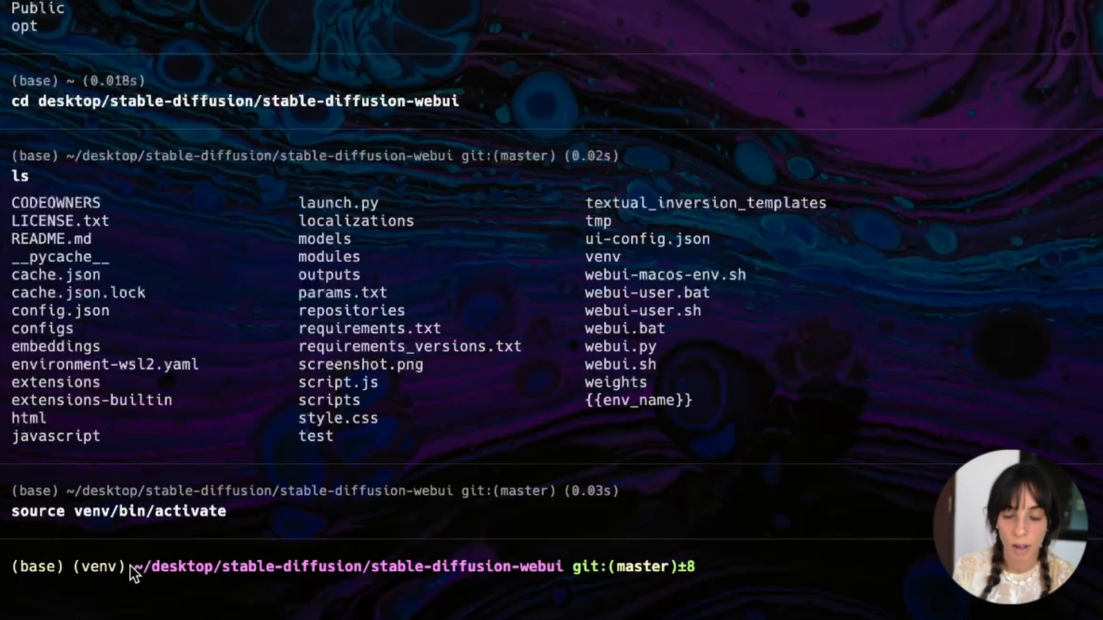
mouse_move(228, 603)
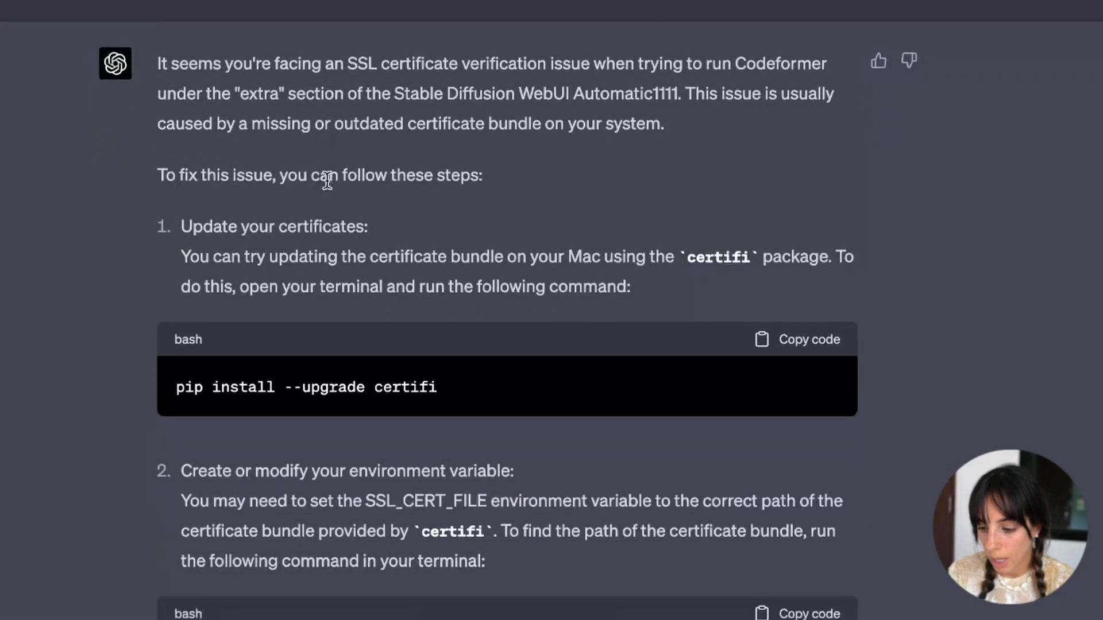
- Reread ChatGPT's numbered steps for upgrading certifi and finding its certificate bundle path
scroll(up, 3)
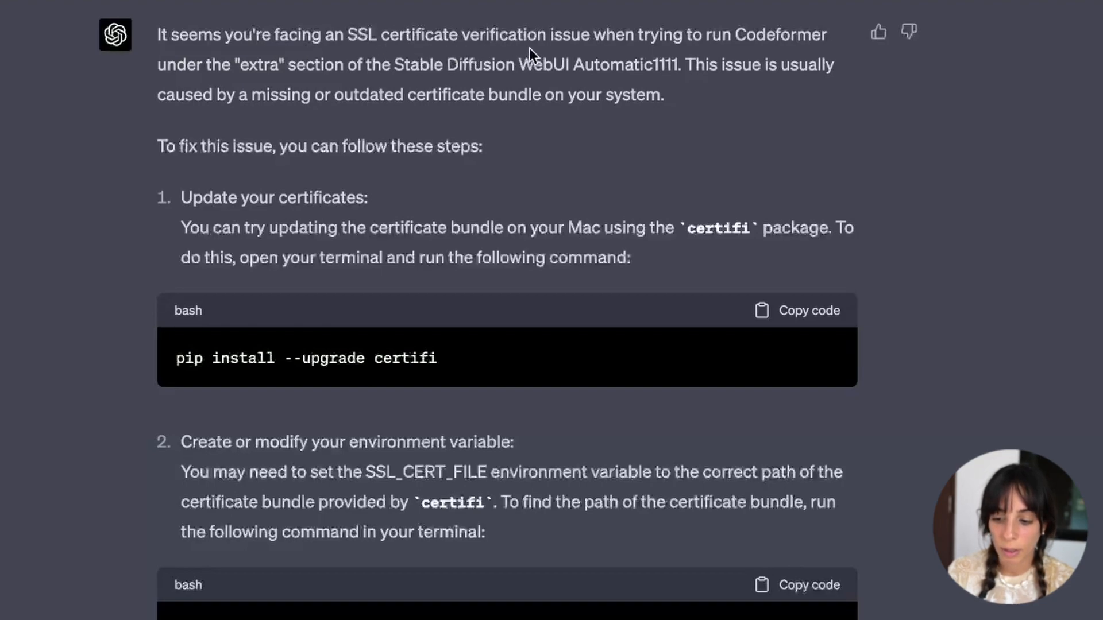
mouse_move(685, 53)
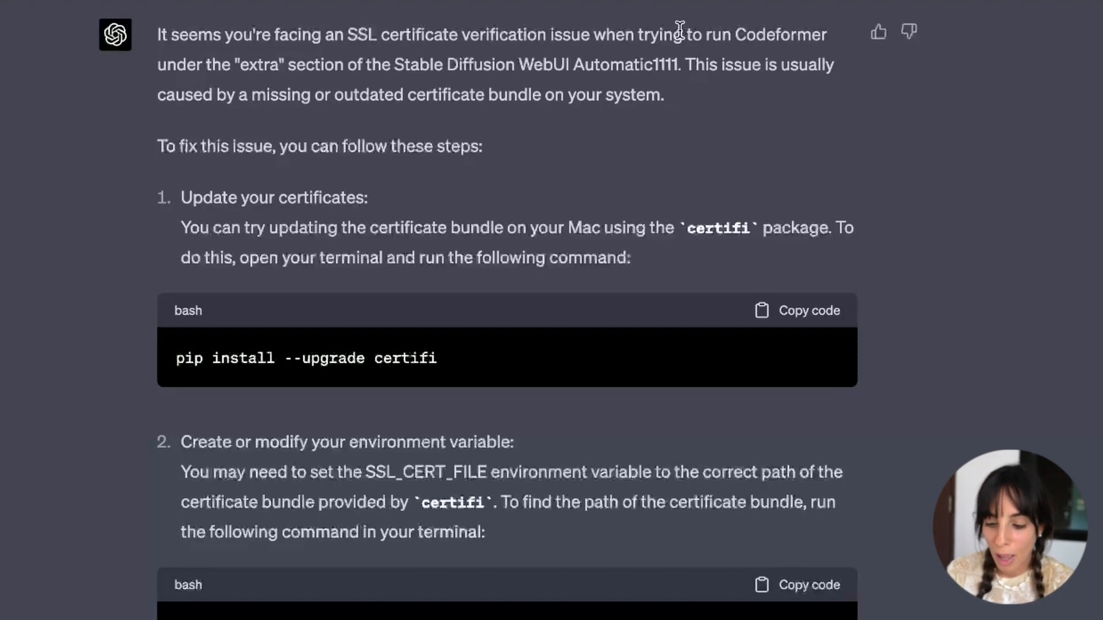
mouse_move(321, 119)
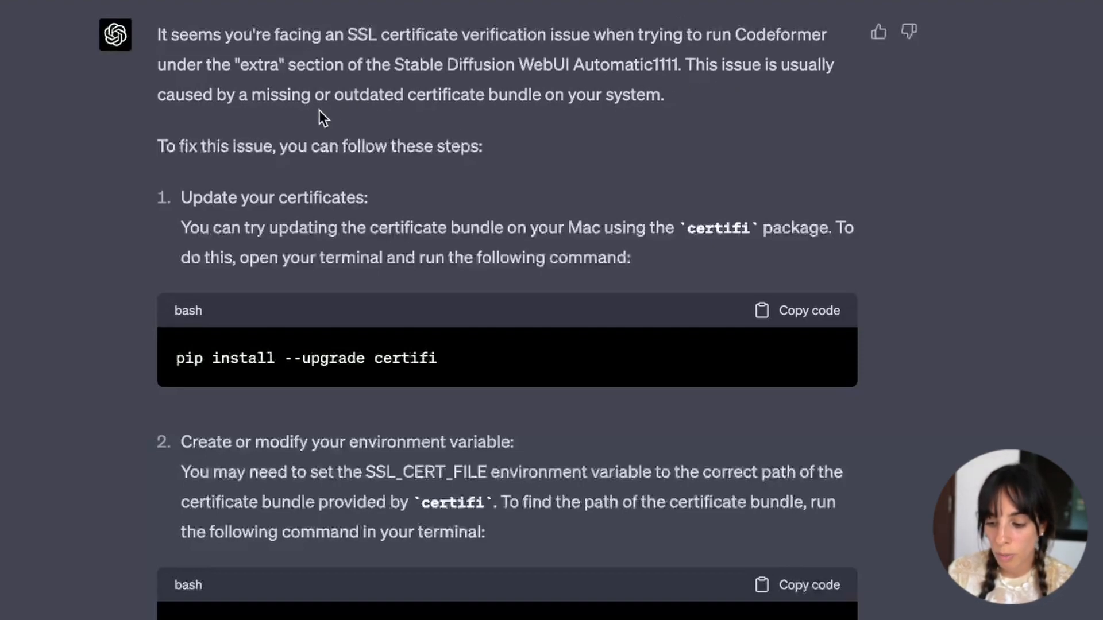
mouse_move(553, 119)
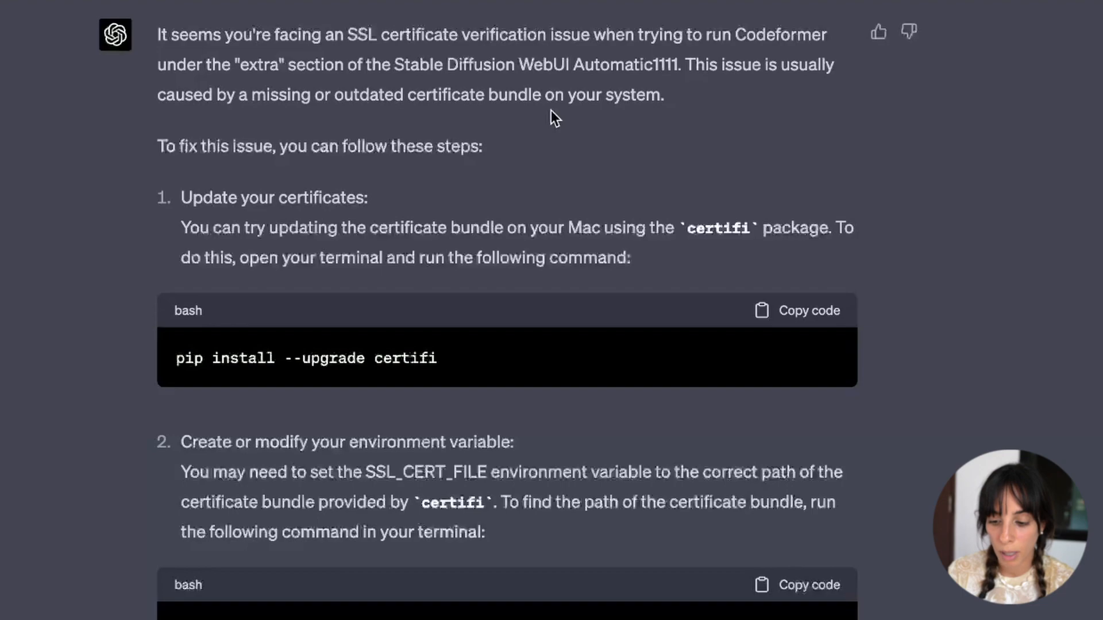
scroll(down, 3)
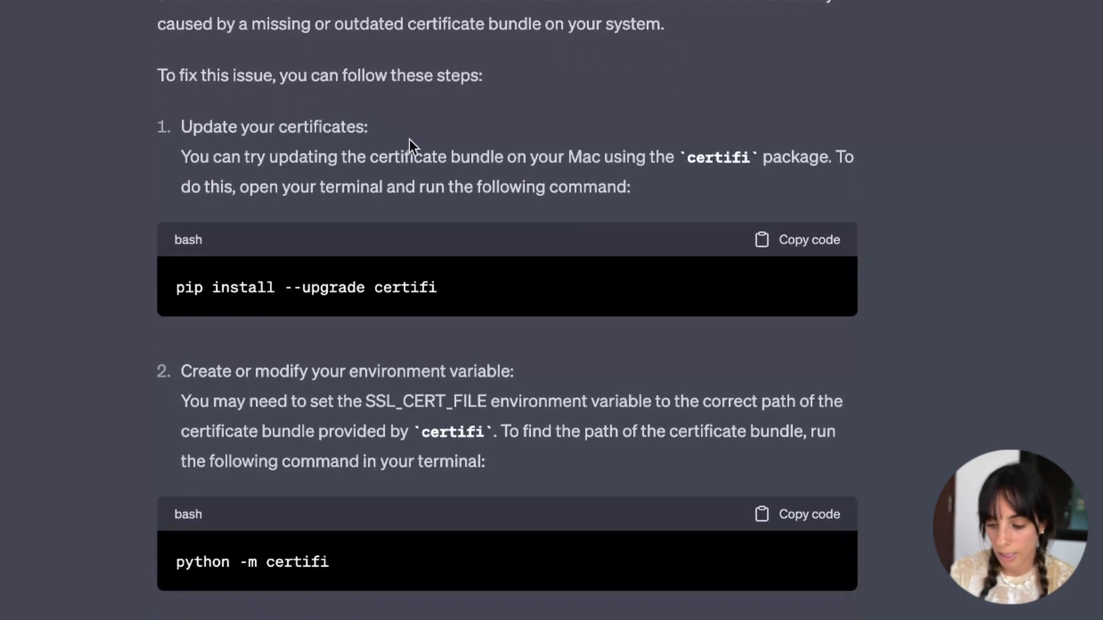
scroll(down, 3)
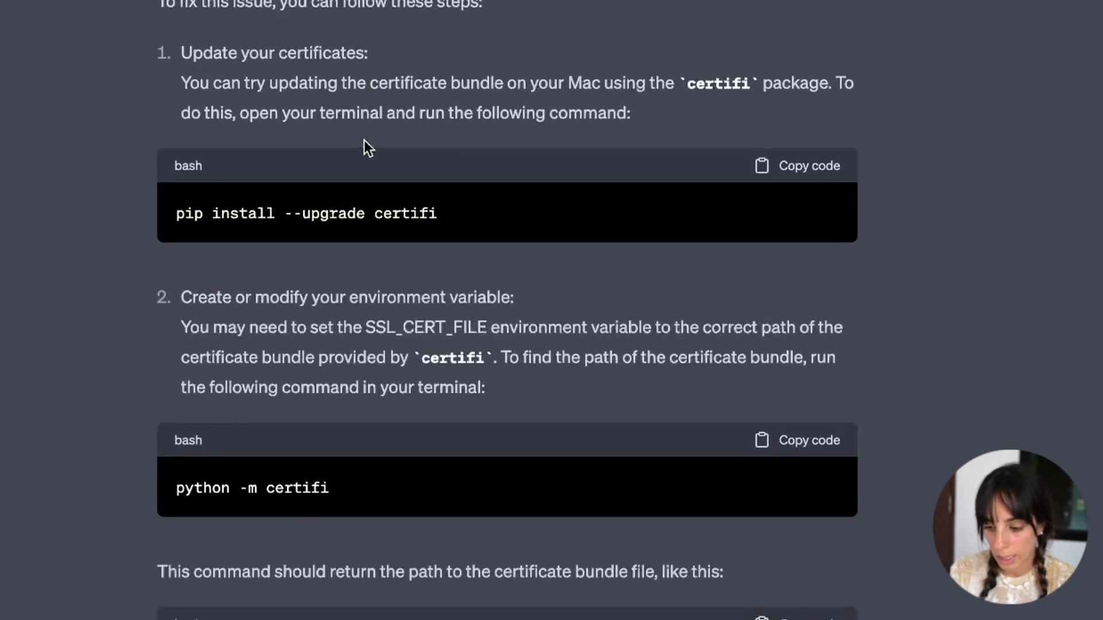
mouse_move(669, 123)
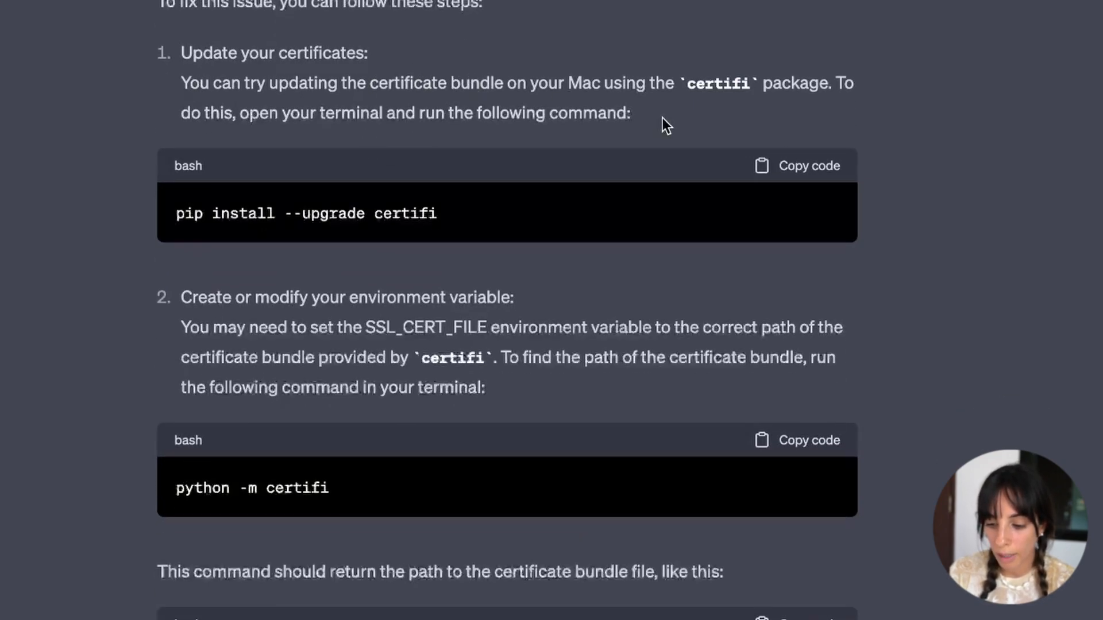
mouse_move(693, 156)
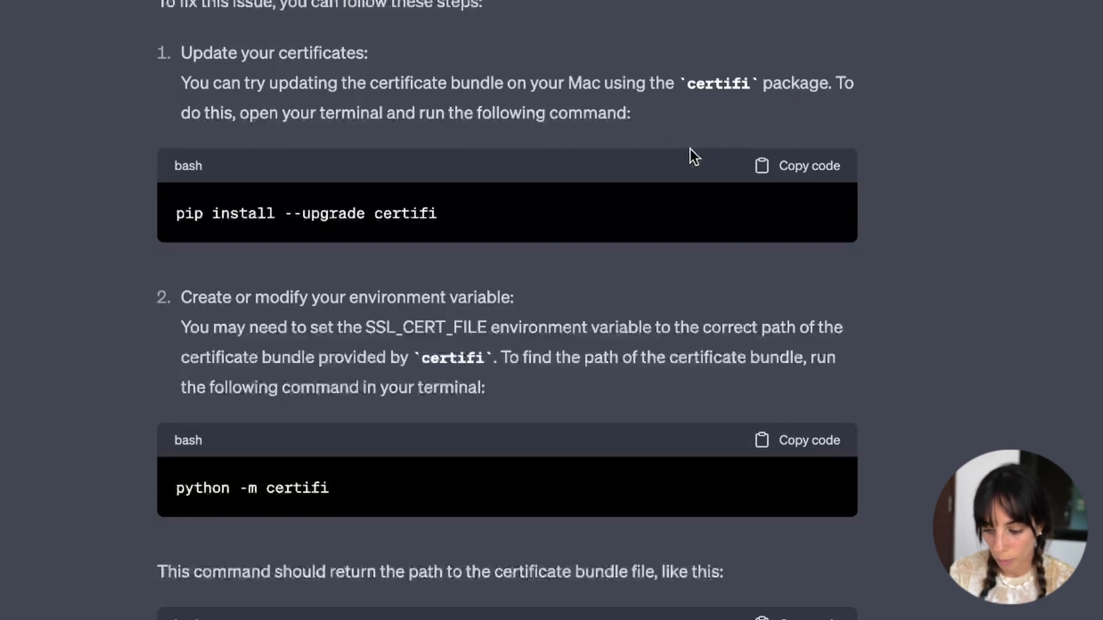
click(797, 165)
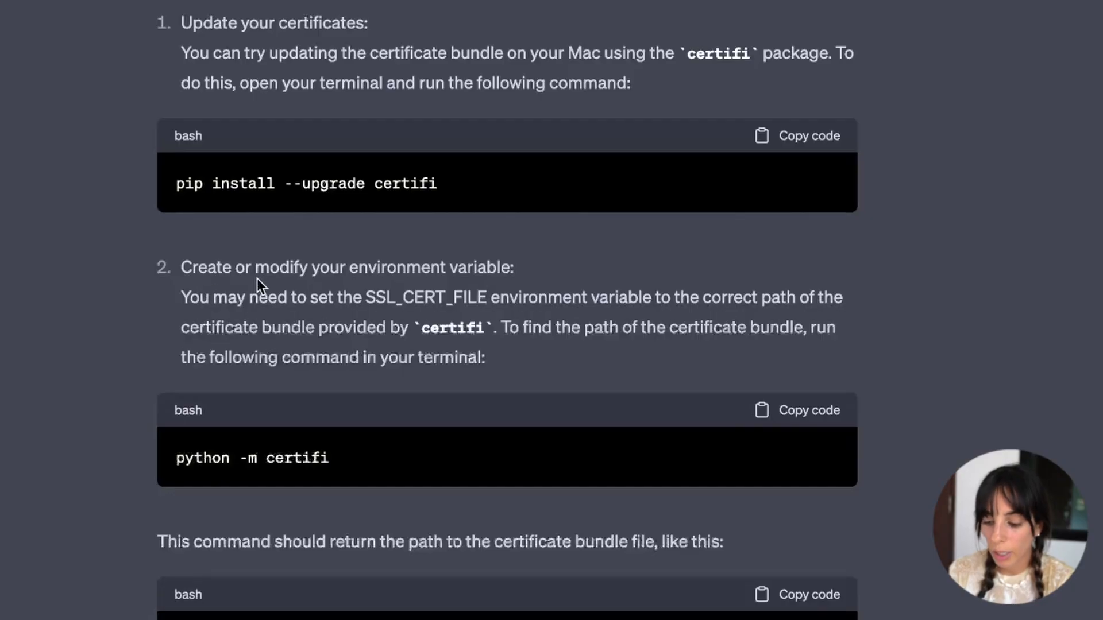
mouse_move(517, 287)
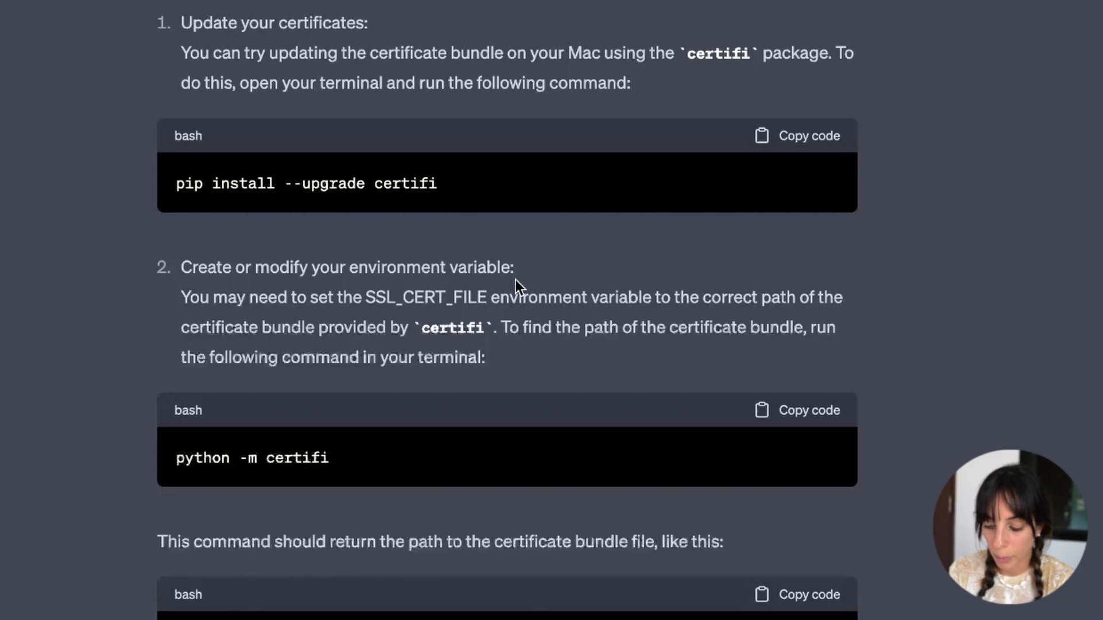
mouse_move(377, 317)
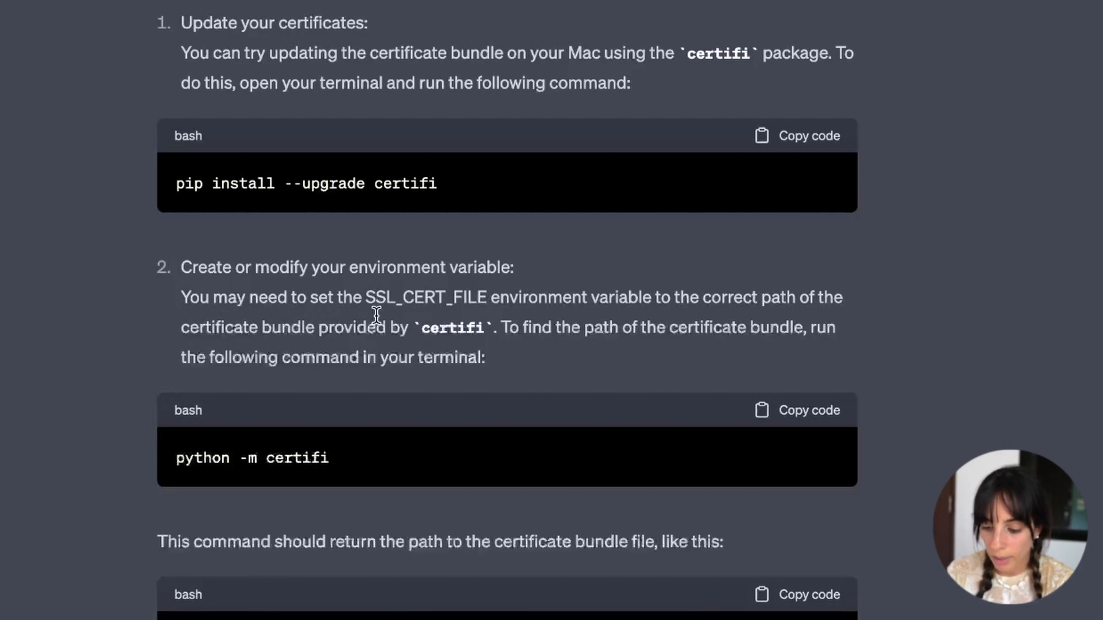
mouse_move(450, 318)
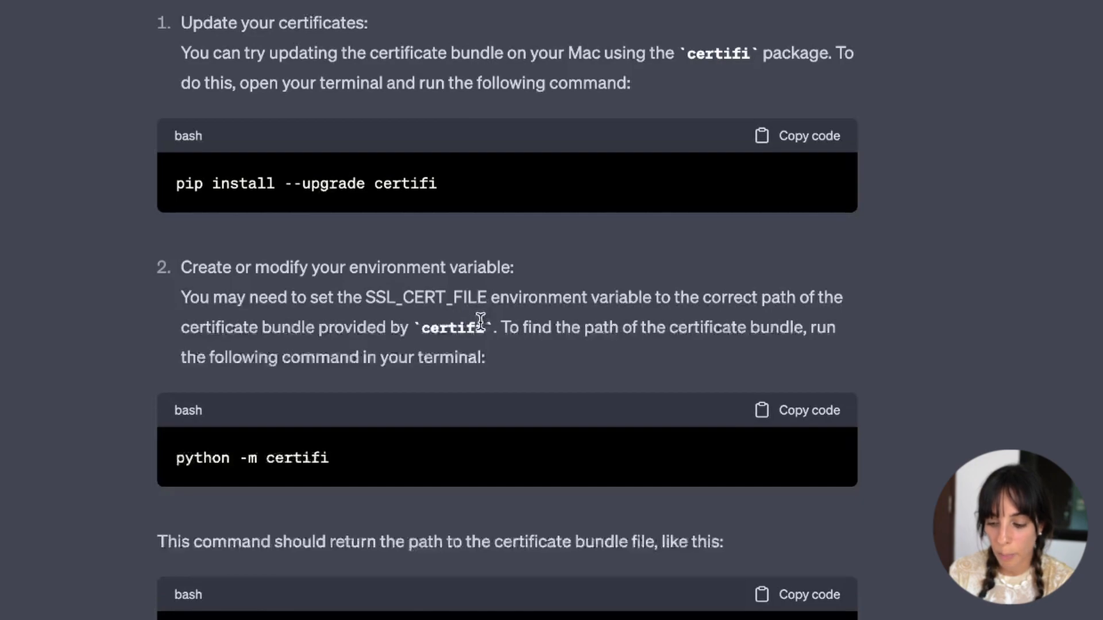
mouse_move(313, 356)
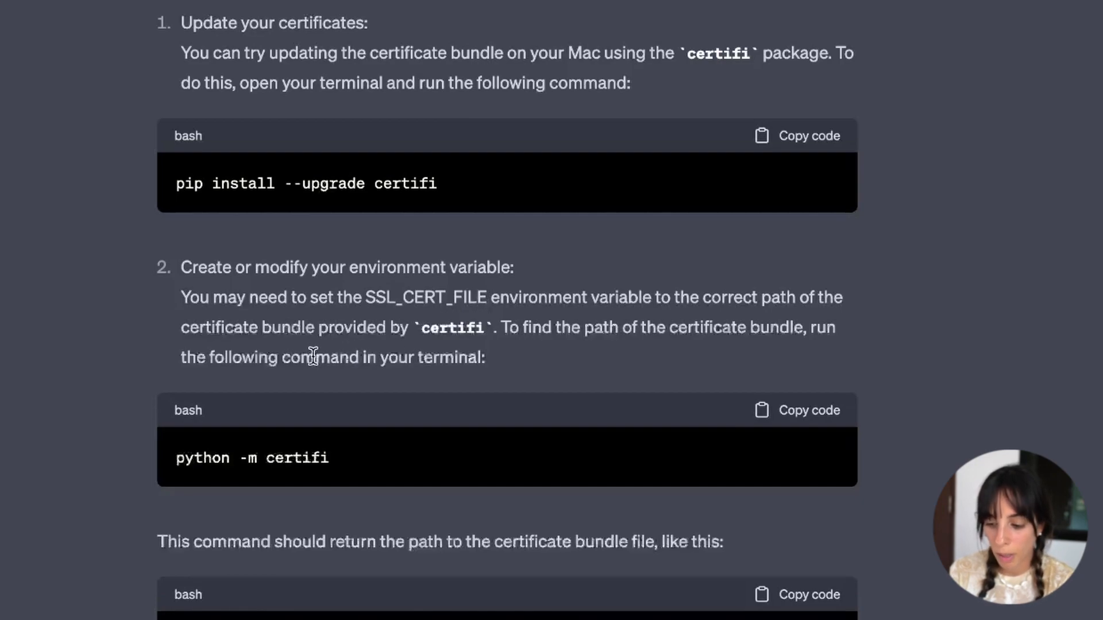
mouse_move(513, 355)
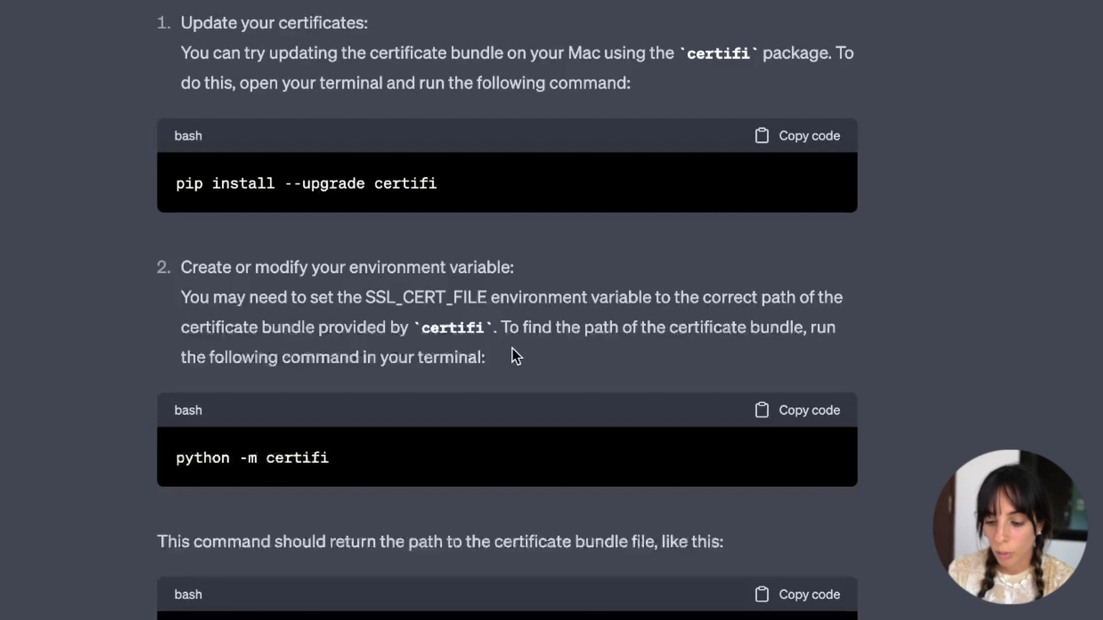
mouse_move(626, 401)
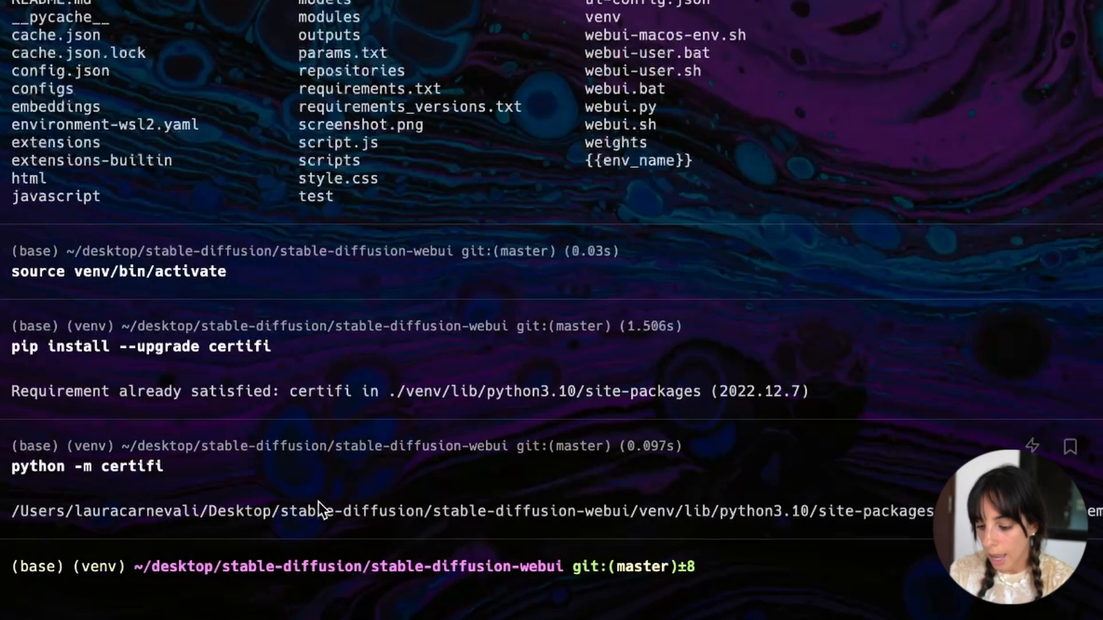
mouse_move(872, 513)
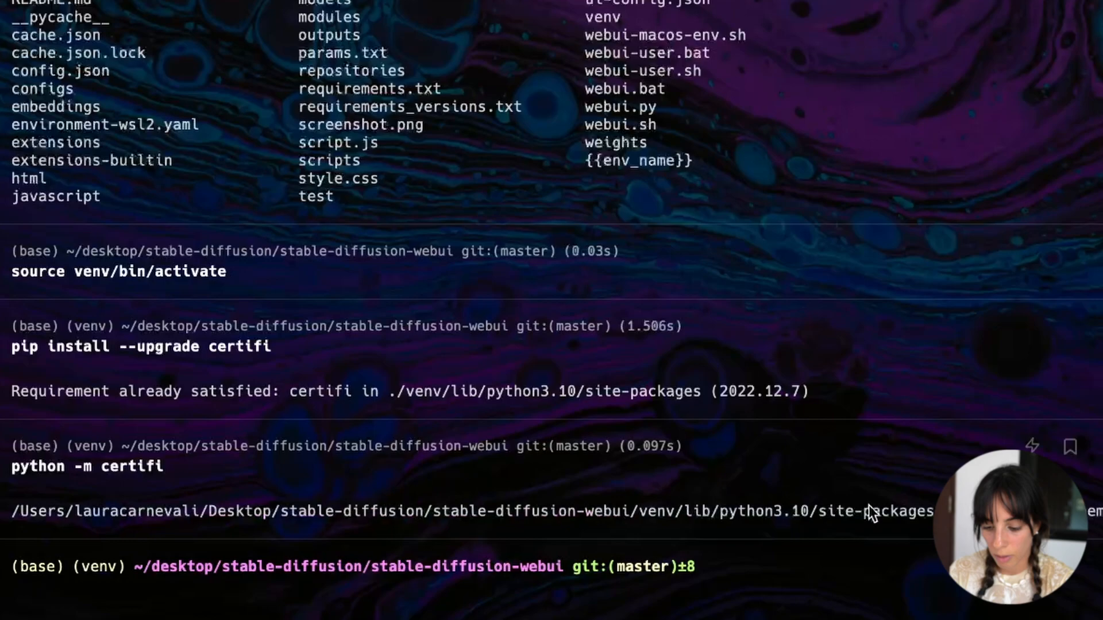
mouse_move(411, 507)
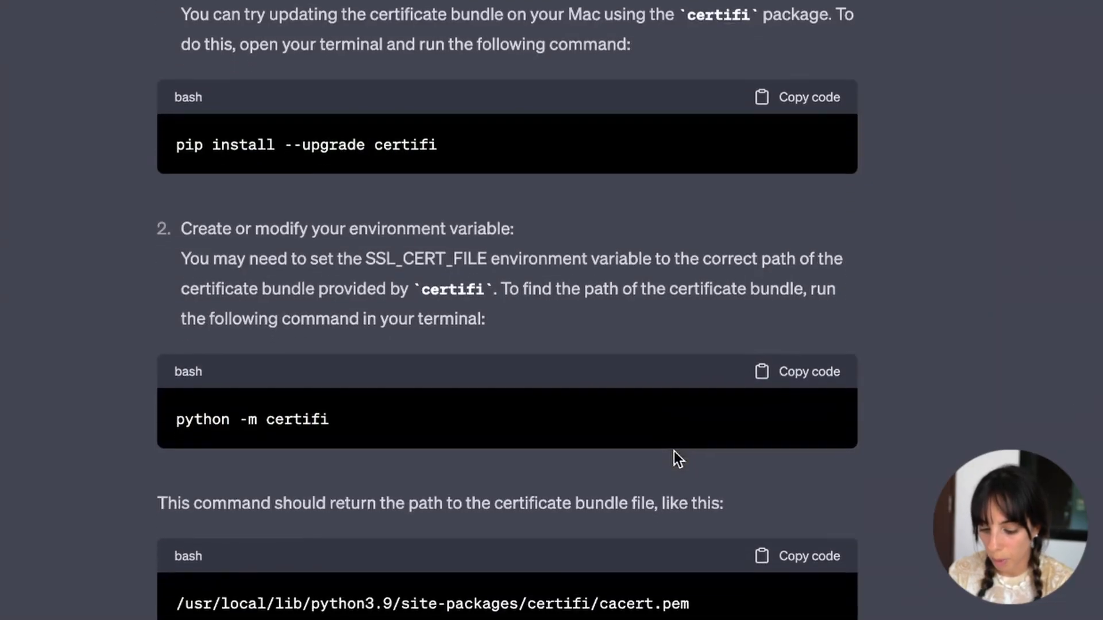
- Copy ChatGPT's step-3 export SSL_CERT_FILE command for the current terminal session
scroll(down, 3)
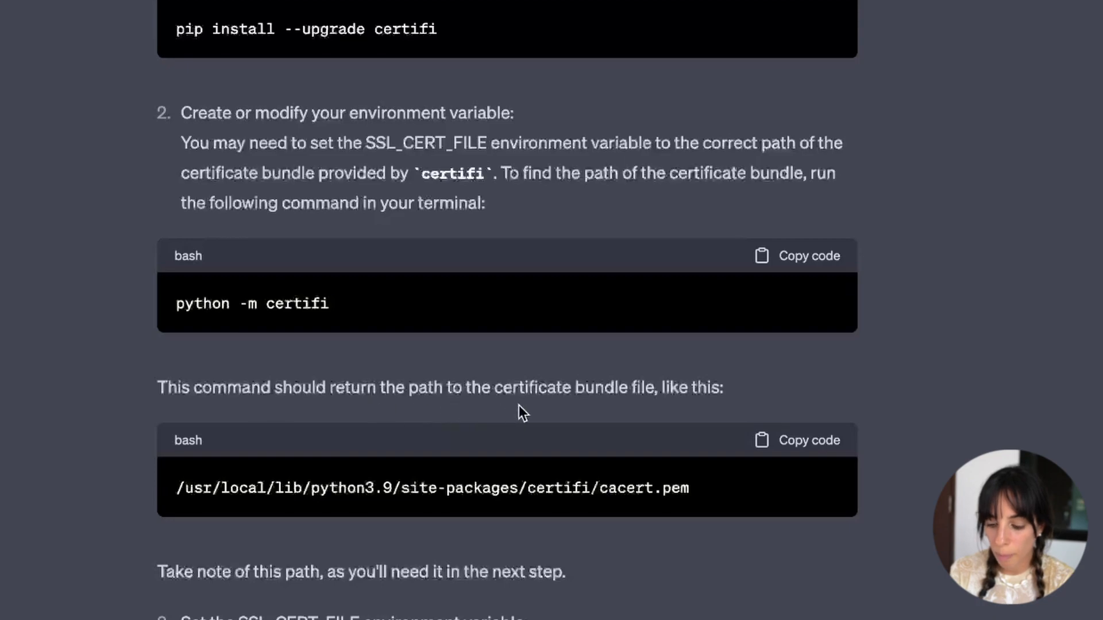
scroll(down, 3)
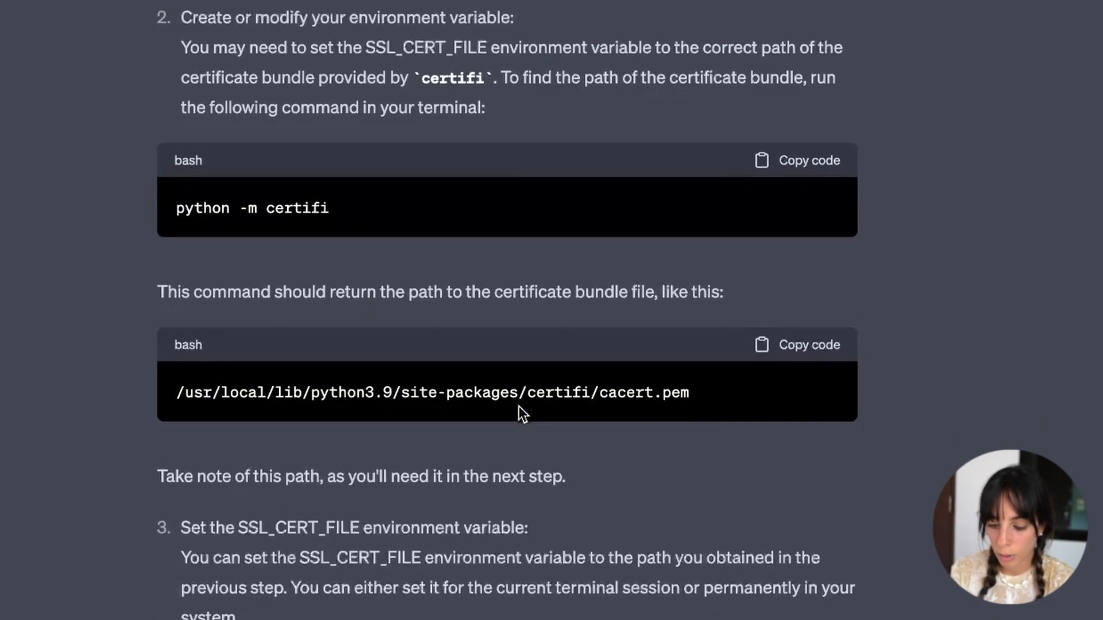
scroll(down, 3)
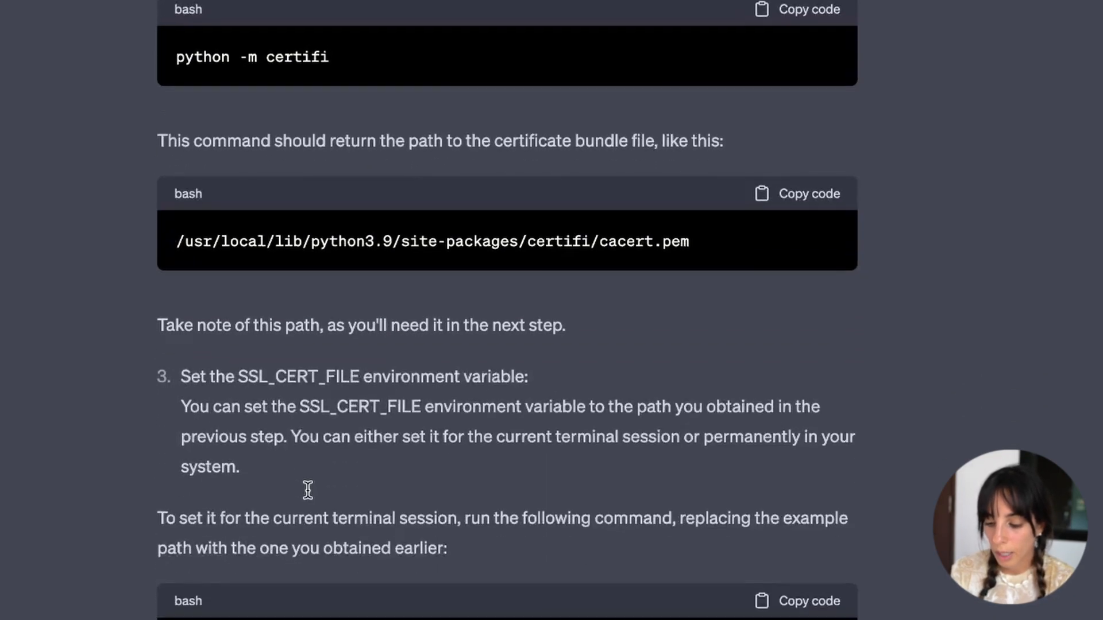
scroll(down, 3)
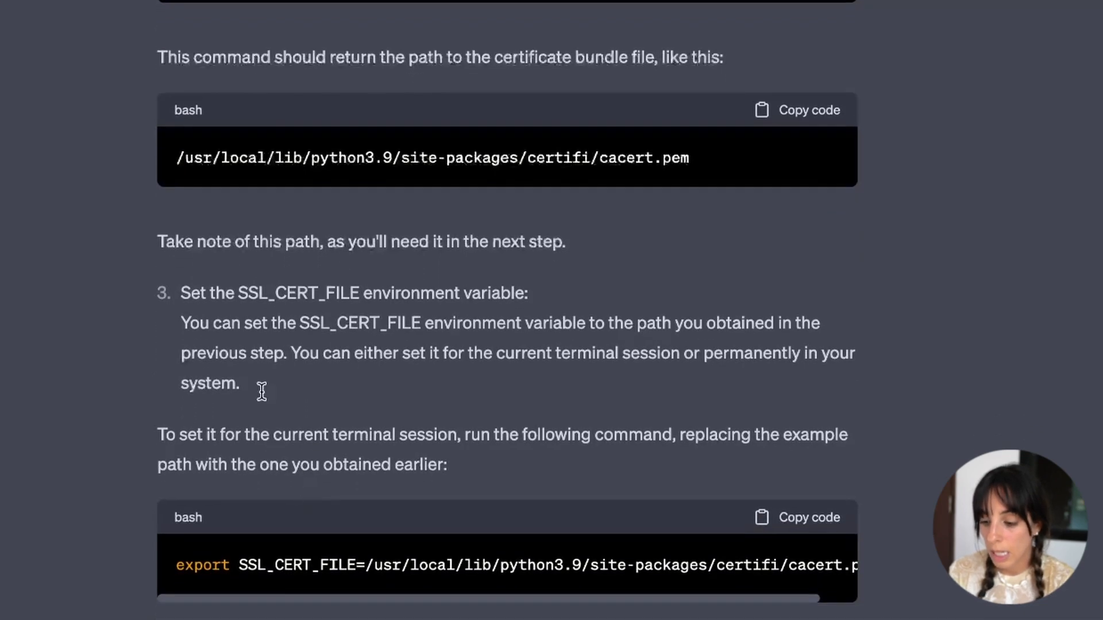
mouse_move(306, 313)
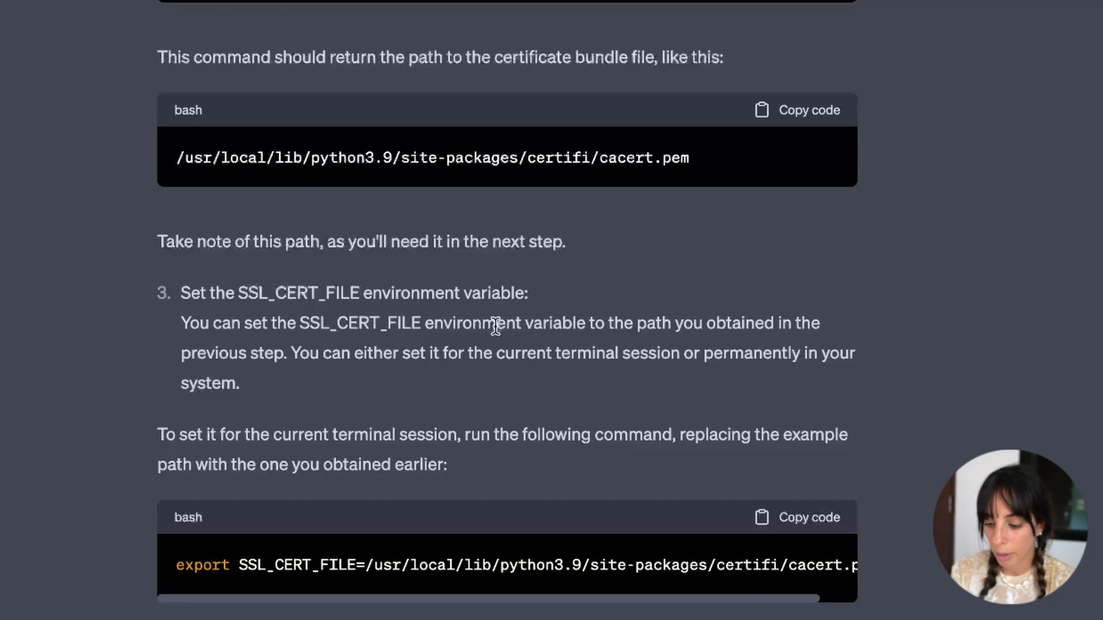
mouse_move(421, 470)
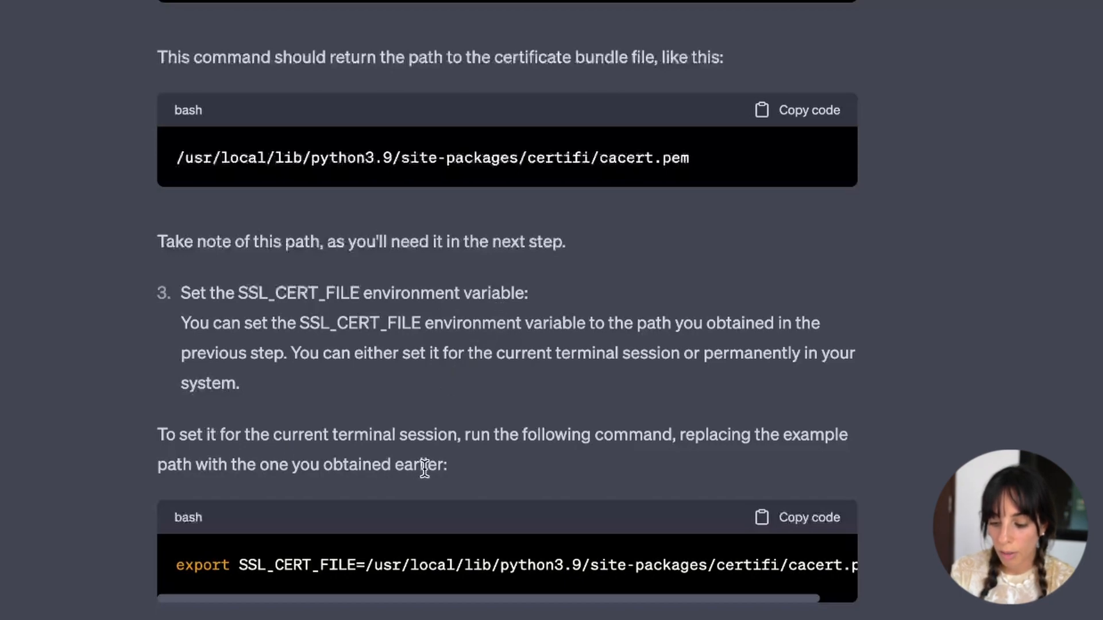
mouse_move(606, 463)
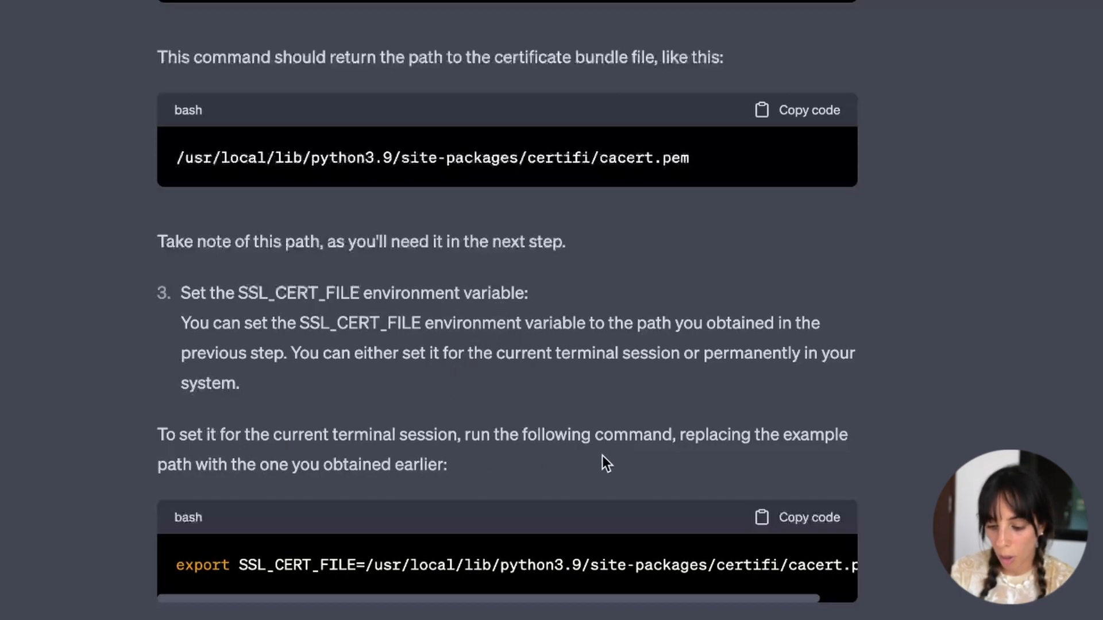
scroll(down, 3)
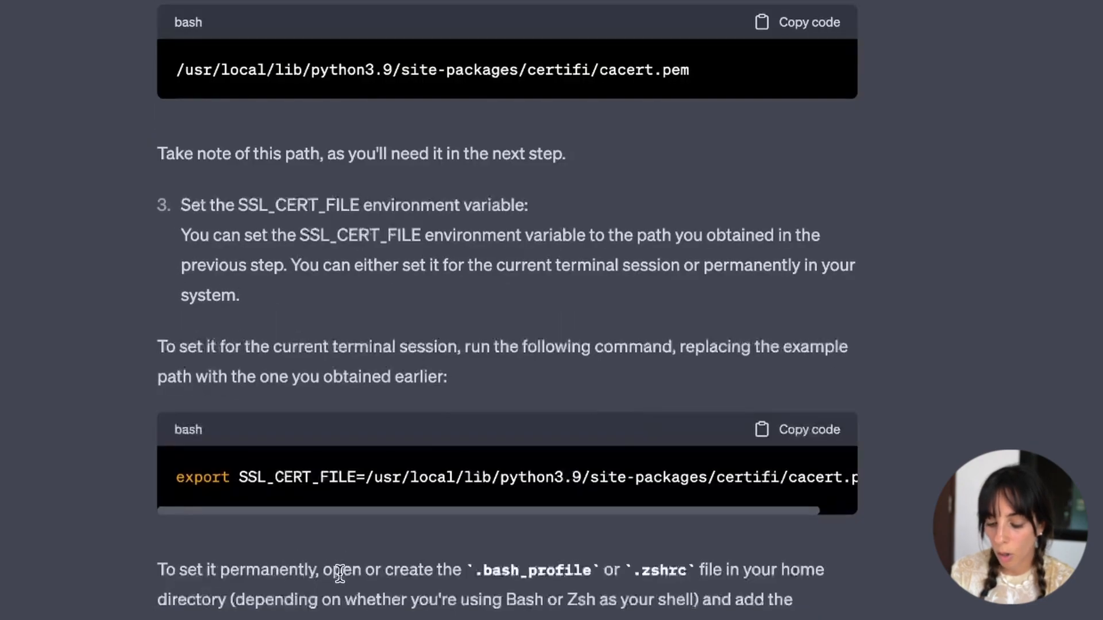
mouse_move(672, 590)
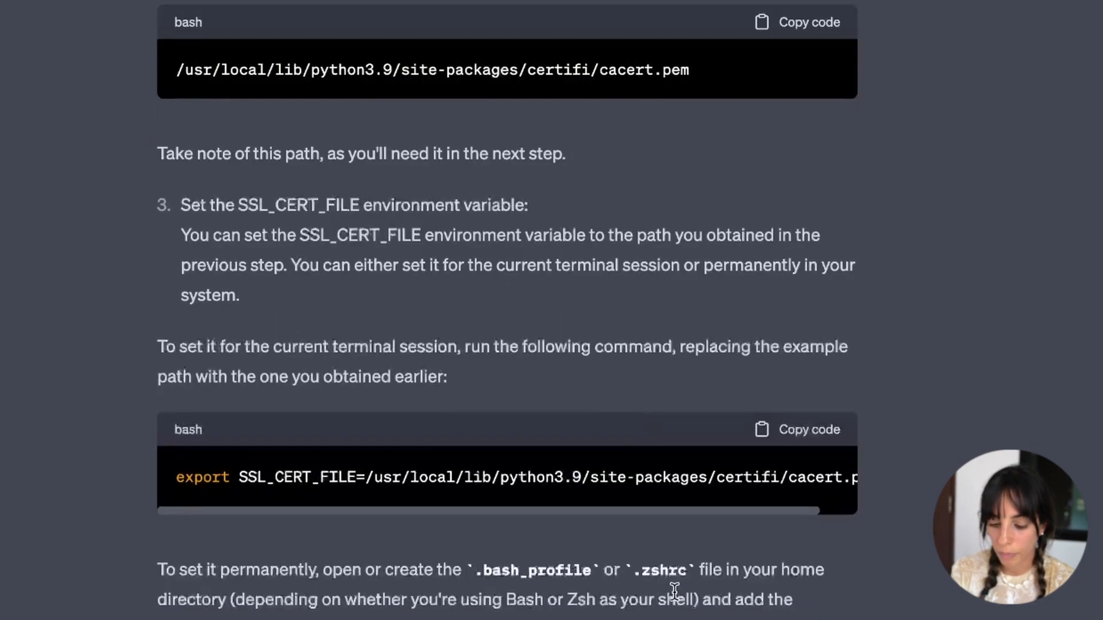
scroll(down, 3)
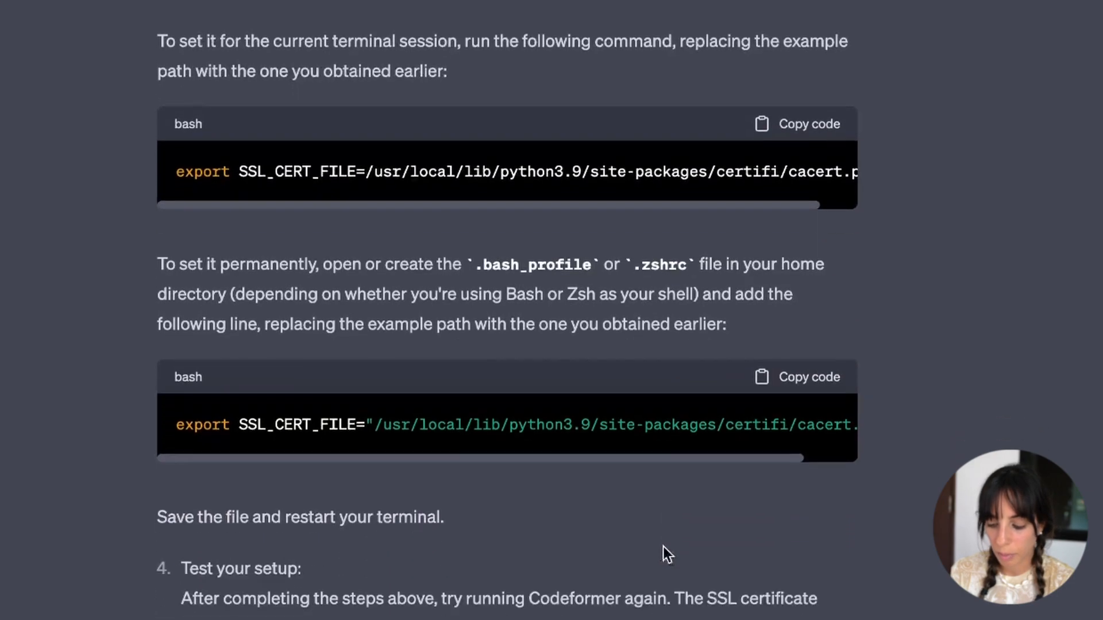
scroll(up, 3)
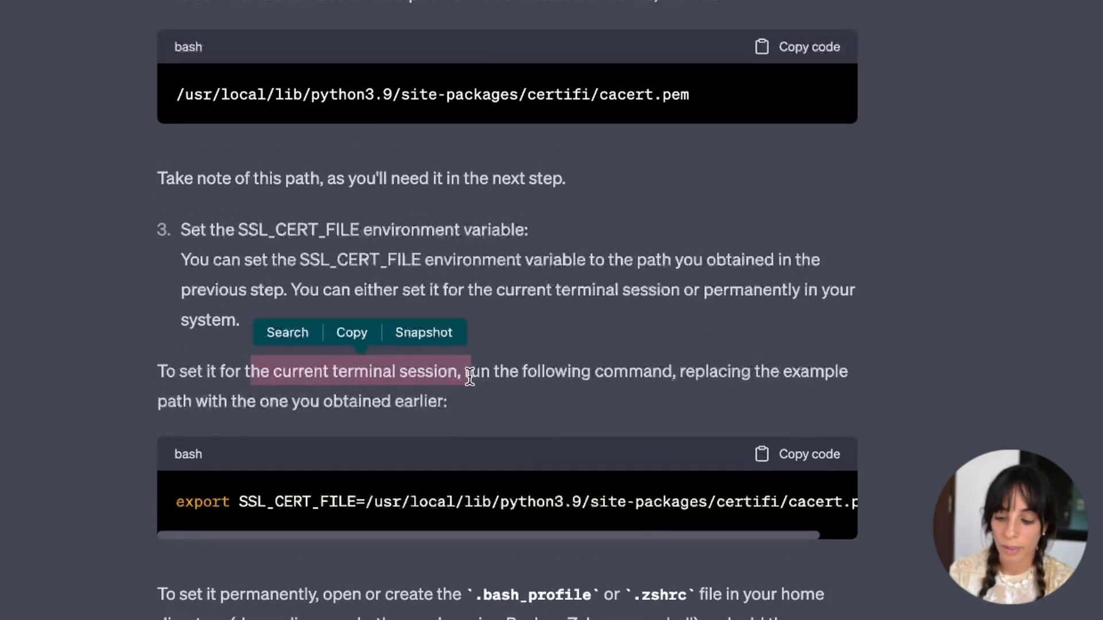
mouse_move(795, 459)
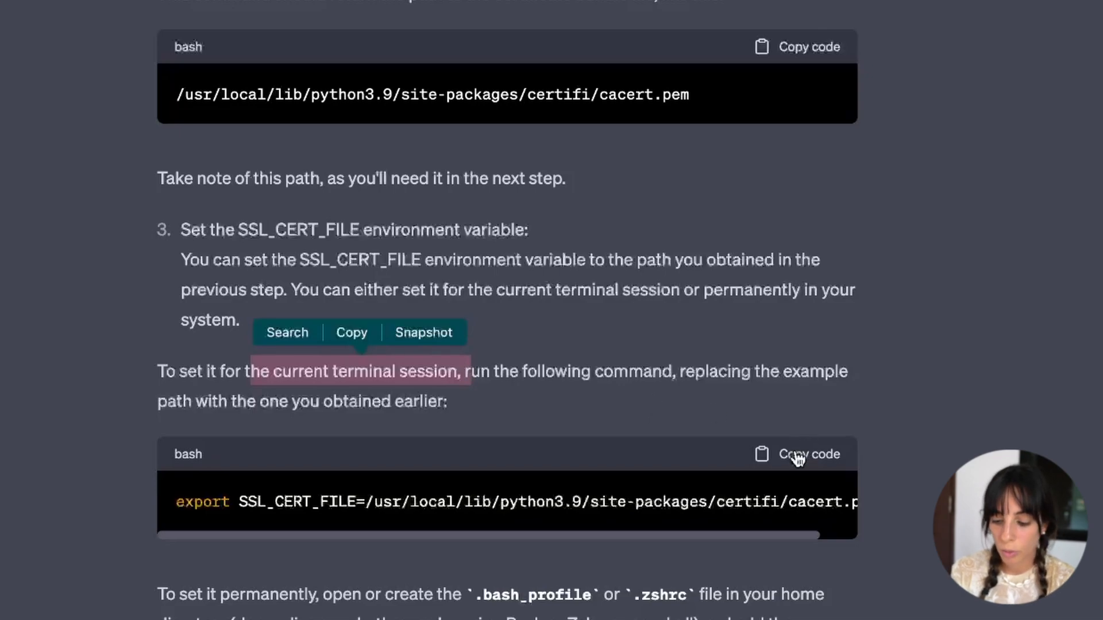
click(797, 453)
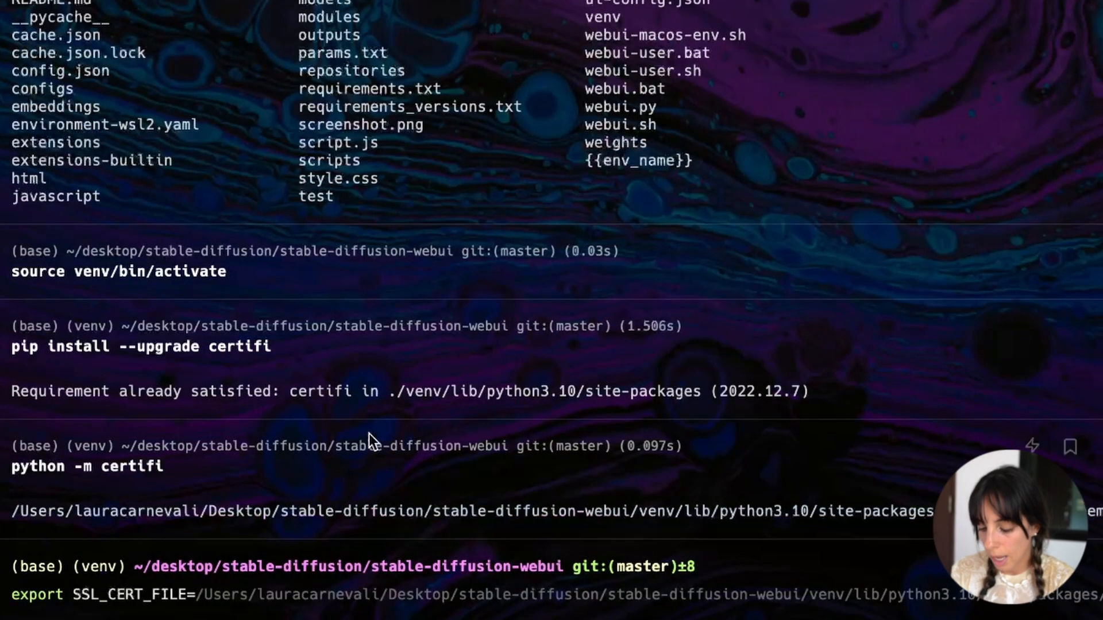
mouse_move(10, 511)
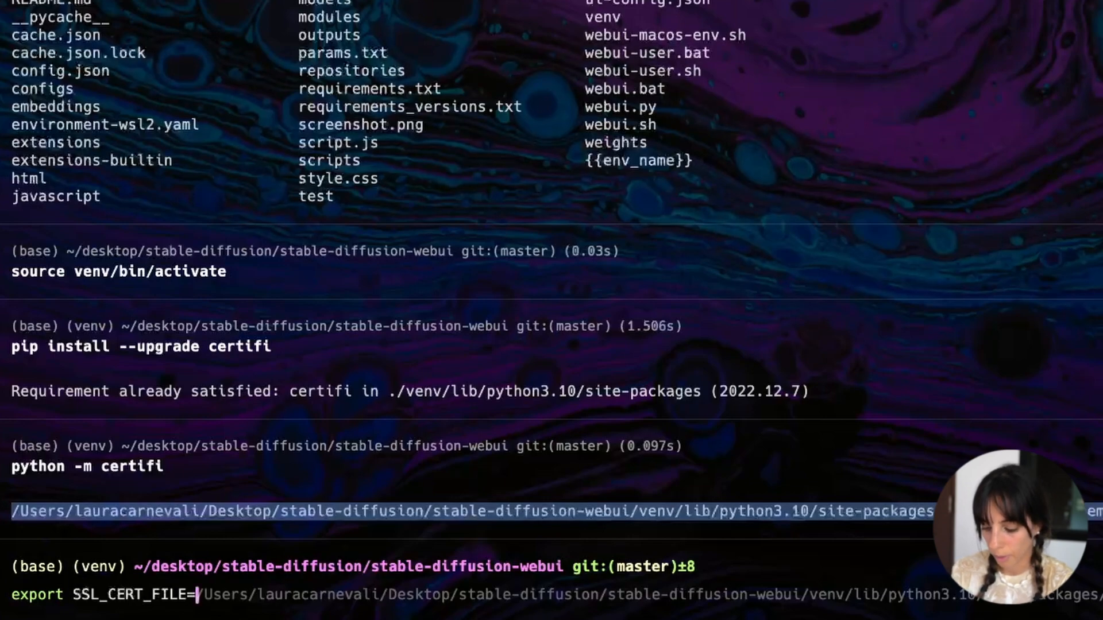
- Export SSL_CERT_FILE pointing at the webui venv's certifi/cacert.pem bundle
text(certifi/cacert.pem)
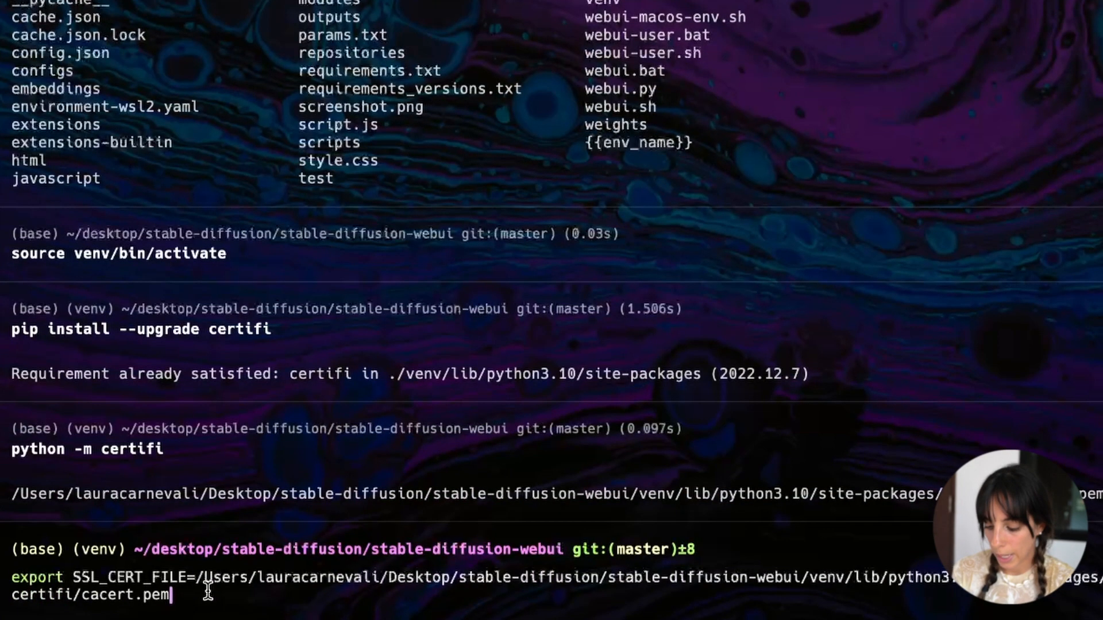
key(Return)
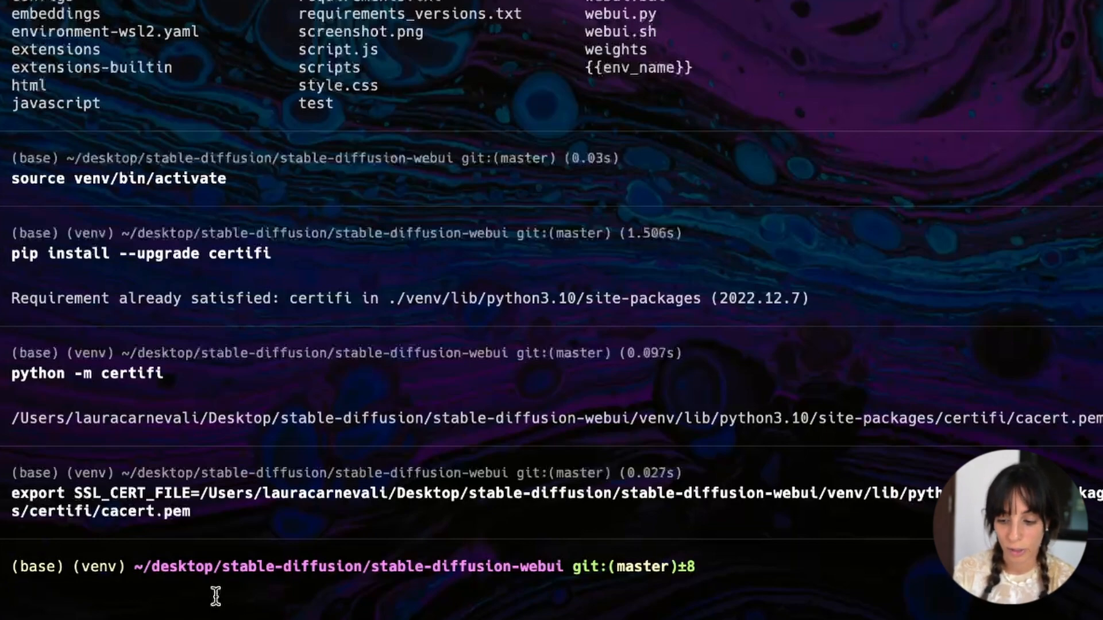
mouse_move(472, 525)
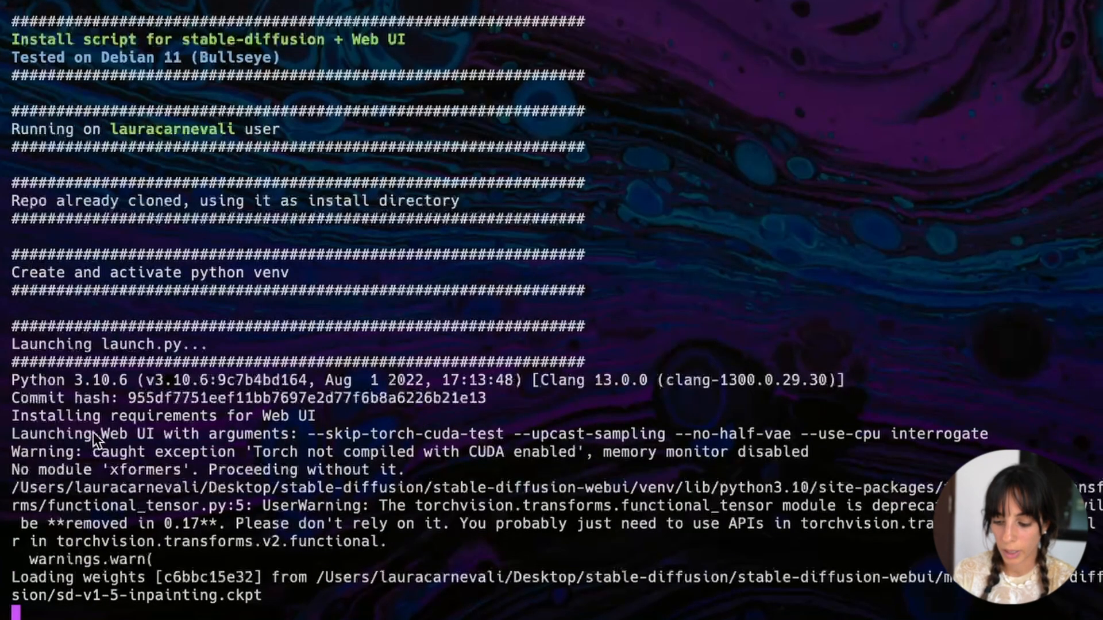
- Wait for the relaunched WebUI to load and follow its local URL 127.0.0.1:7860 to the browser
scroll(down, 3)
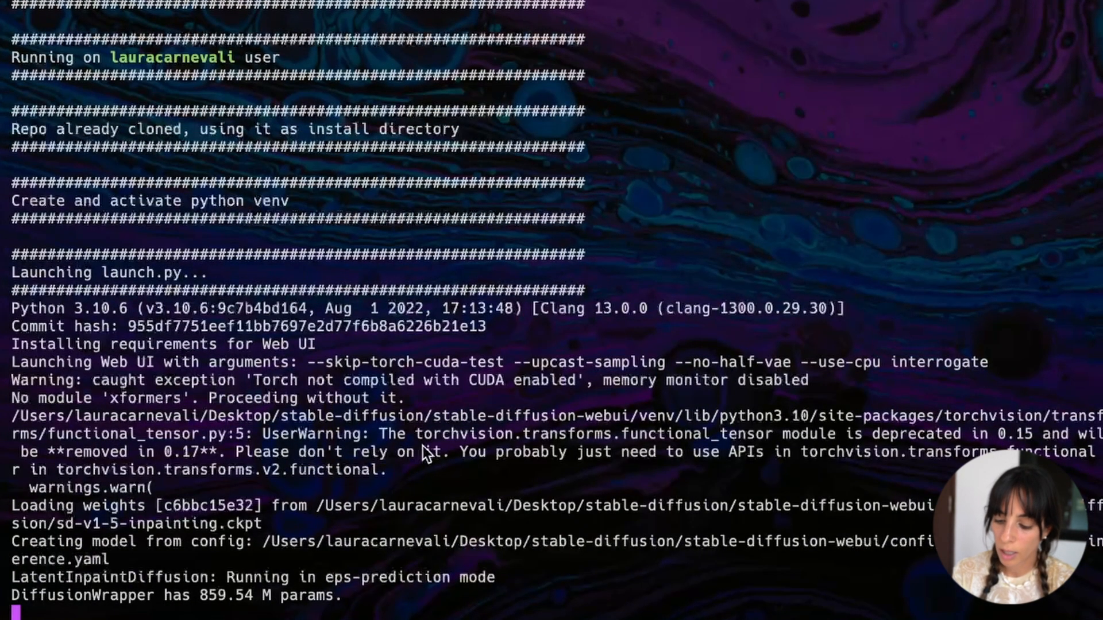
mouse_move(524, 534)
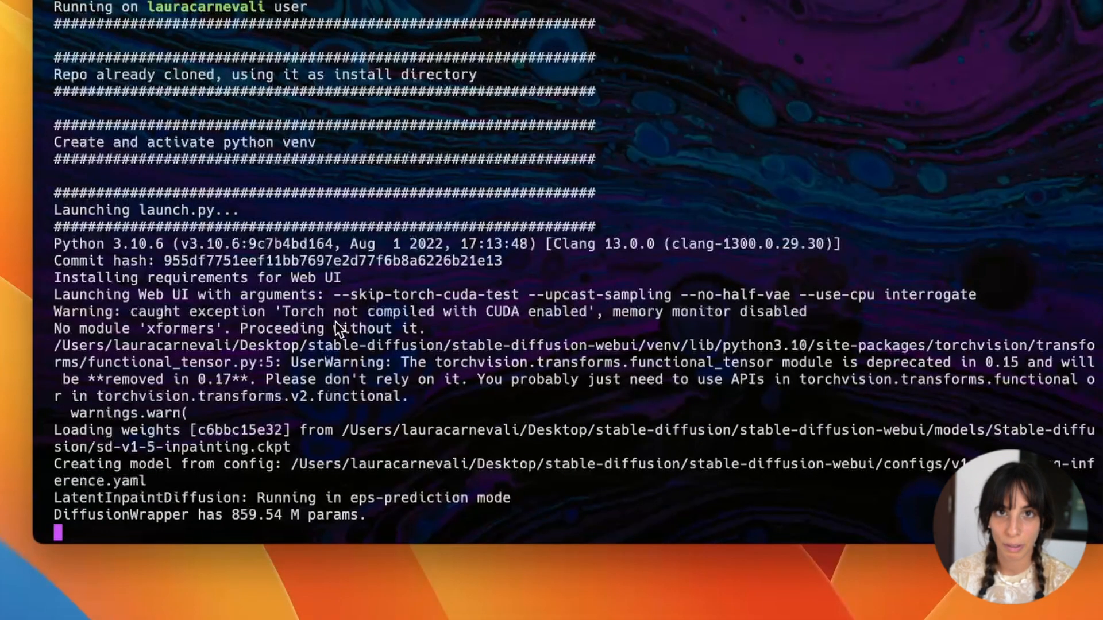
scroll(down, 3)
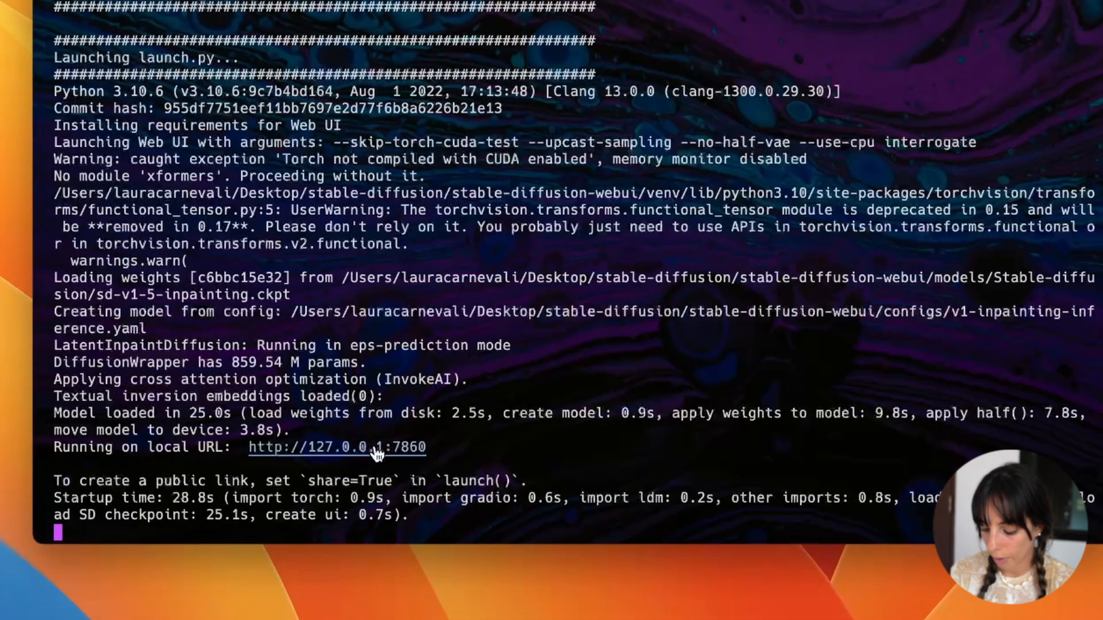
click(336, 447)
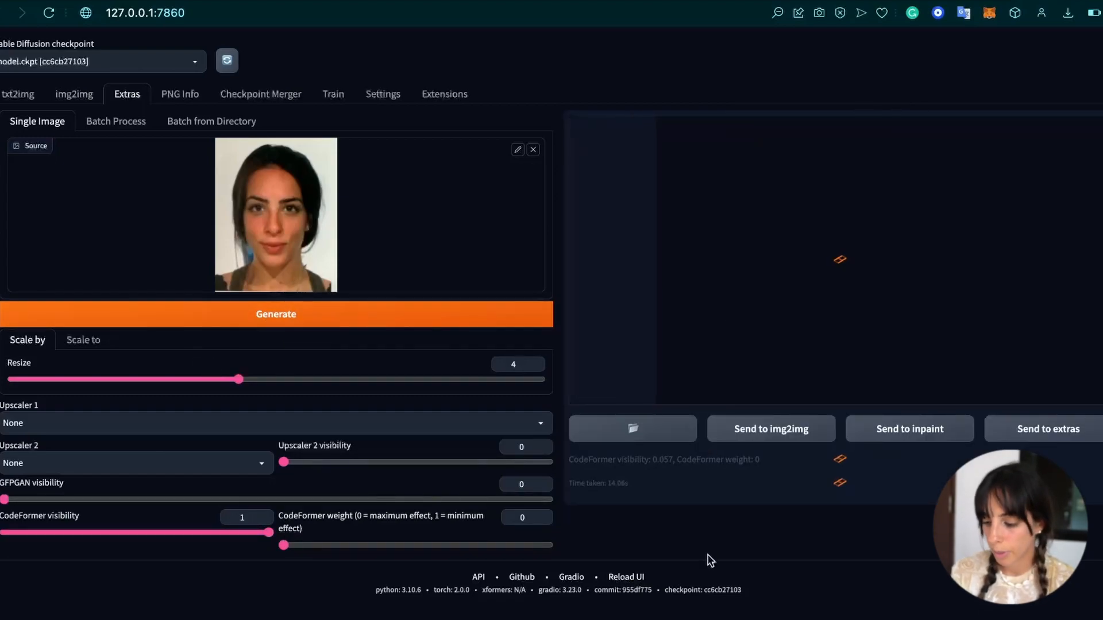
- Run Extras with CodeFormer at full visibility and enlarge the restored face result
click(276, 314)
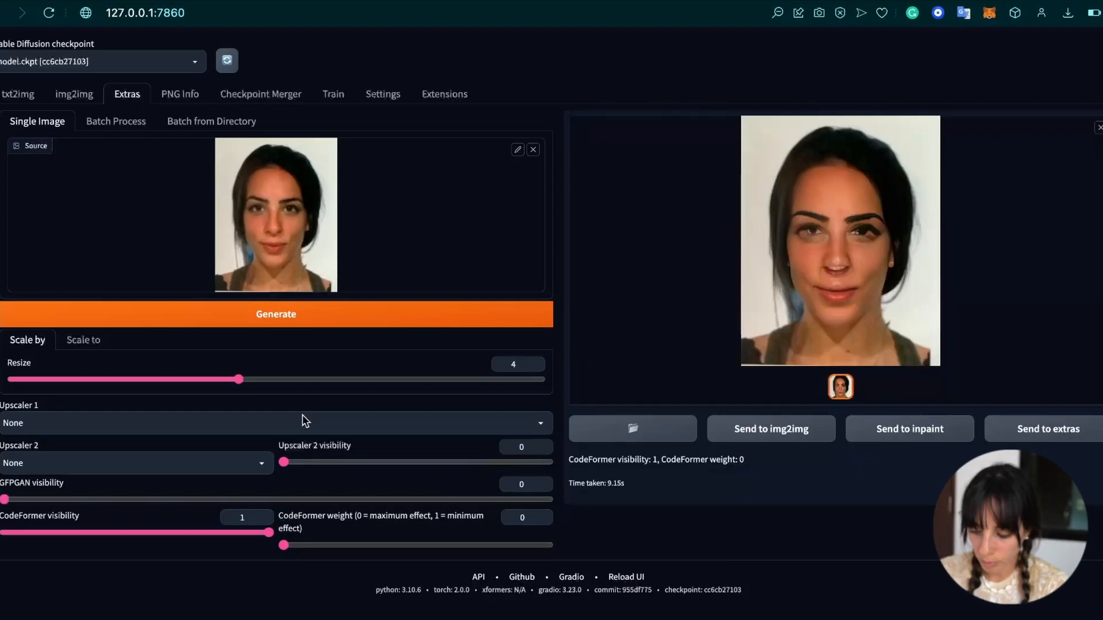
click(839, 239)
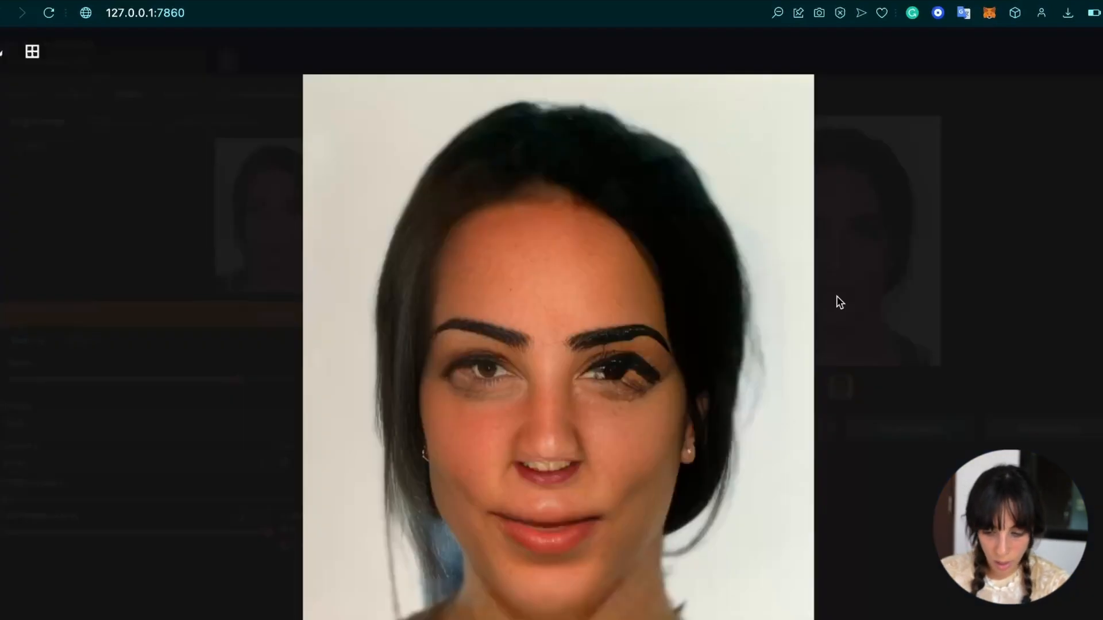
mouse_move(983, 315)
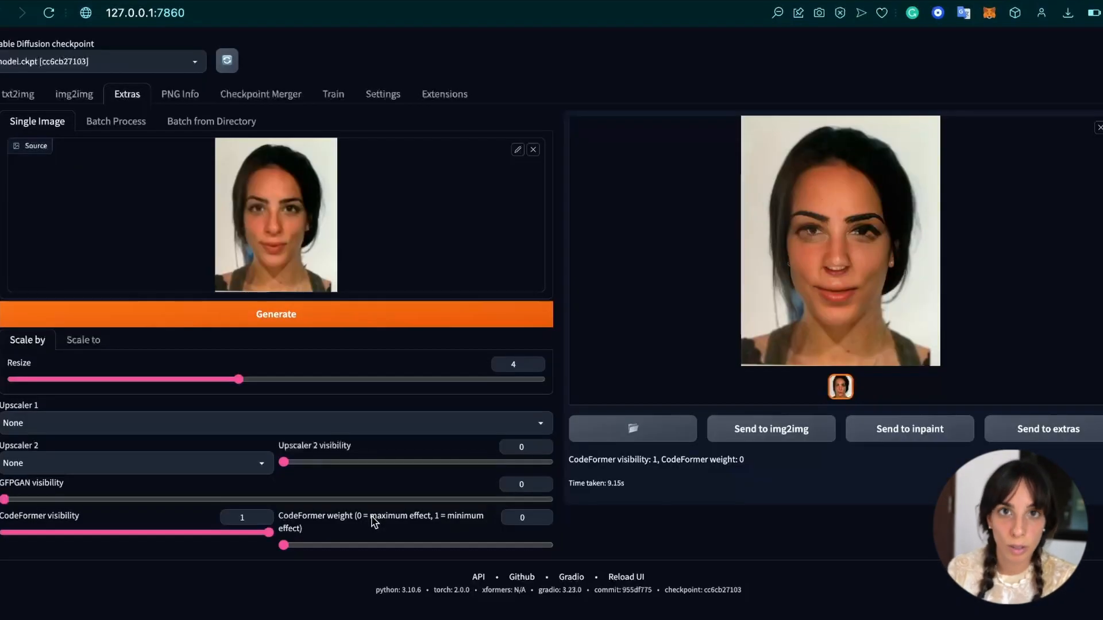
mouse_move(290, 453)
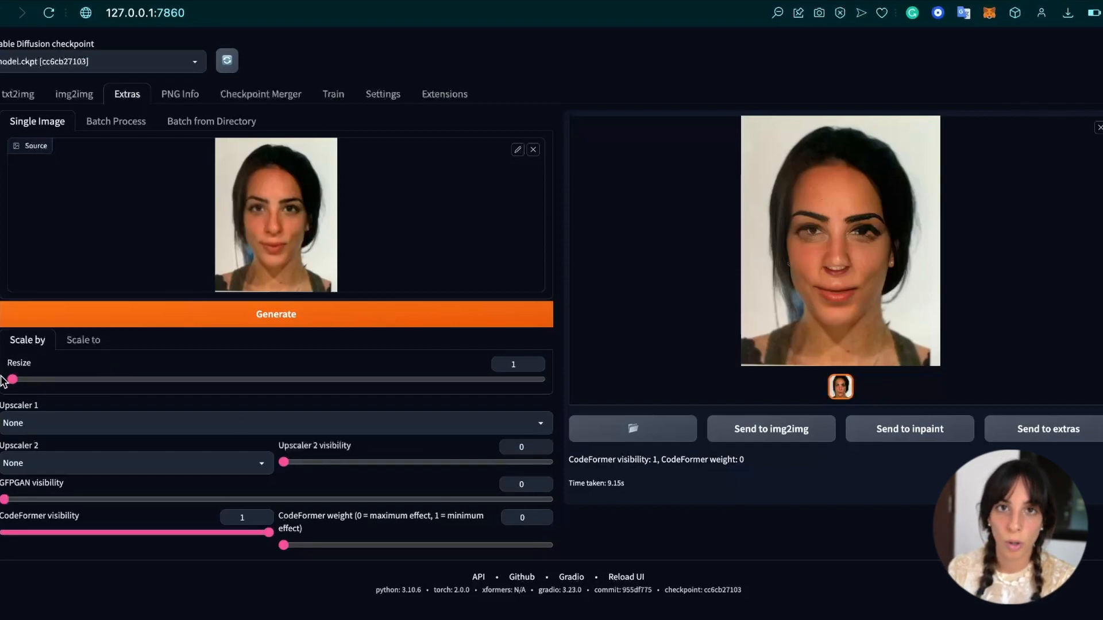
mouse_move(545, 166)
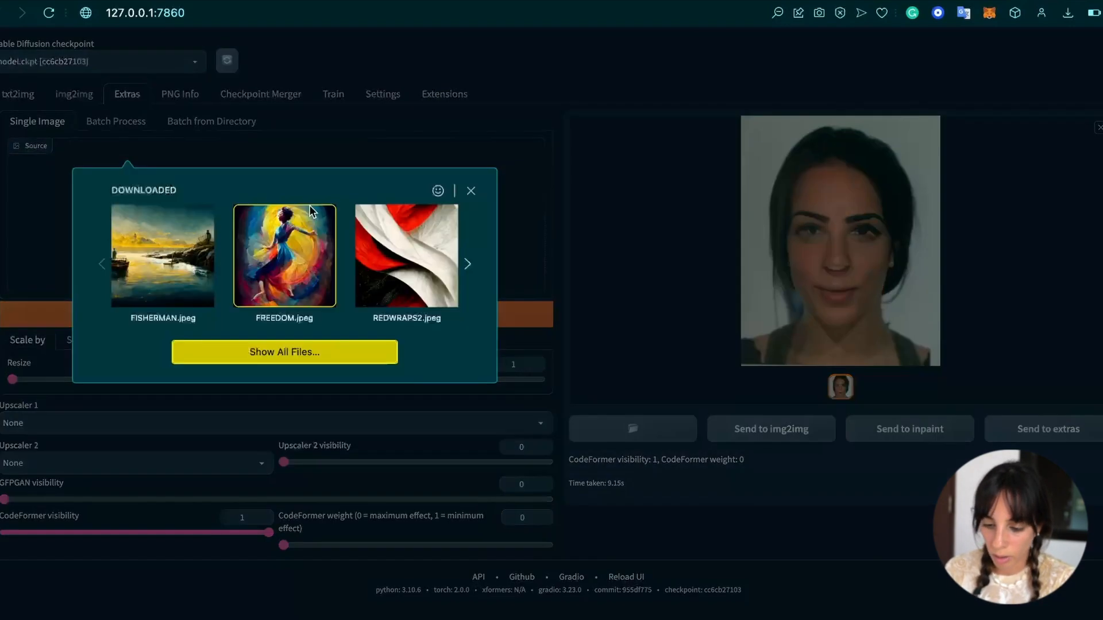
- Load the leafy headband portrait as source with Resize 1 and start restoration
click(284, 255)
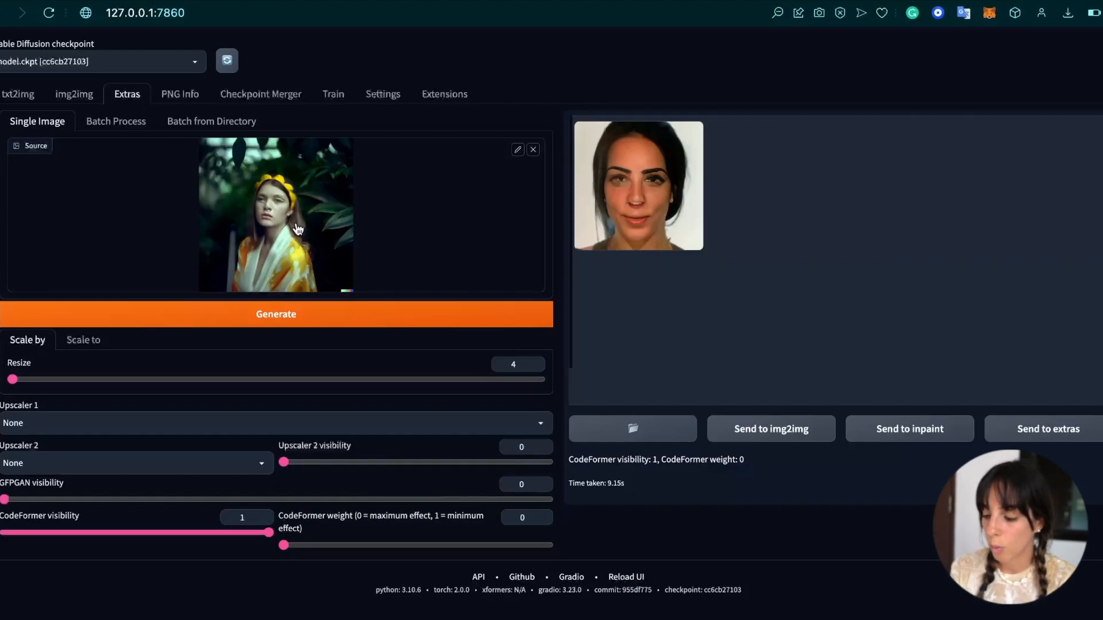
click(275, 215)
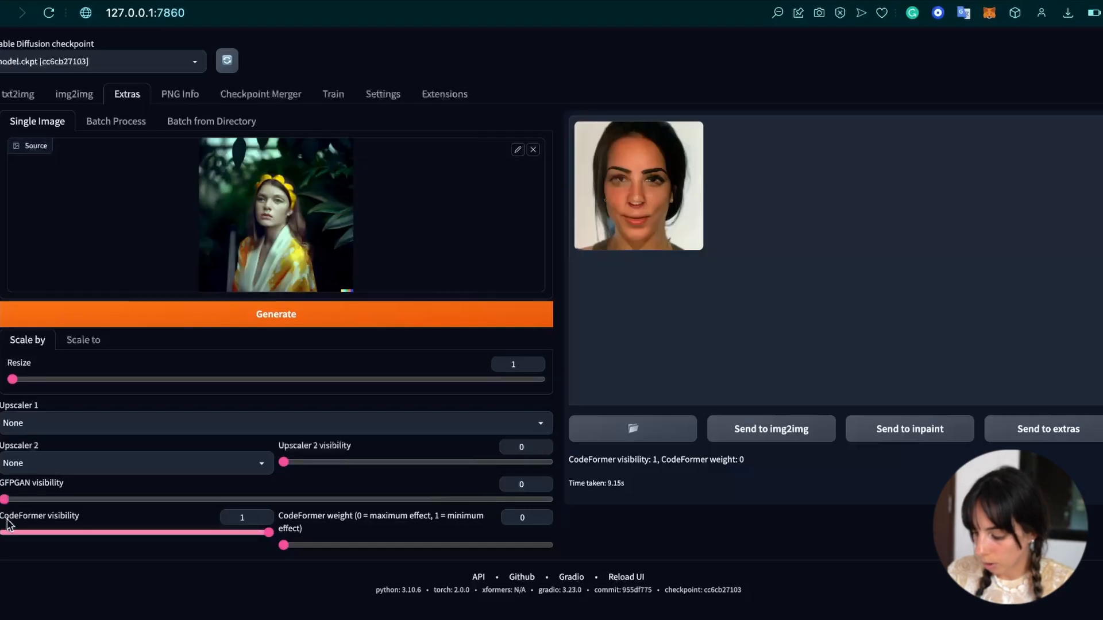
mouse_move(317, 530)
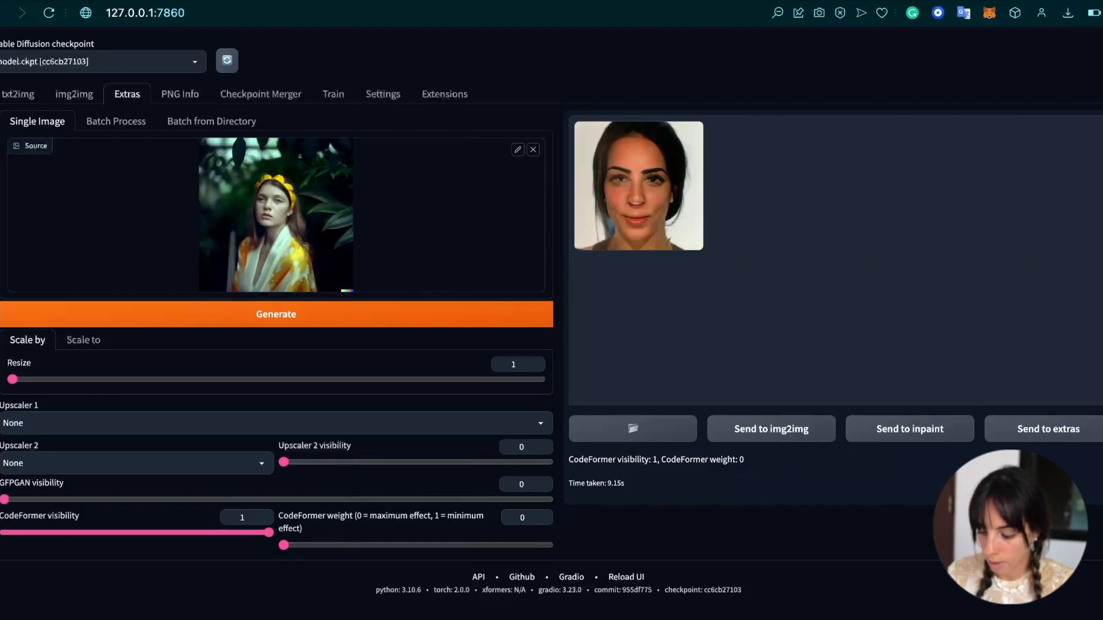
click(275, 314)
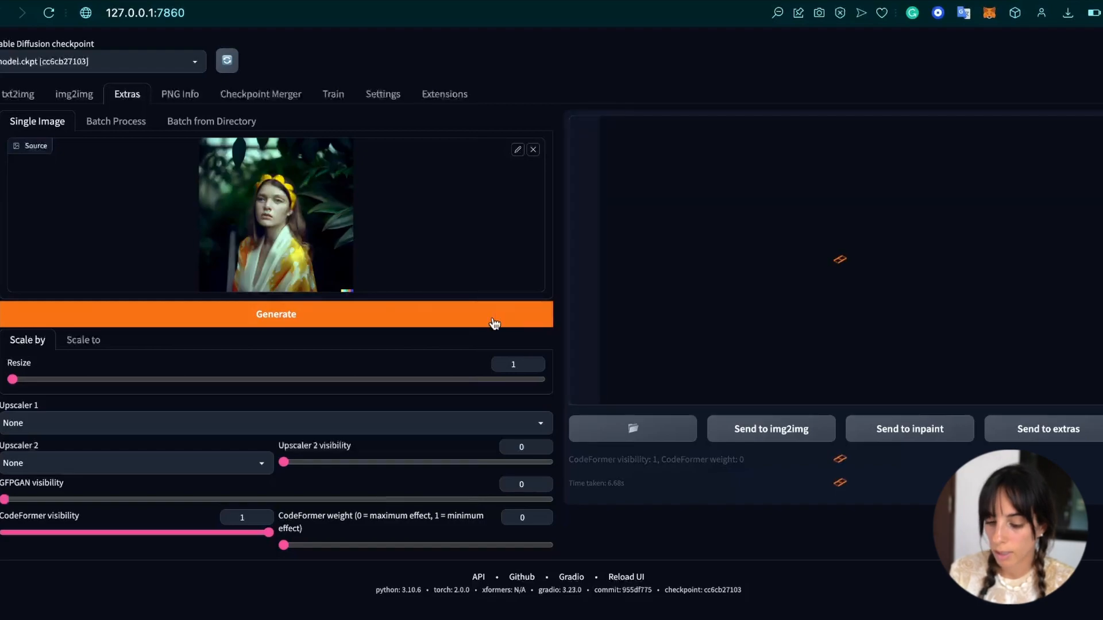
- Rerun restoration with CodeFormer visibility 0.491 and weight 0.486
click(276, 314)
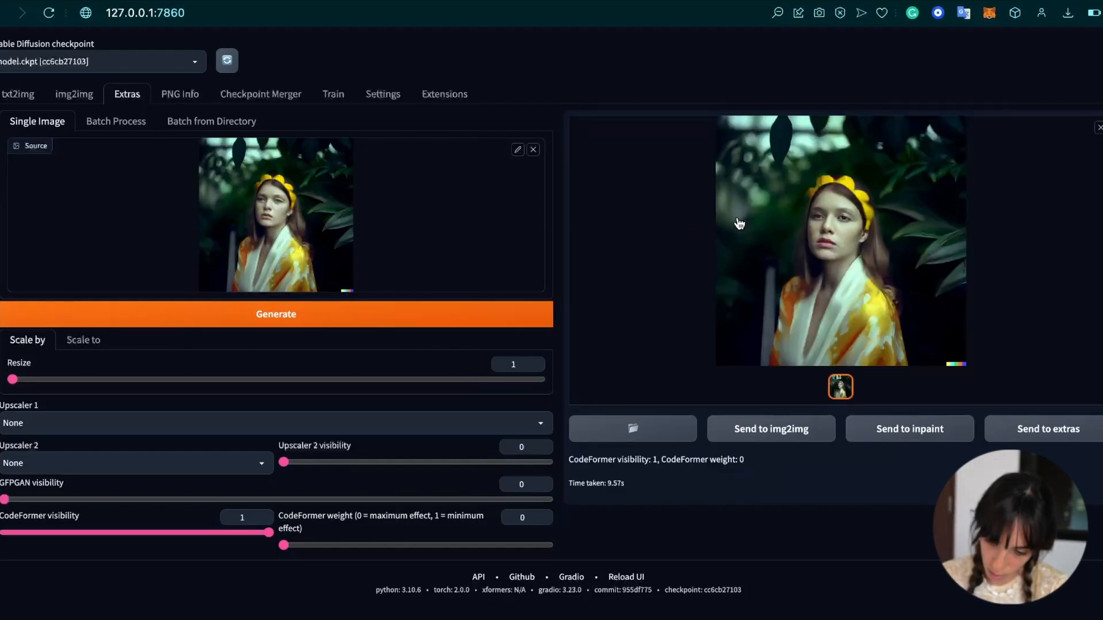
click(840, 243)
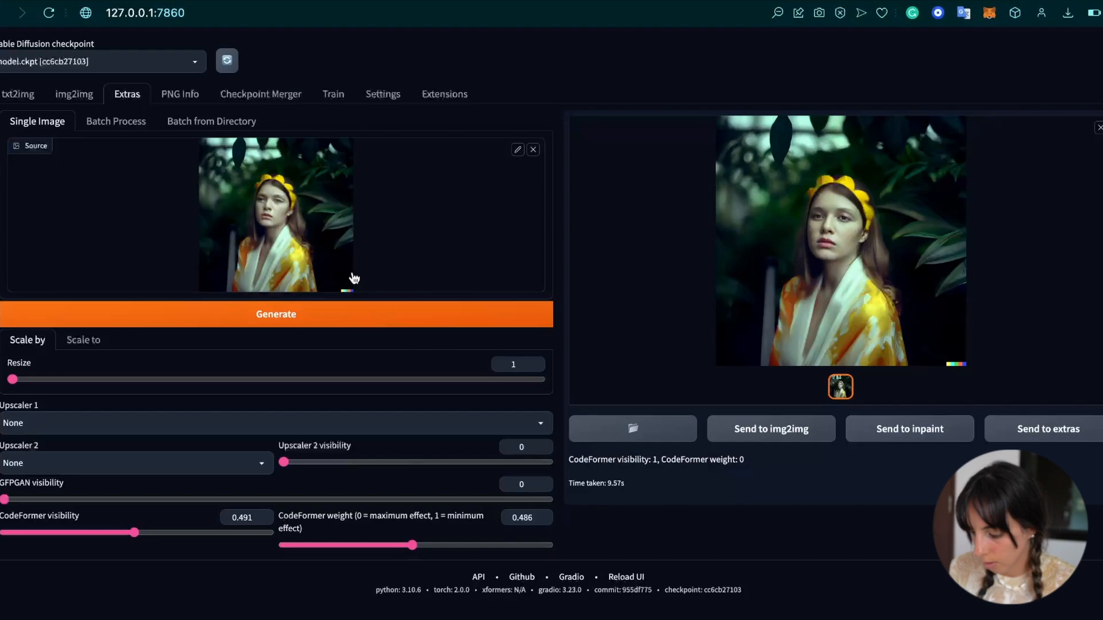
click(275, 313)
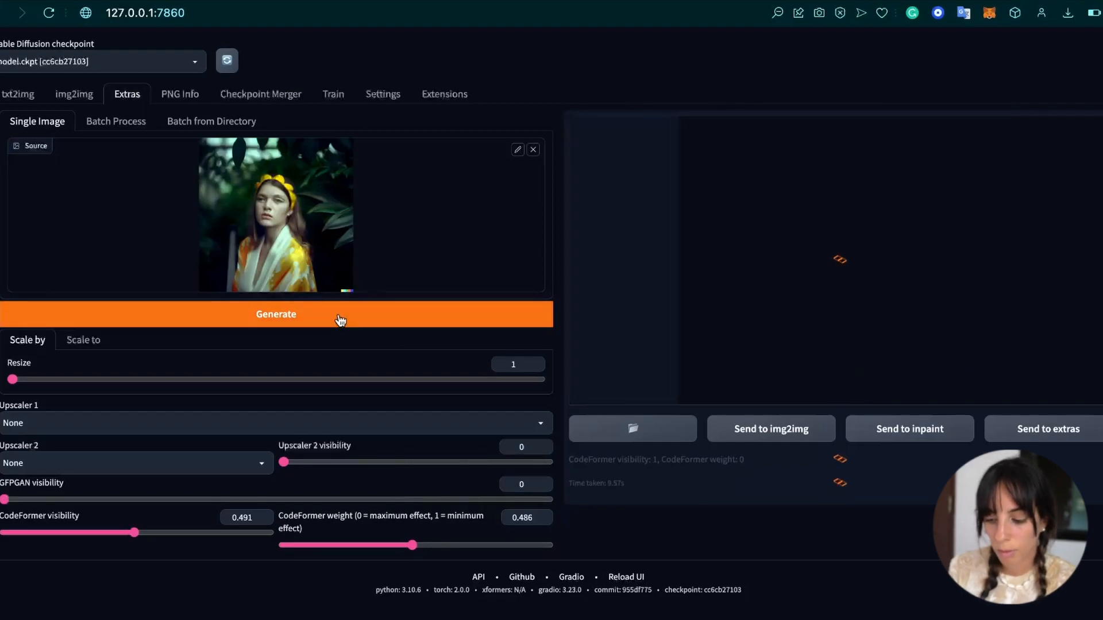
- Restore the portrait again with CodeFormer visibility 0.24 and weight 0.273
click(276, 216)
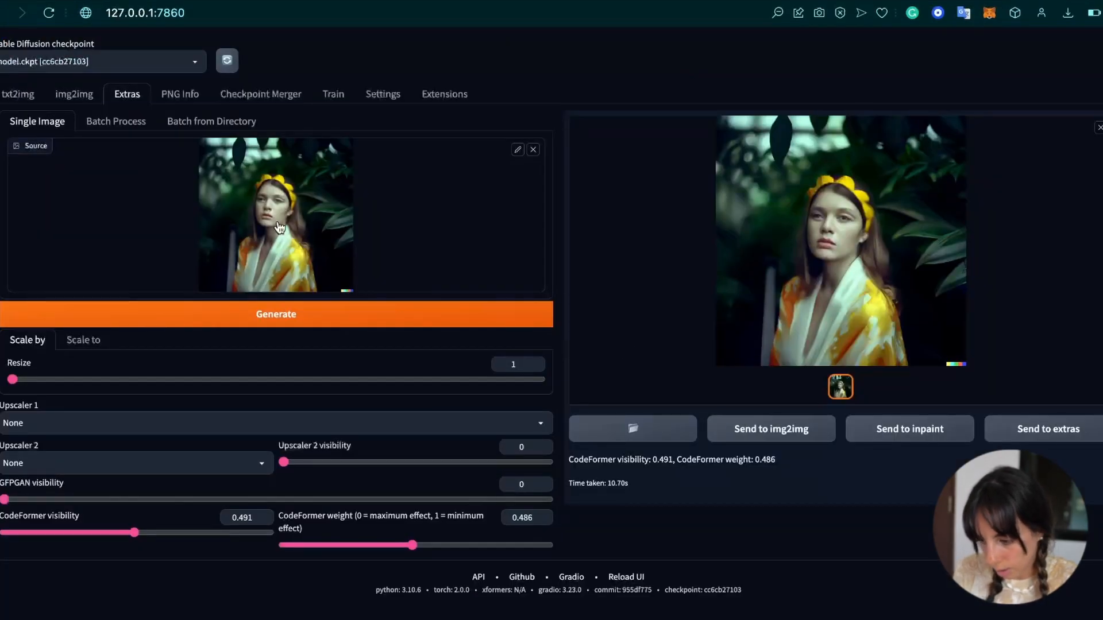
mouse_move(463, 240)
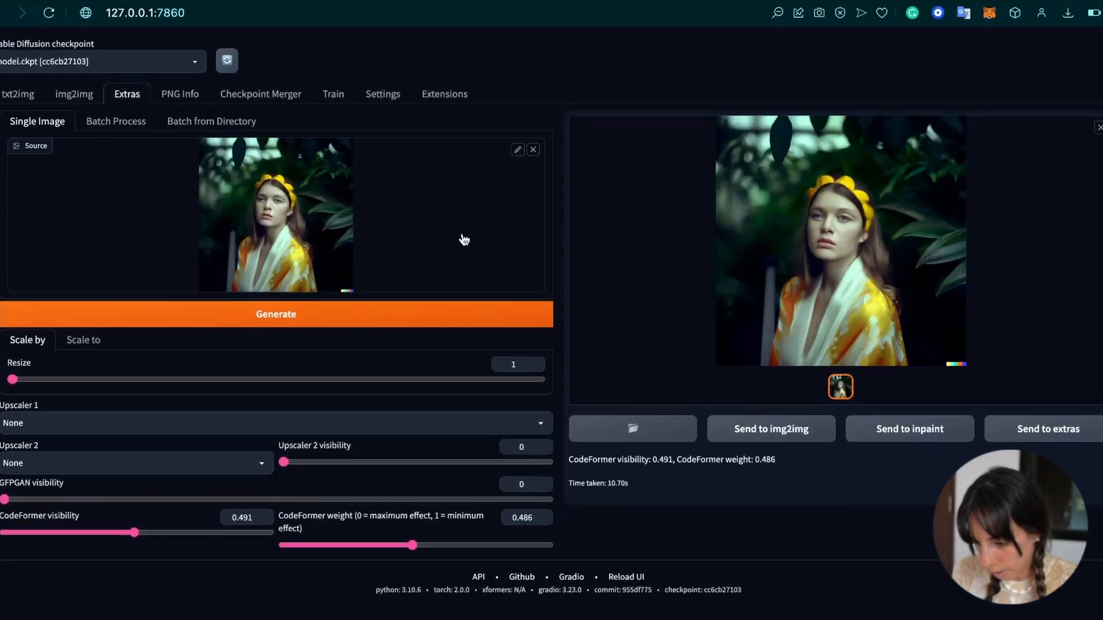
mouse_move(39, 513)
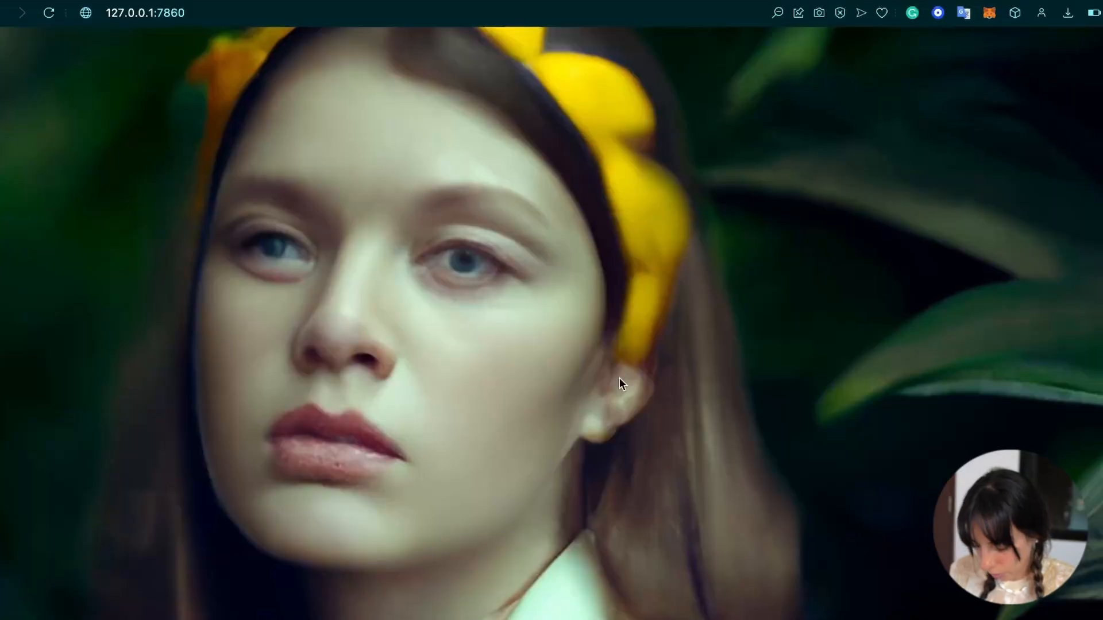
mouse_move(438, 261)
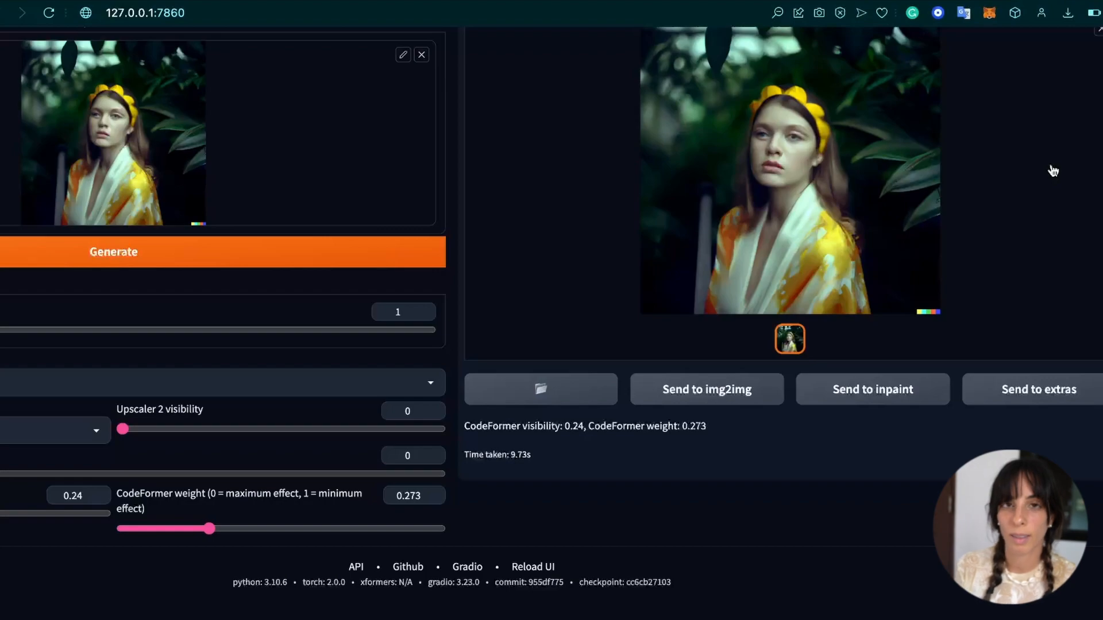
mouse_move(836, 108)
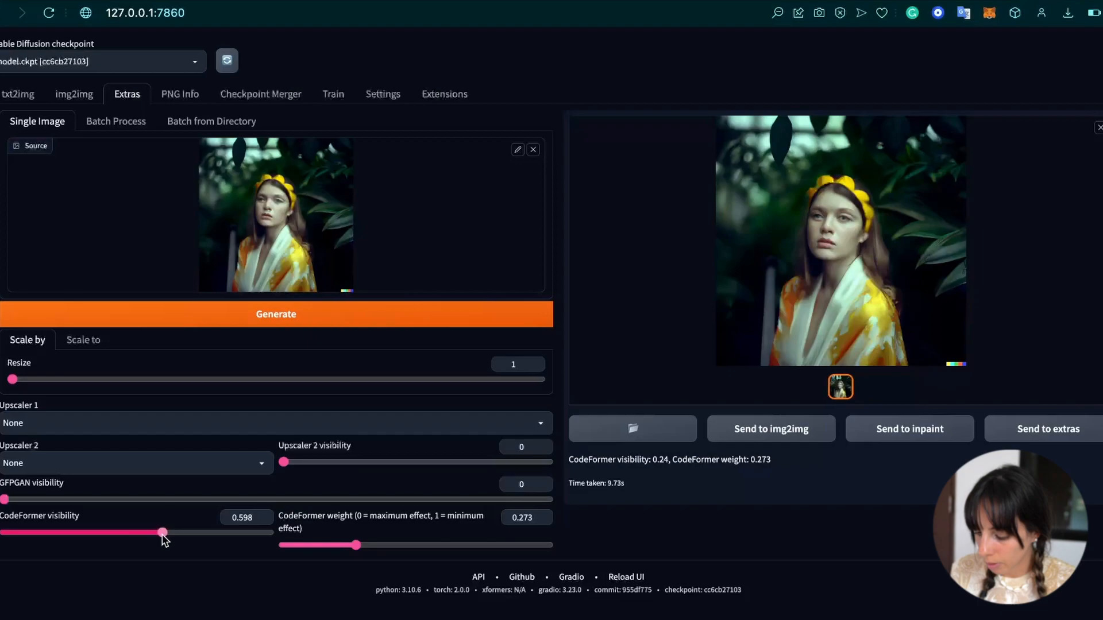
click(276, 314)
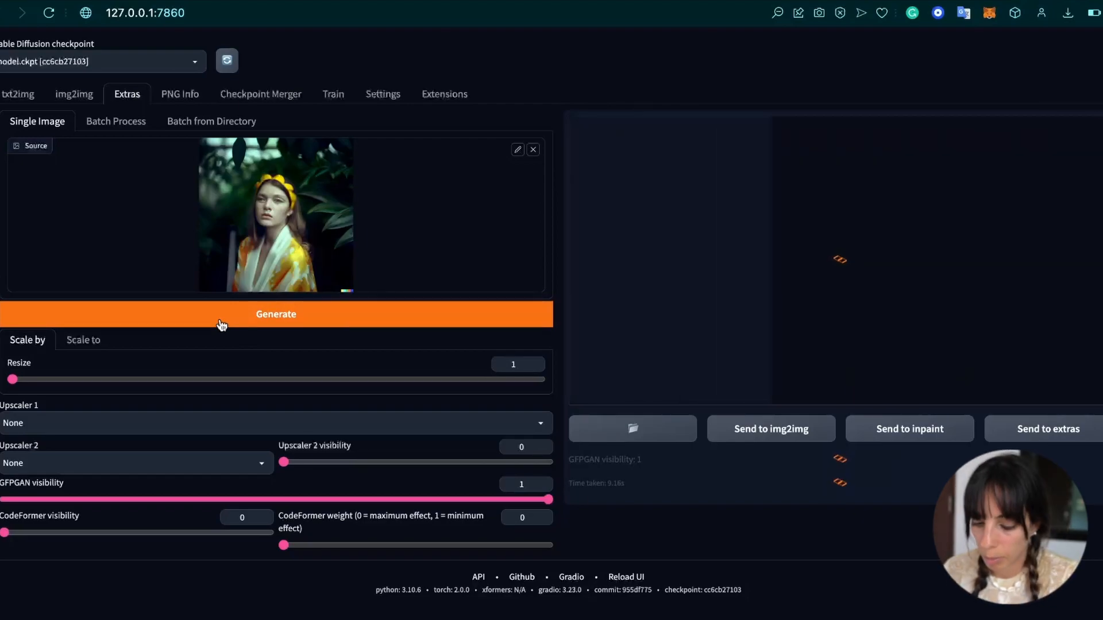
- Run a GFPGAN-only restoration at visibility 1 with CodeFormer at 0 and compare results
click(276, 313)
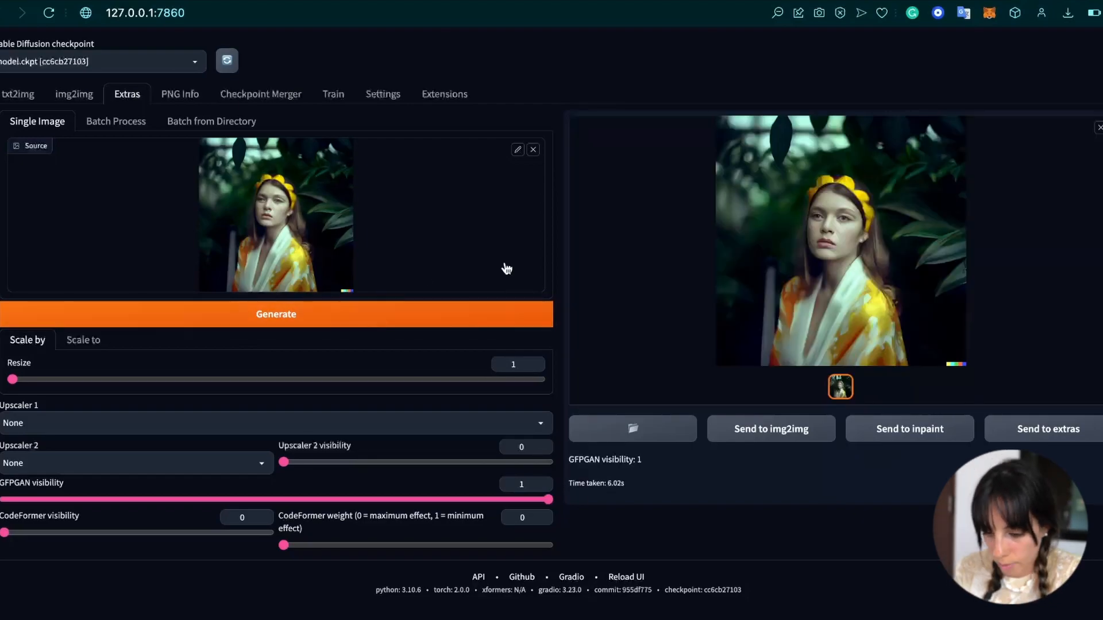
click(839, 239)
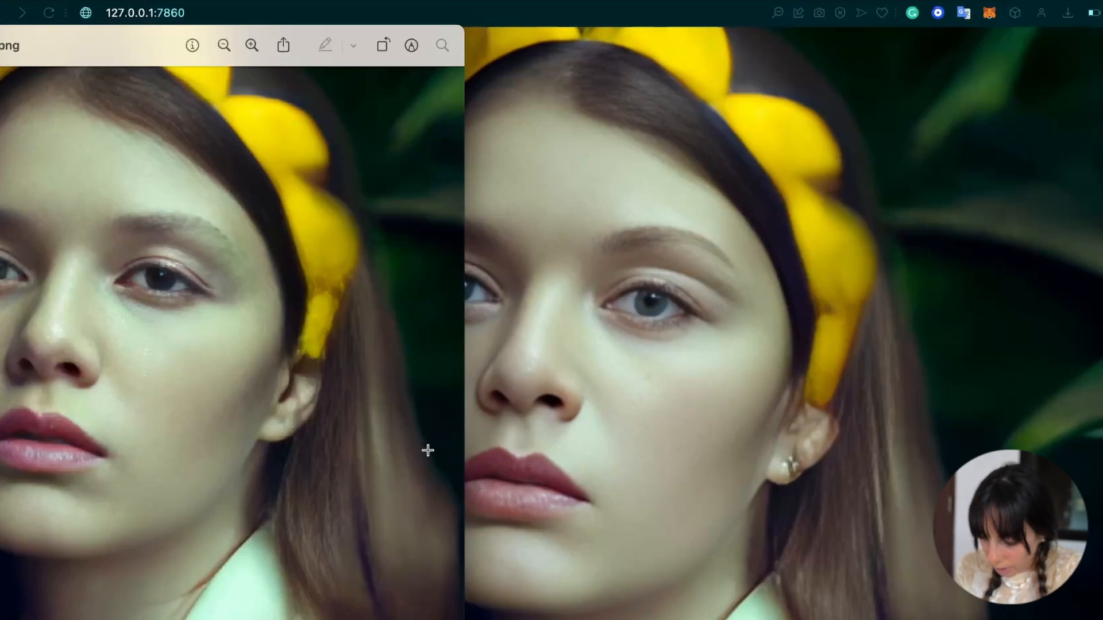
mouse_move(902, 143)
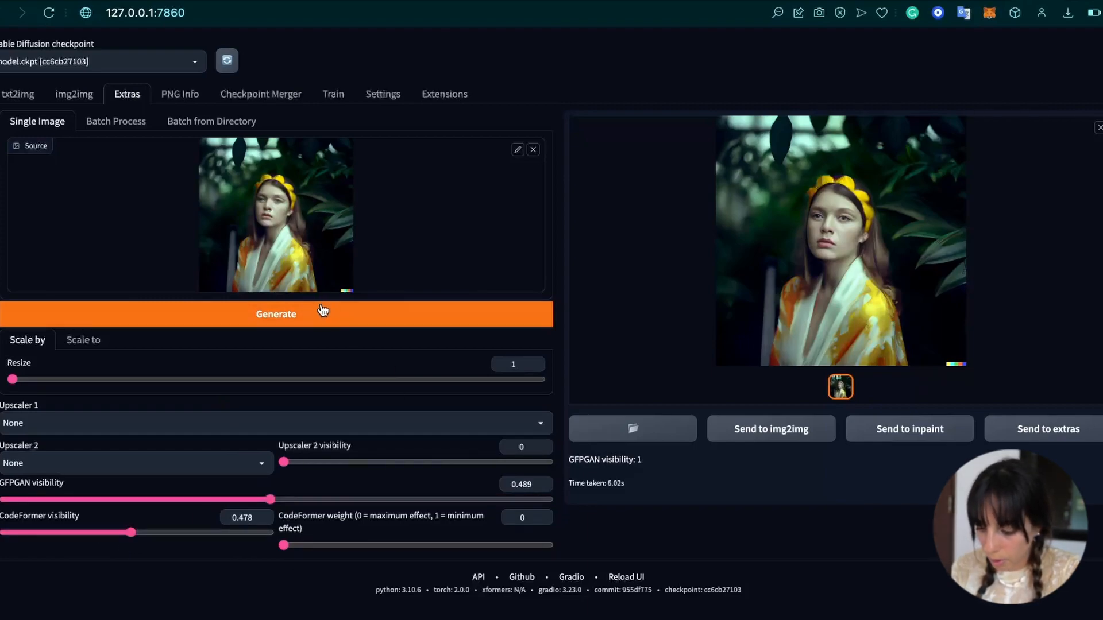
- Generate with GFPGAN visibility 0.489 and CodeFormer visibility 0.478 blended
click(275, 313)
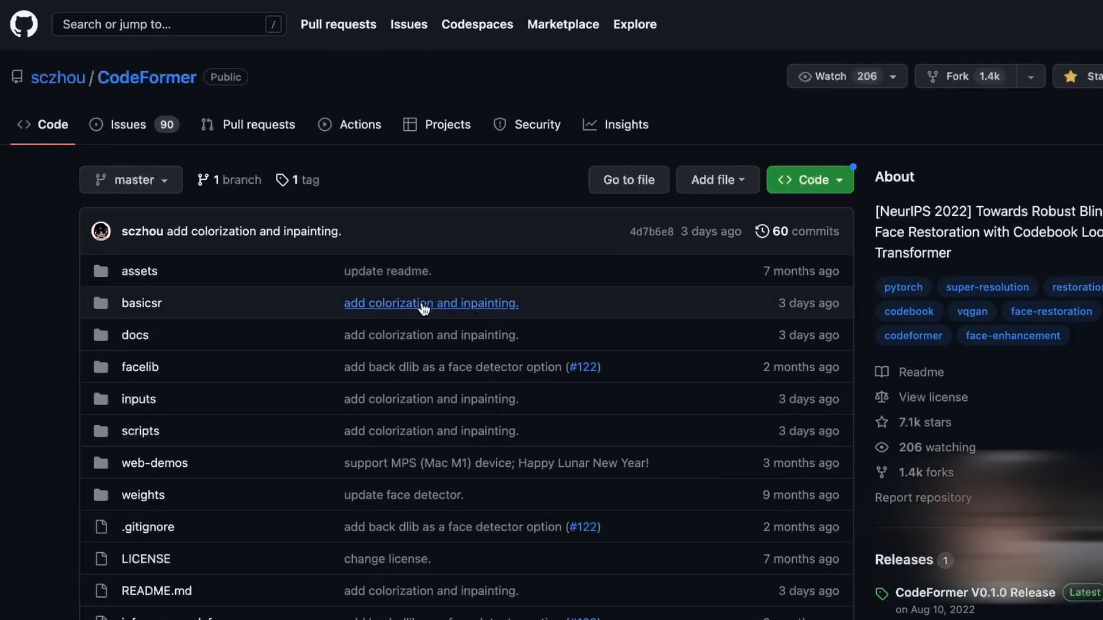
mouse_move(166, 106)
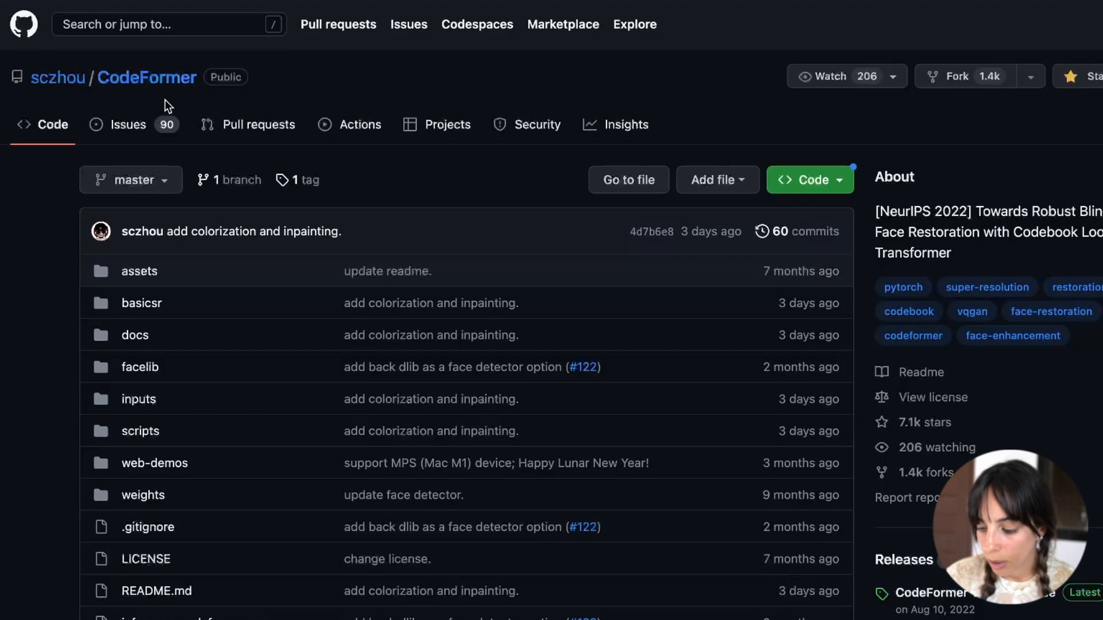
- Copy the CodeFormer repository's SSH clone address from the Code menu
click(807, 180)
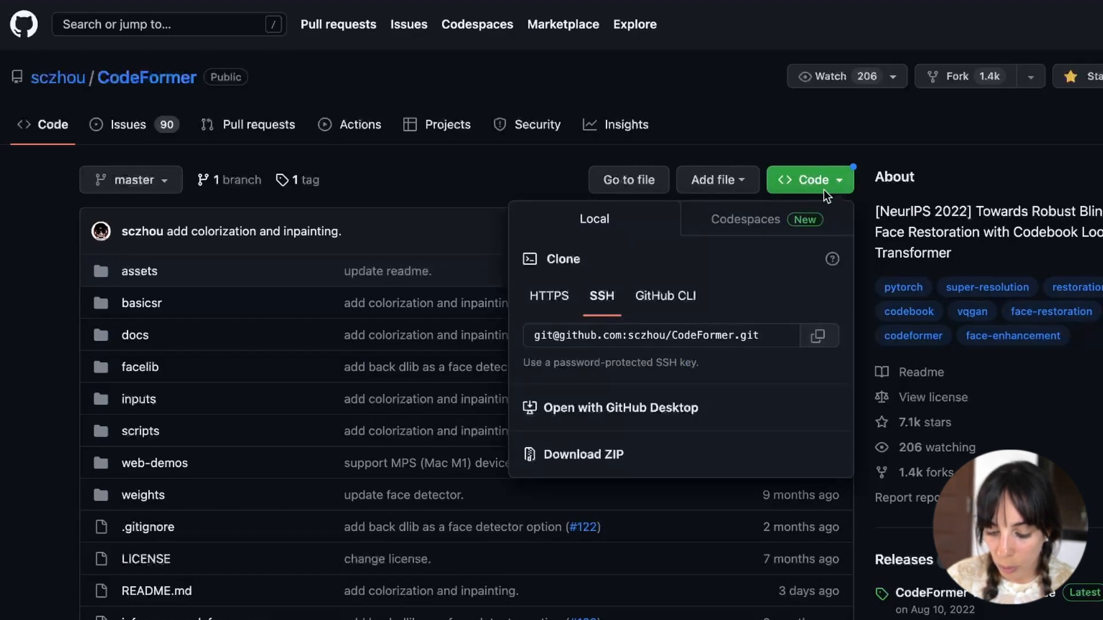
click(818, 334)
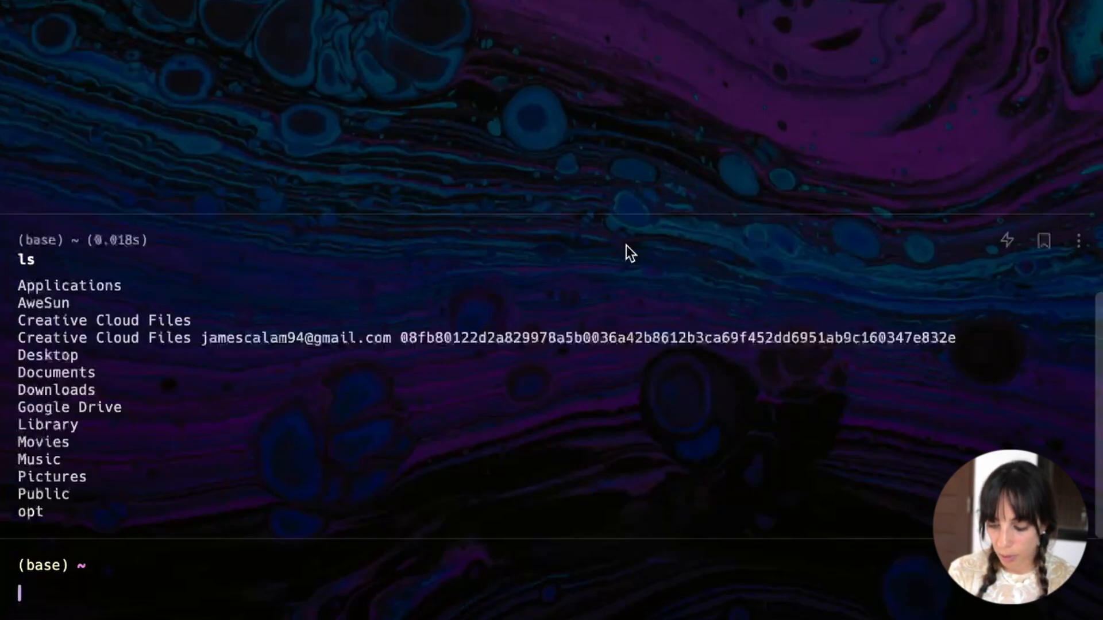
text(cd desktop/stable-diffusion/stable-diffusion-webui)
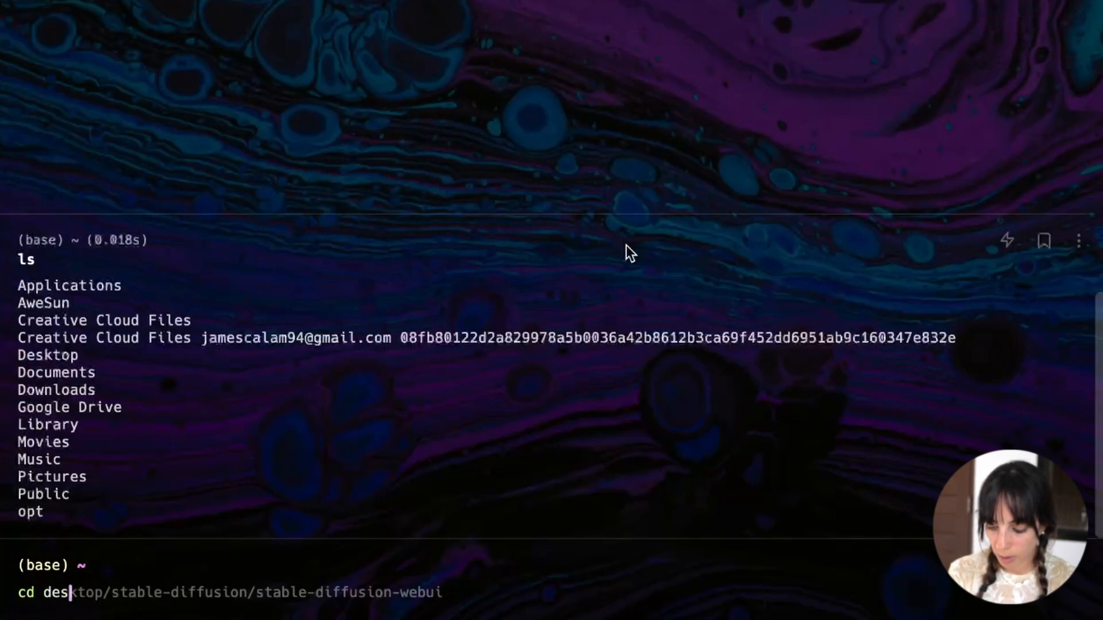
key(Return)
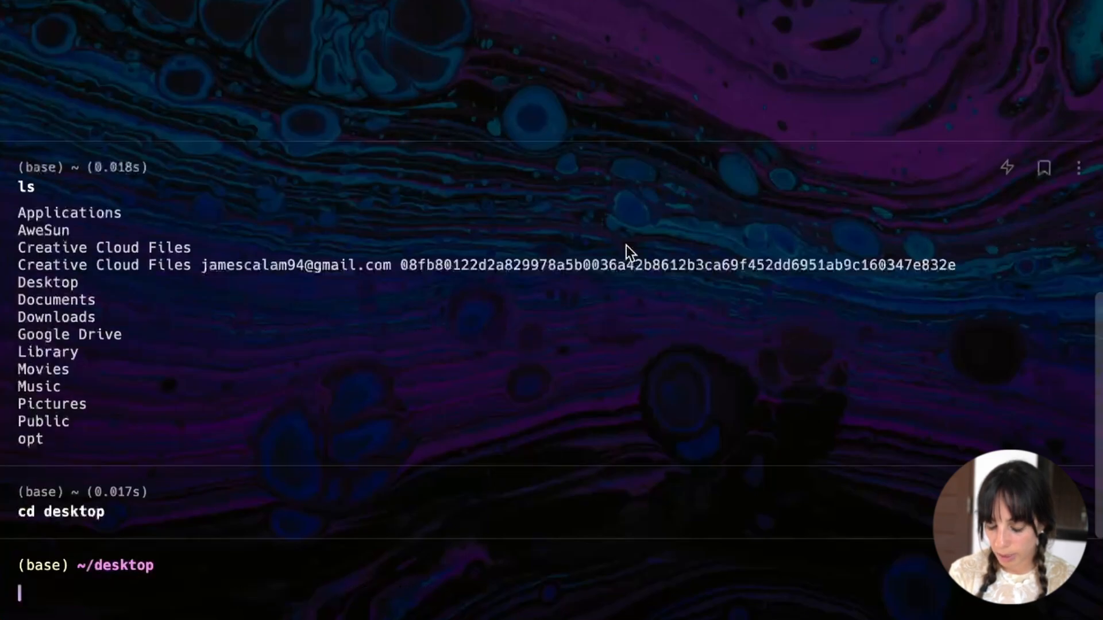
text(git clone git@github.com:sczhou/CodeFormer.git)
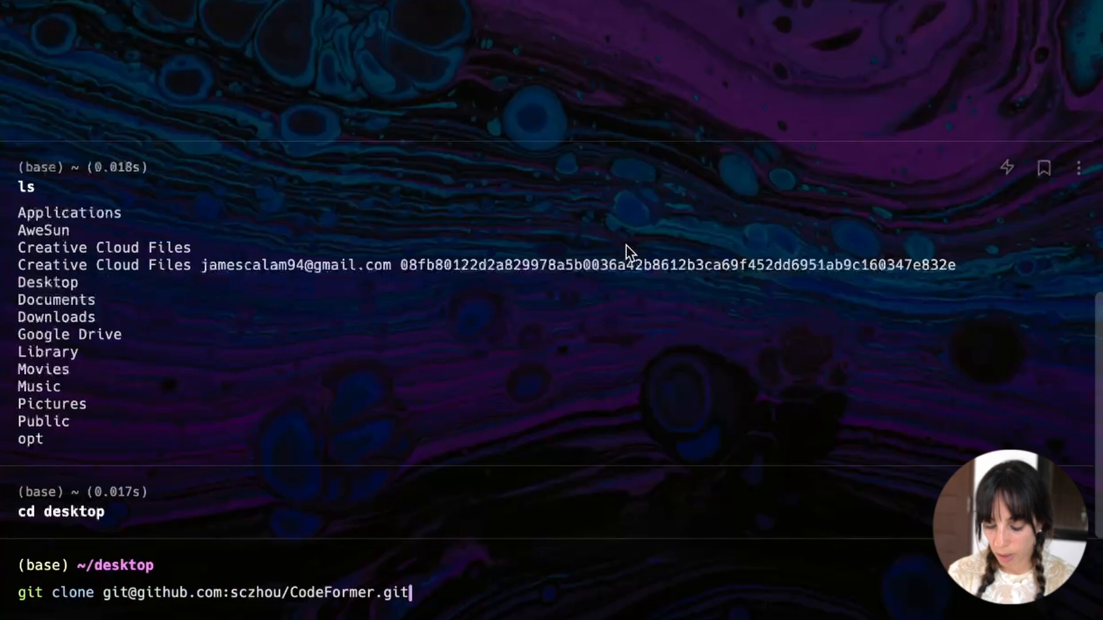
key(Return)
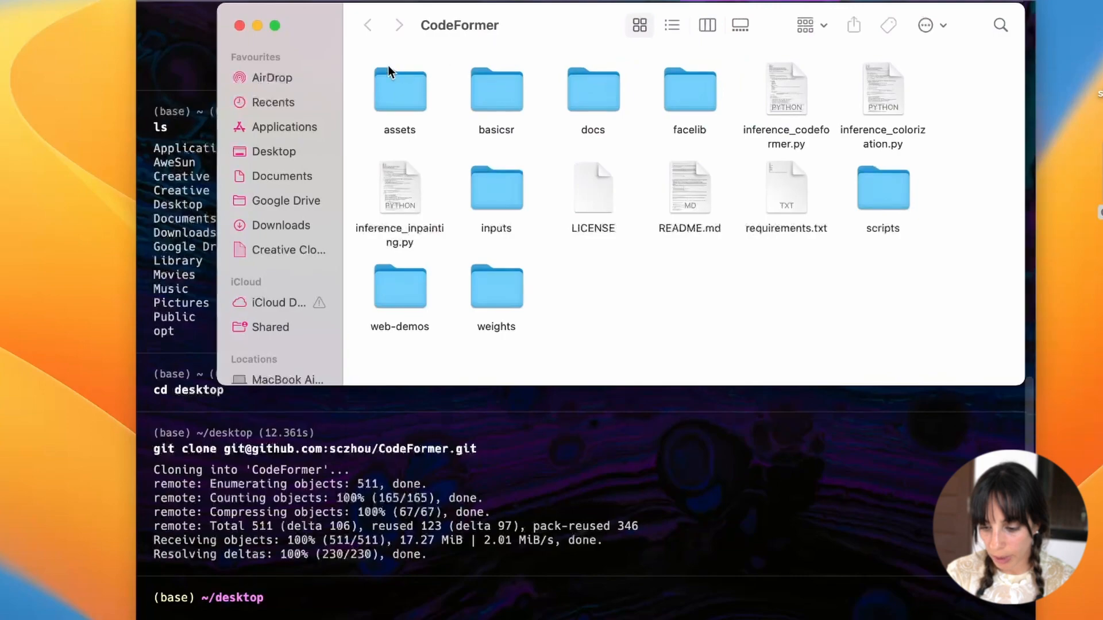
- Browse to the Desktop in Finder and view the cloned CodeFormer folder contents
click(367, 25)
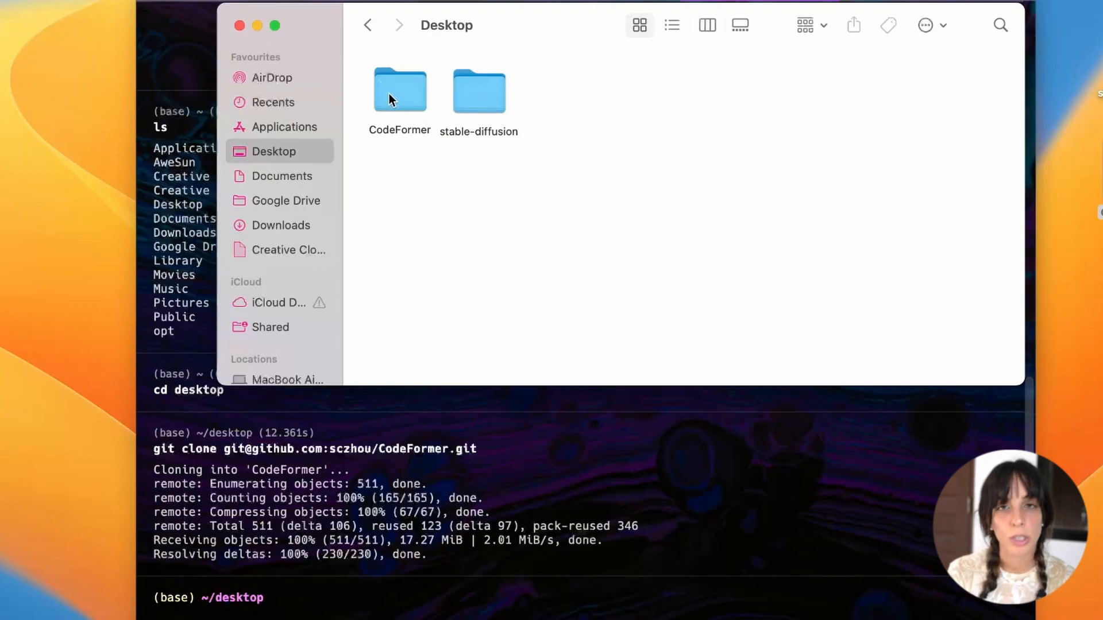
double_click(400, 90)
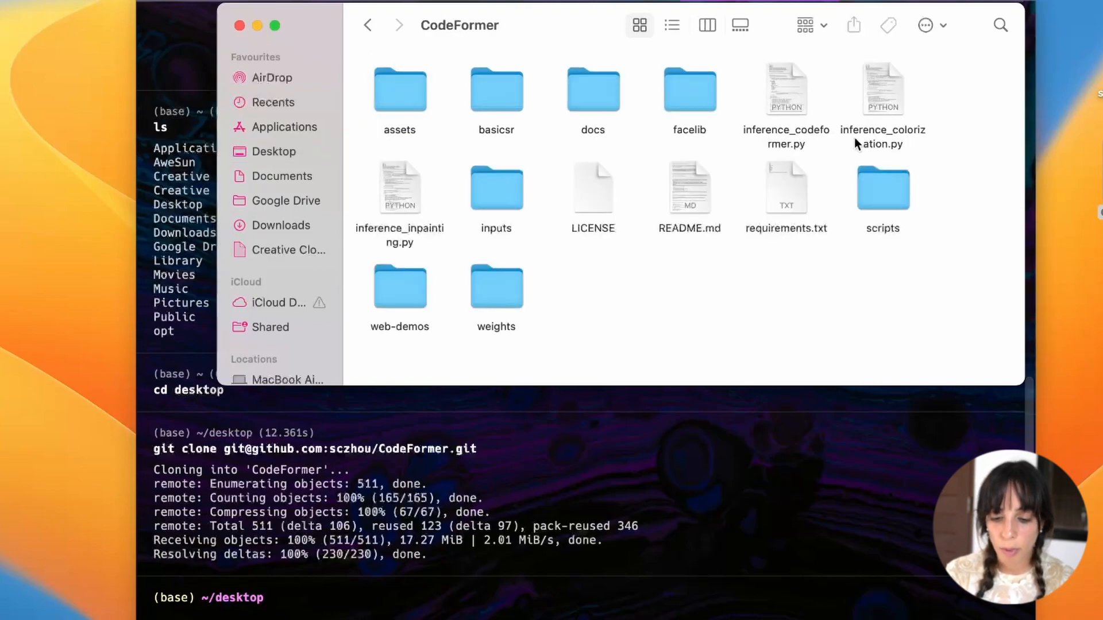
mouse_move(441, 317)
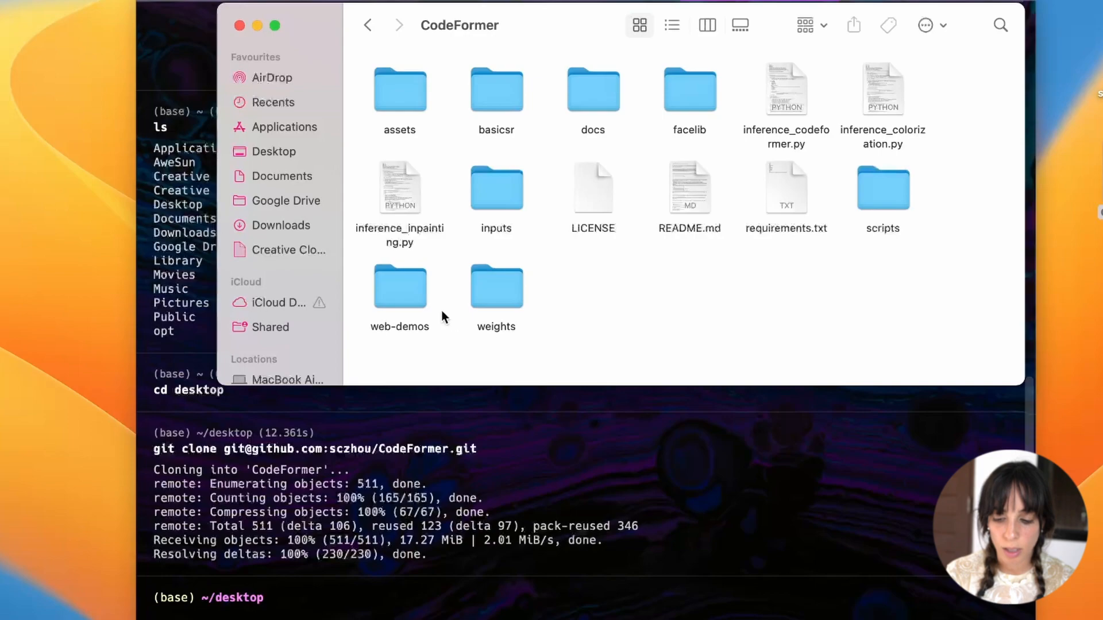
mouse_move(758, 338)
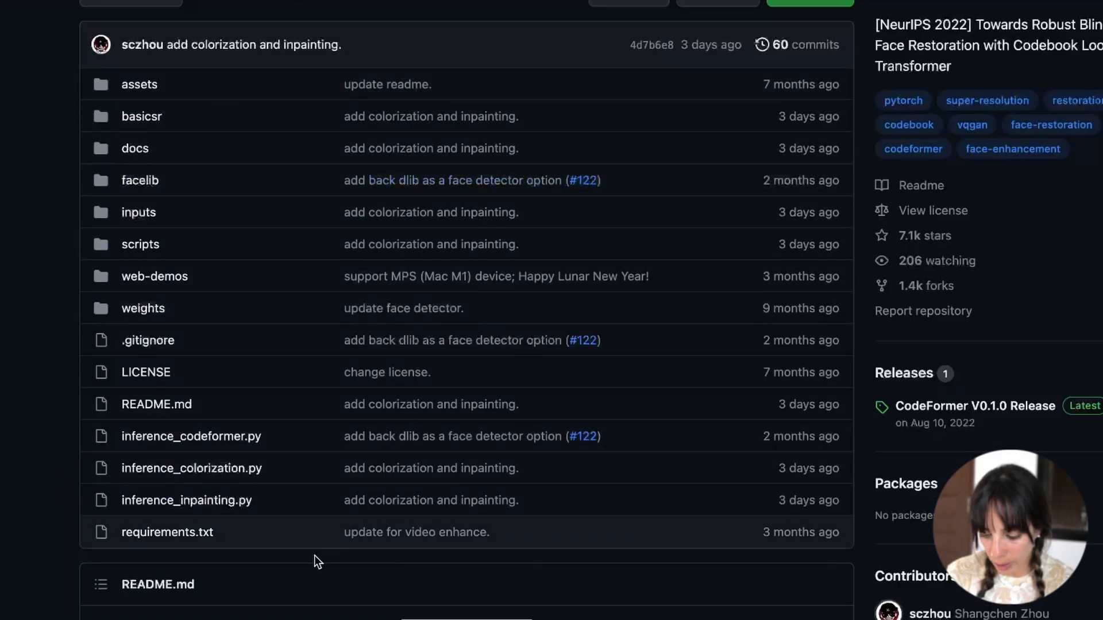
- Scroll the CodeFormer README to review the Dependencies and Installation section
scroll(down, 3)
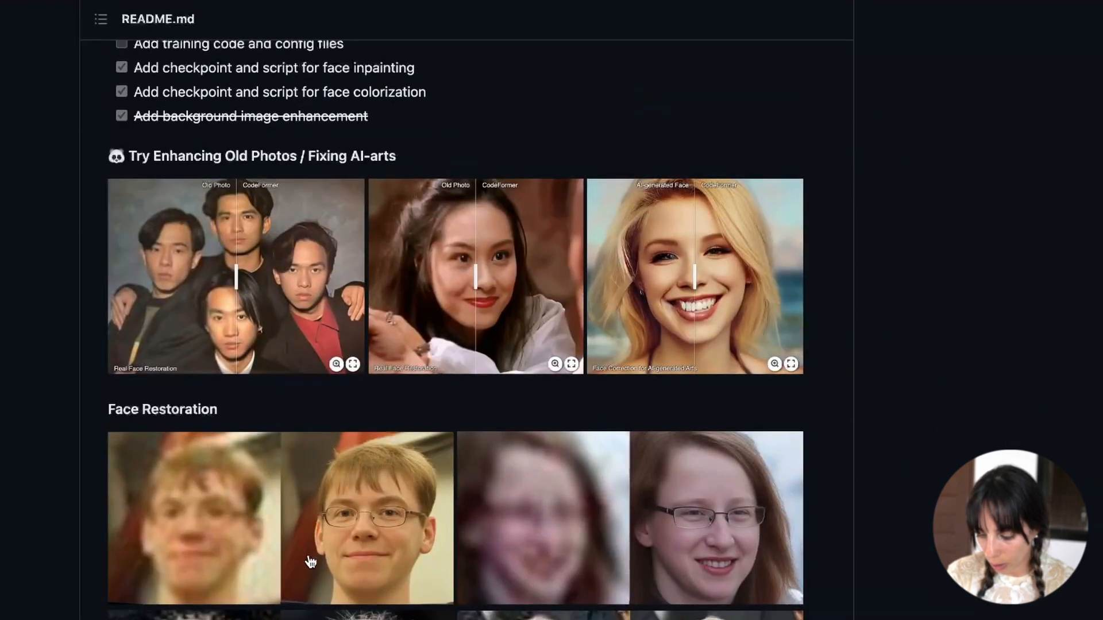
scroll(down, 3)
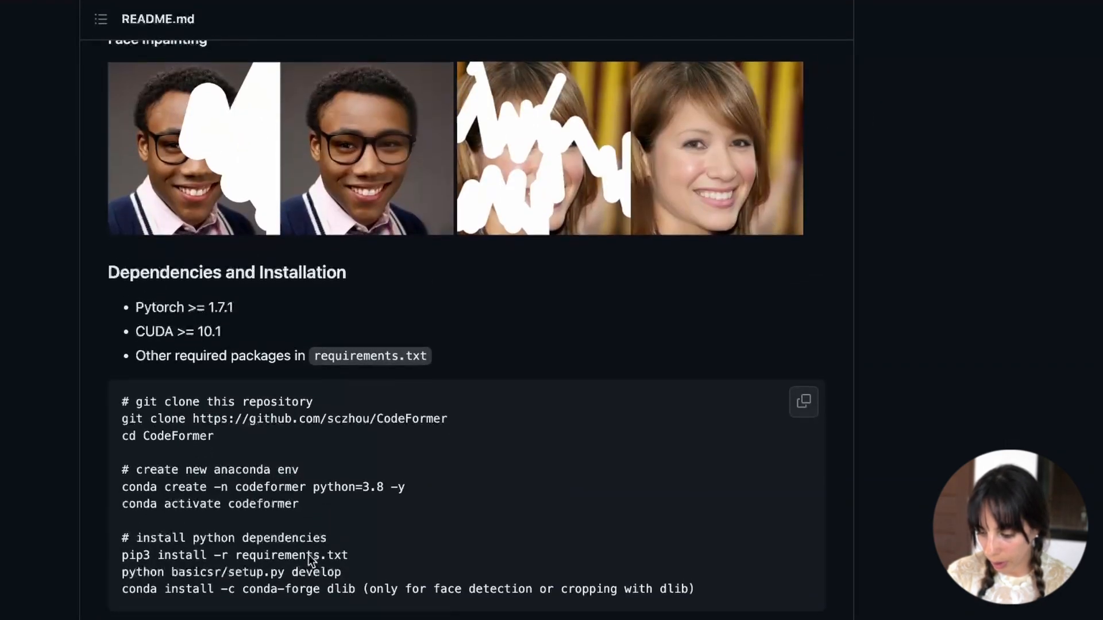
scroll(up, 3)
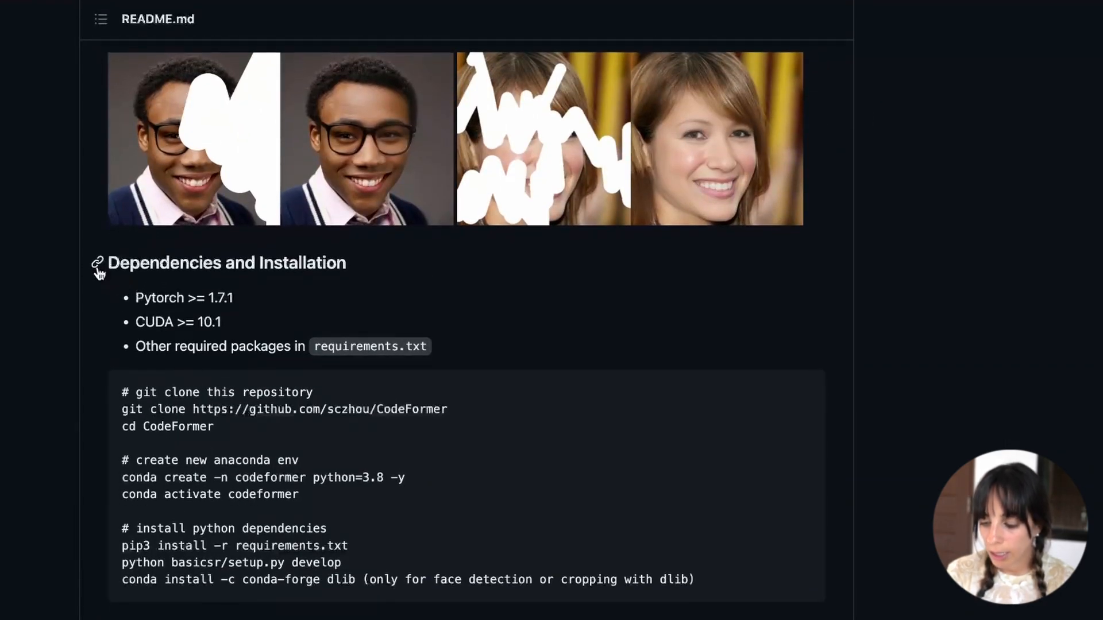
mouse_move(430, 293)
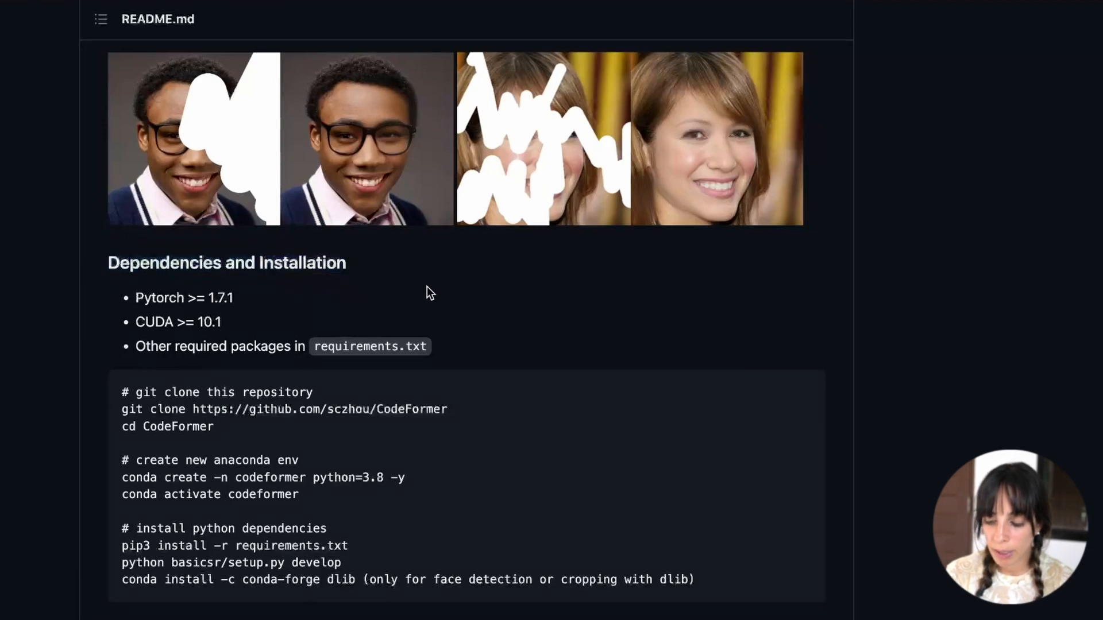
mouse_move(209, 316)
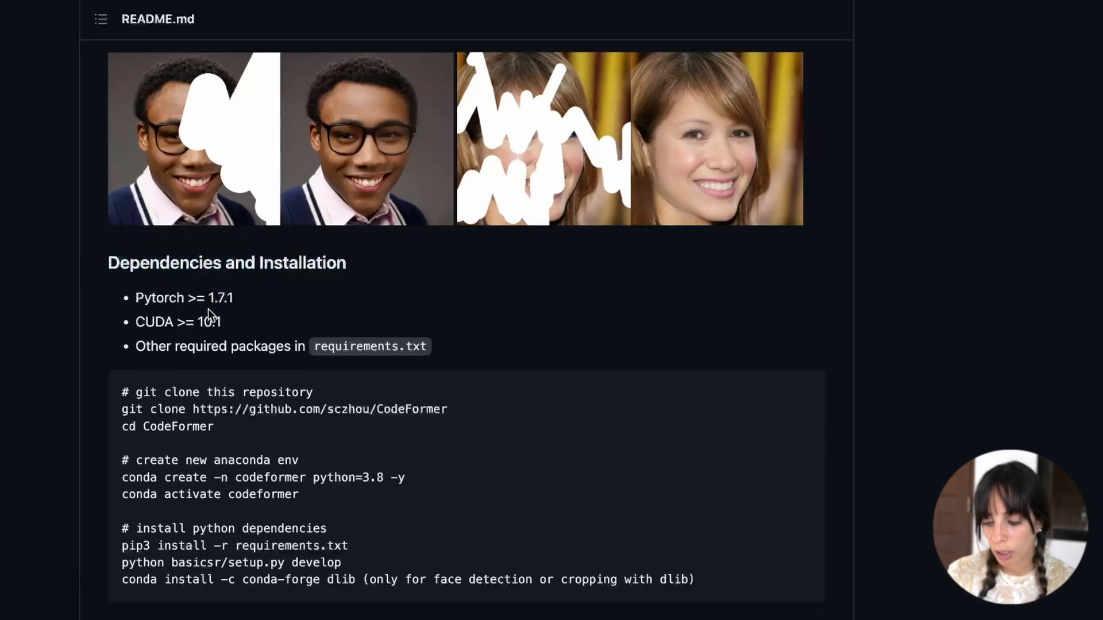
mouse_move(190, 318)
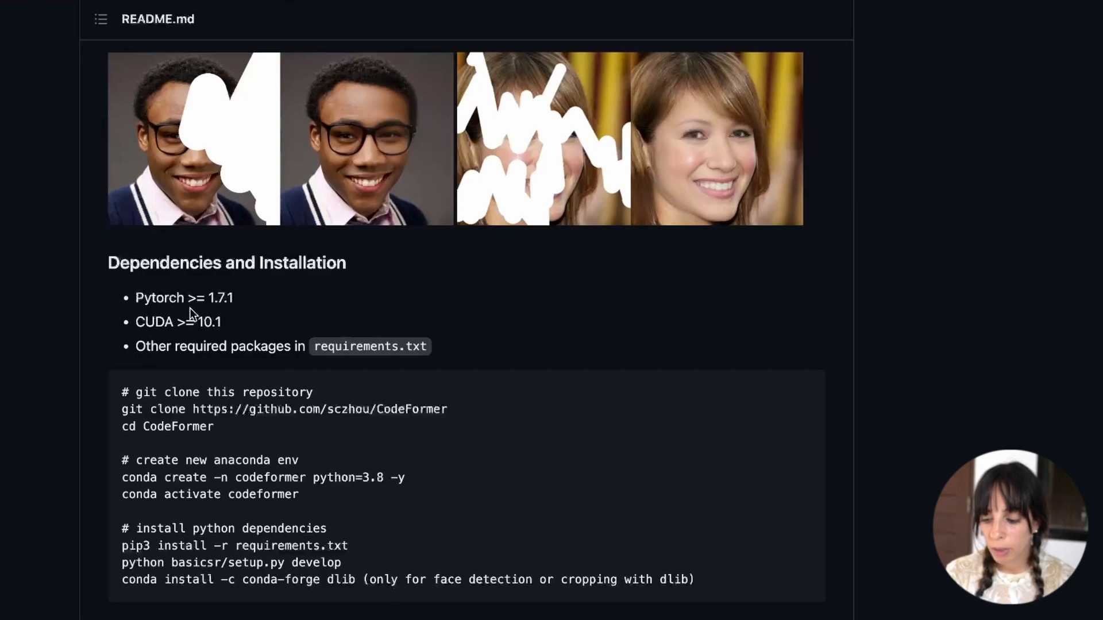
mouse_move(234, 315)
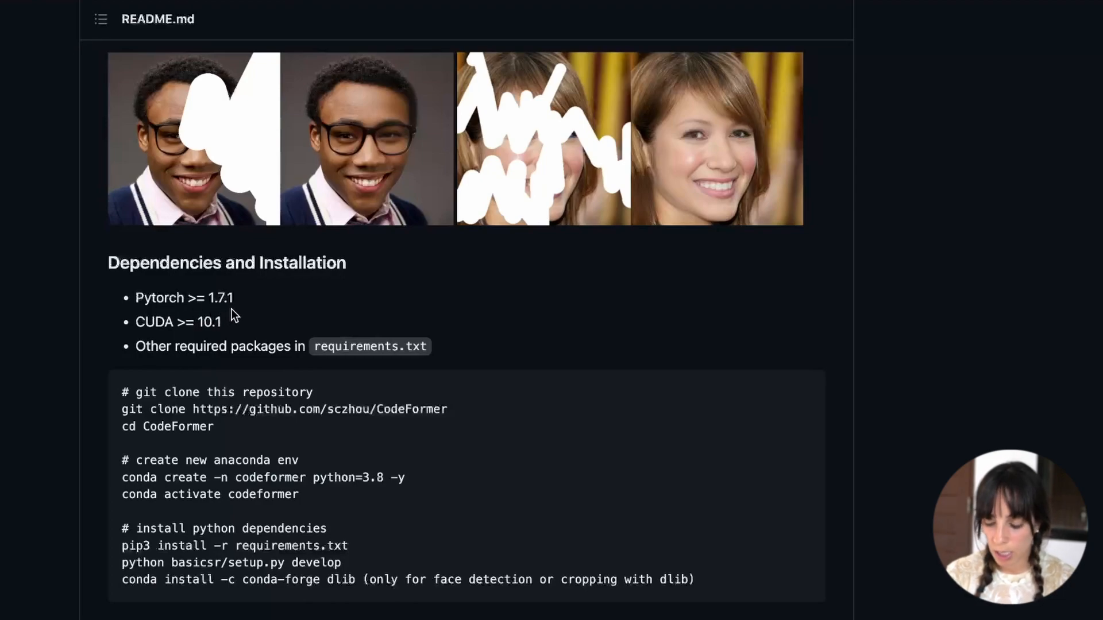
mouse_move(208, 338)
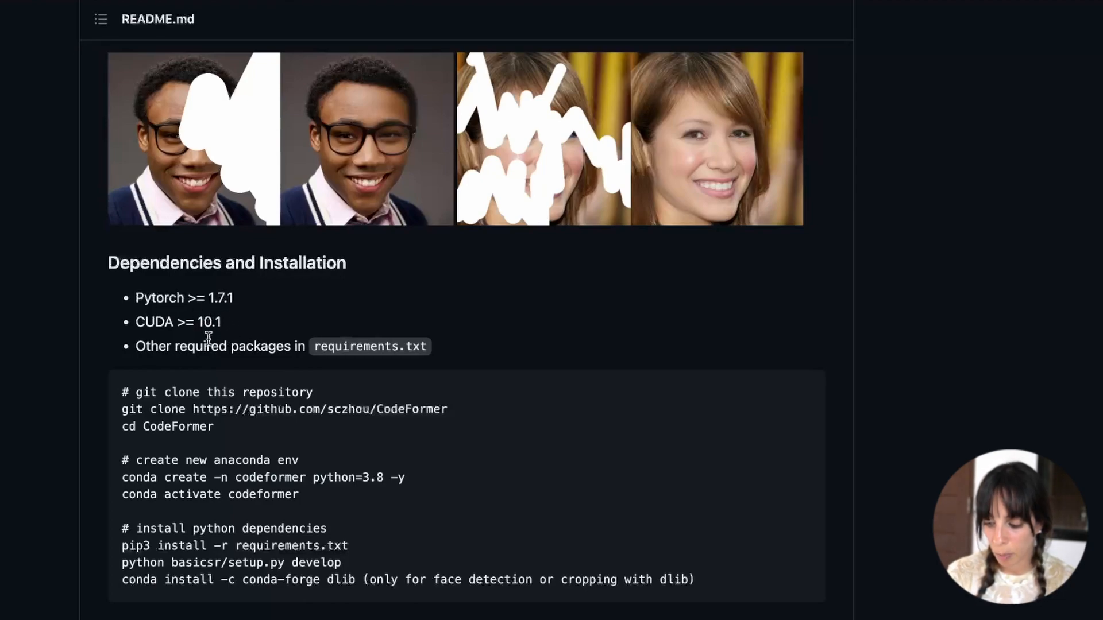
mouse_move(418, 354)
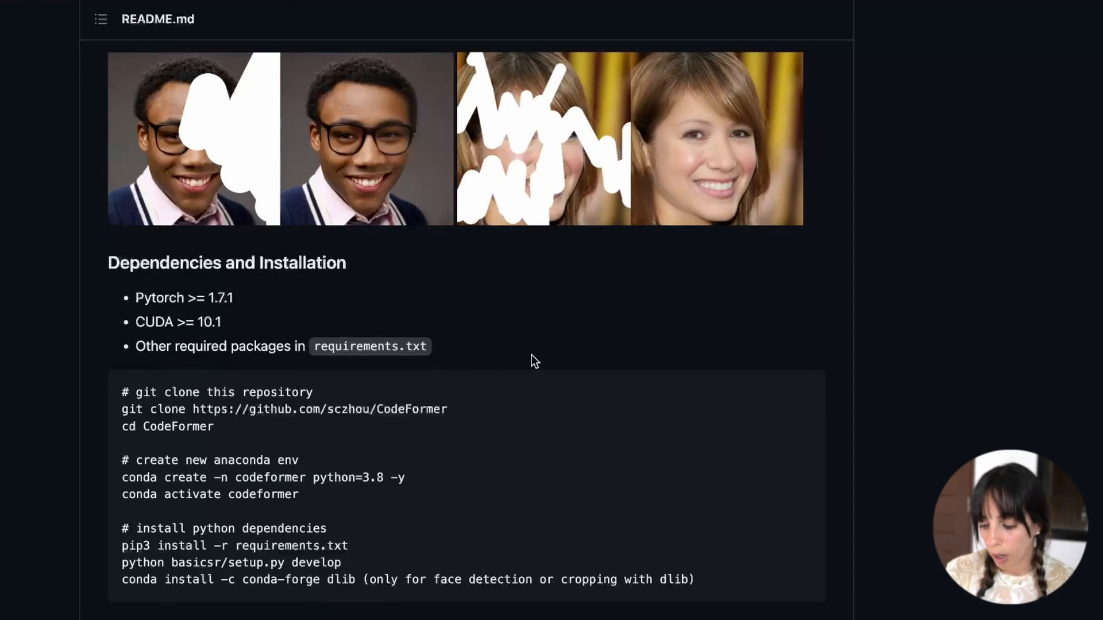
scroll(down, 3)
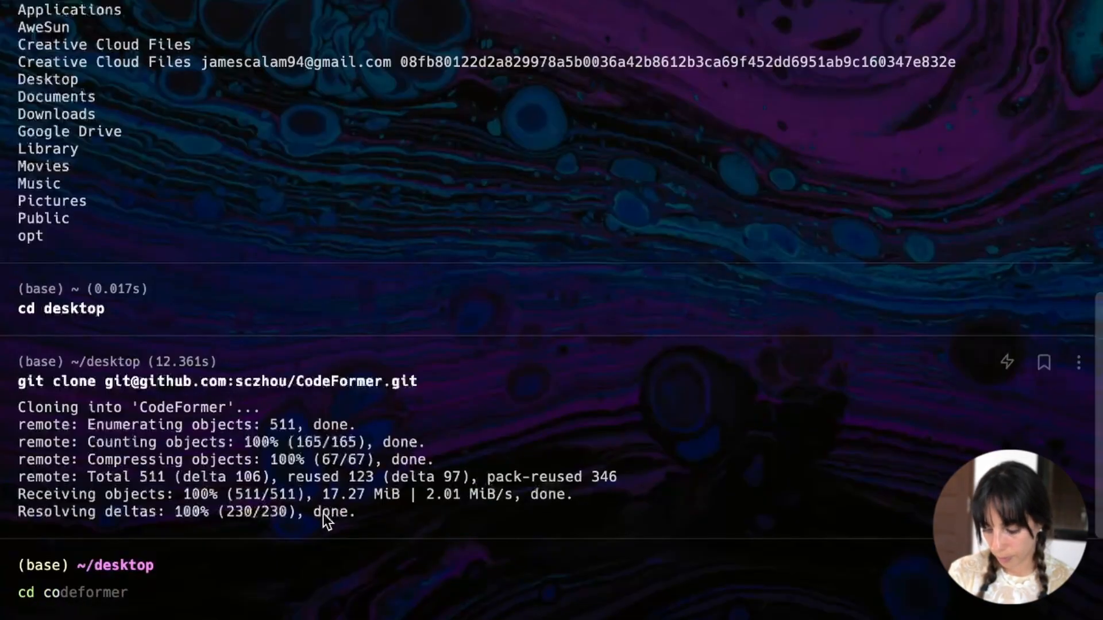
- Enter the codeformer folder and create the codeformer conda environment with Python 3.8
key(Return)
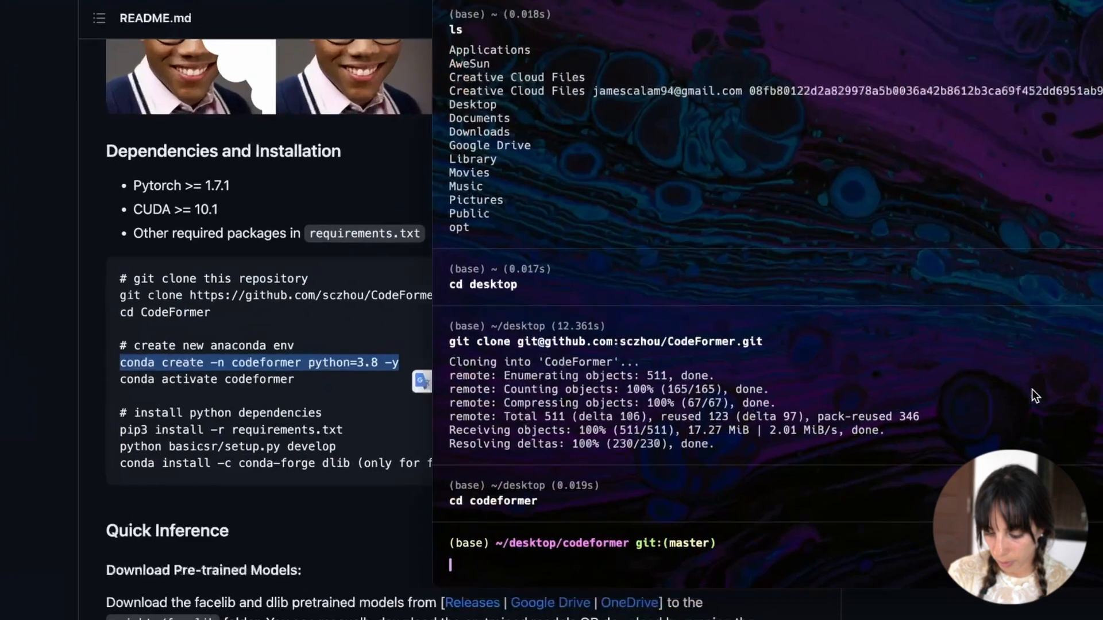
text(conda create -n codeformer python=3.8 -y)
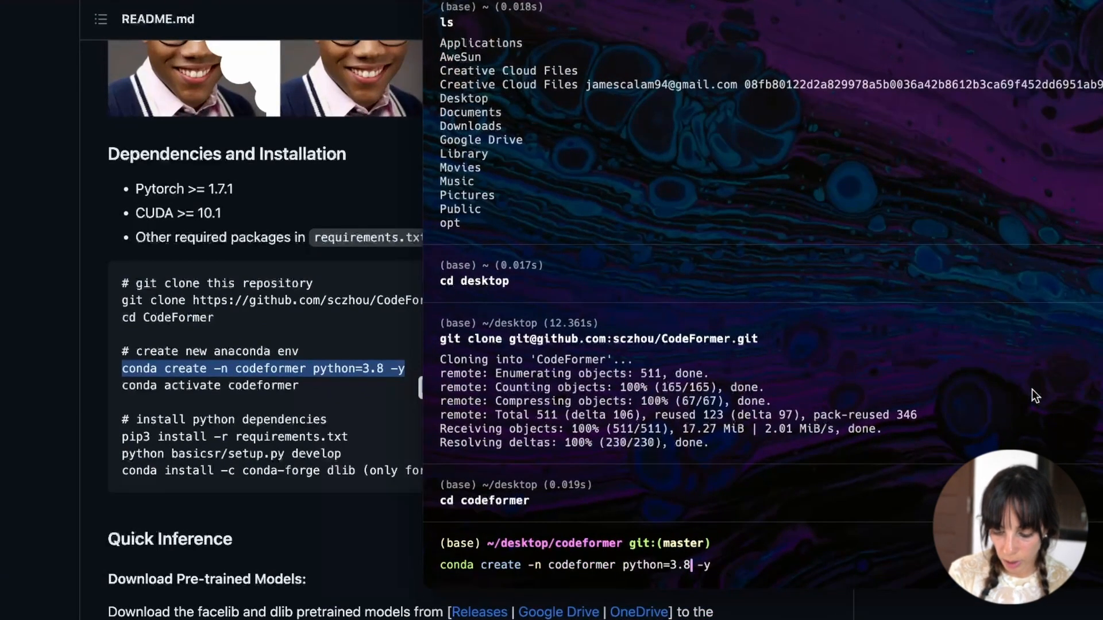
mouse_move(735, 568)
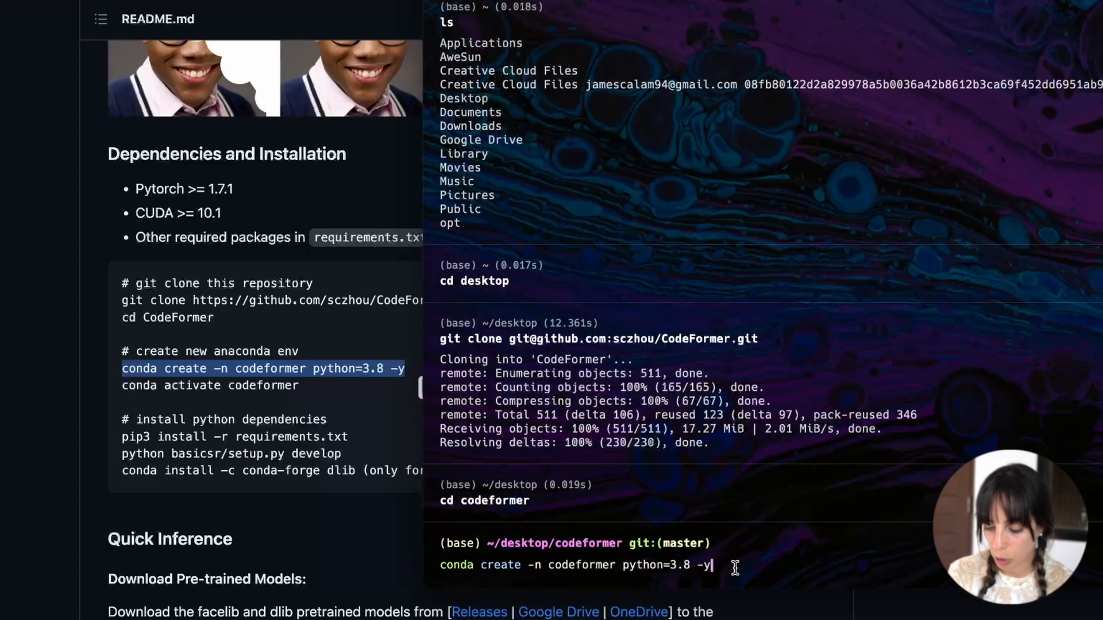
key(Return)
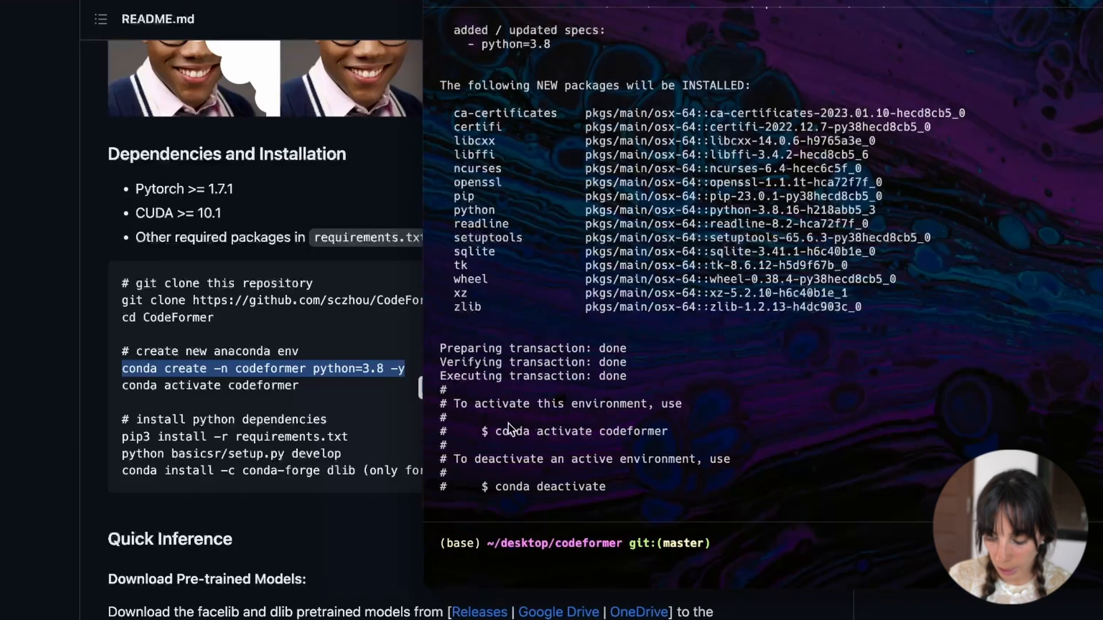
mouse_move(541, 456)
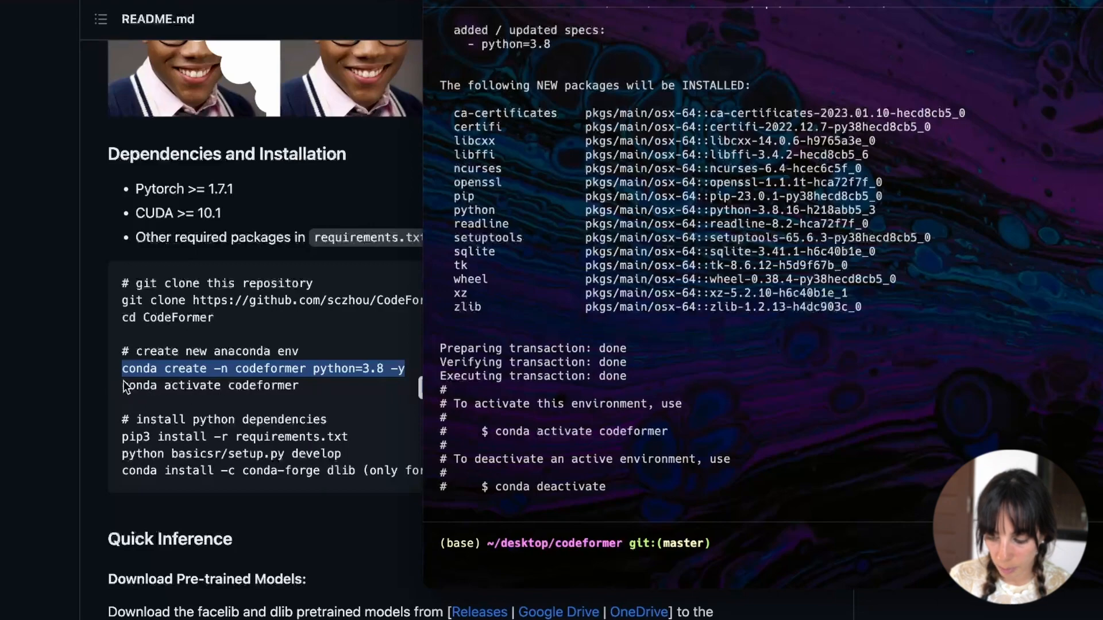
mouse_move(440, 482)
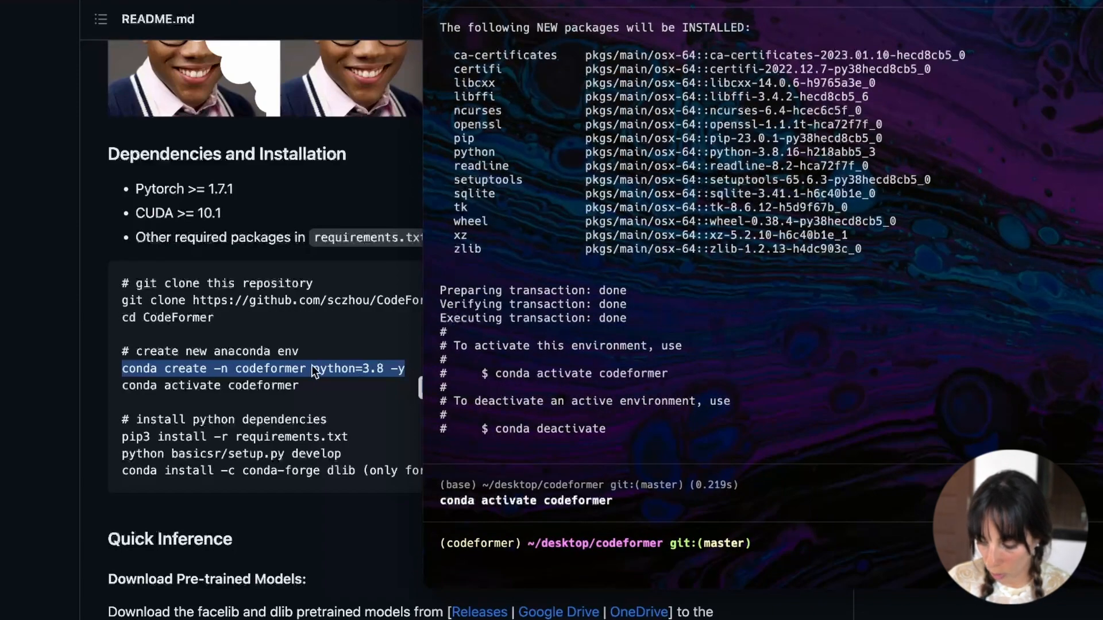
mouse_move(324, 437)
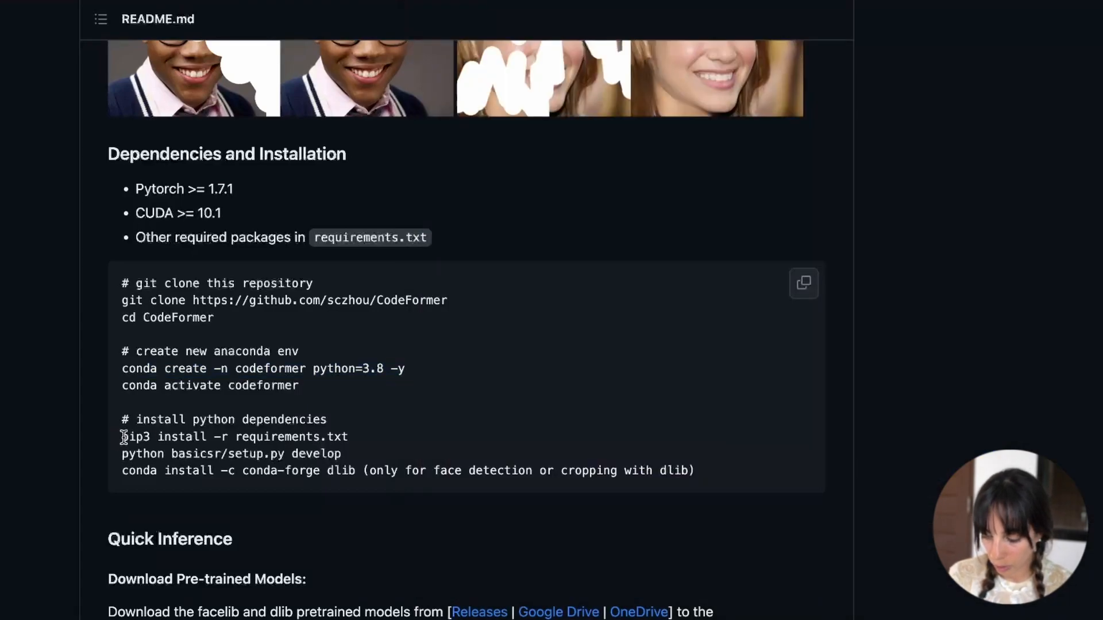
- Install the README's pip3 requirements and a quiet gradio pip install in the codeformer environment
double_click(235, 436)
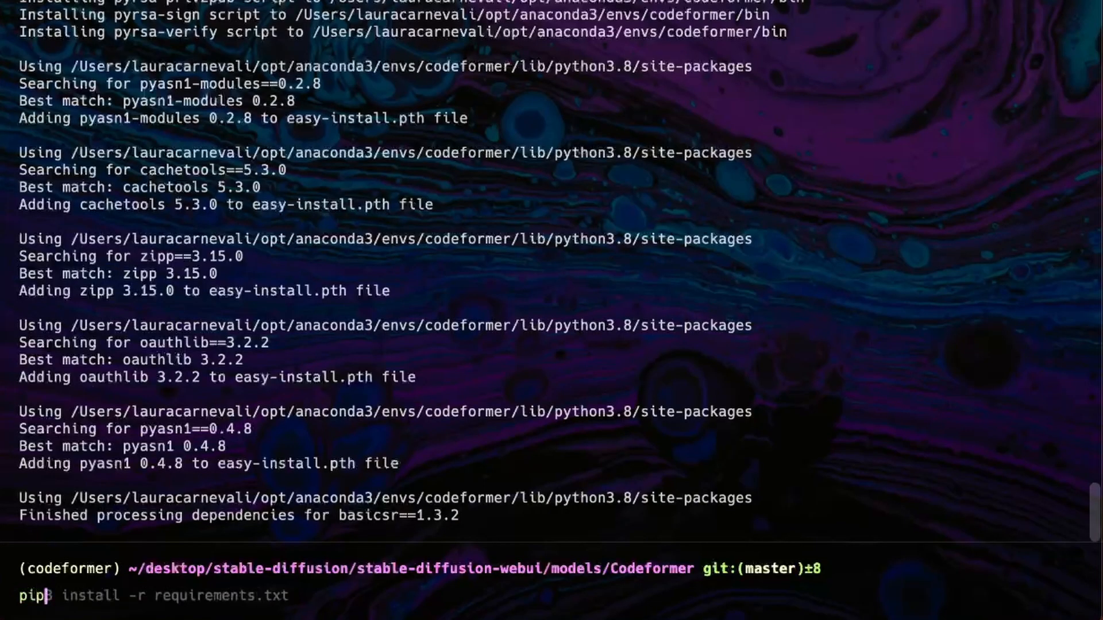
text(pip install -q gradio)
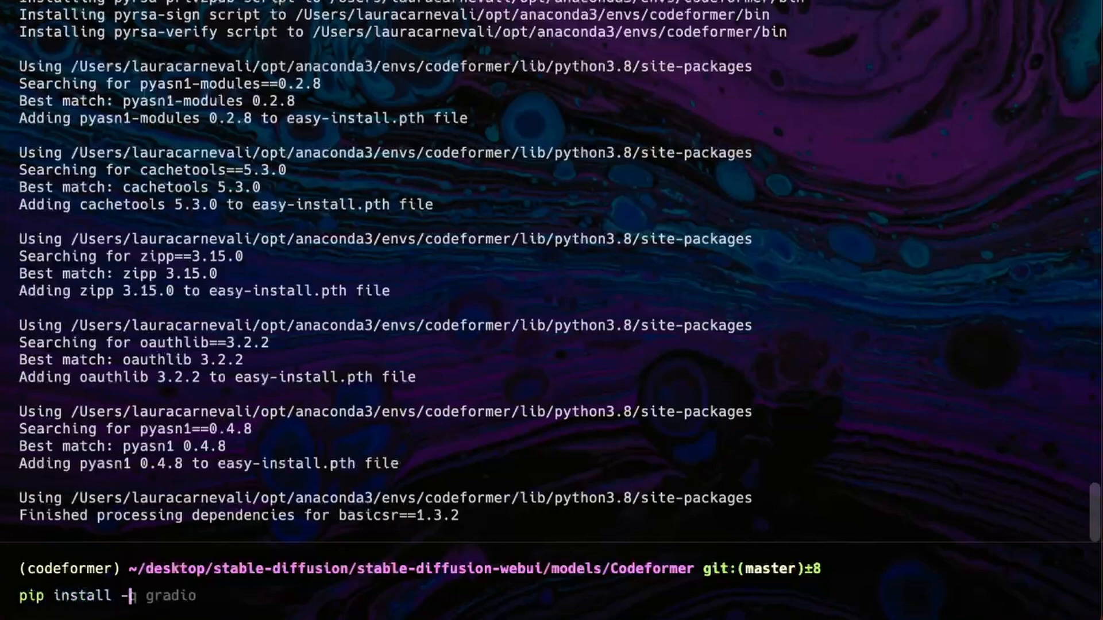
text(q)
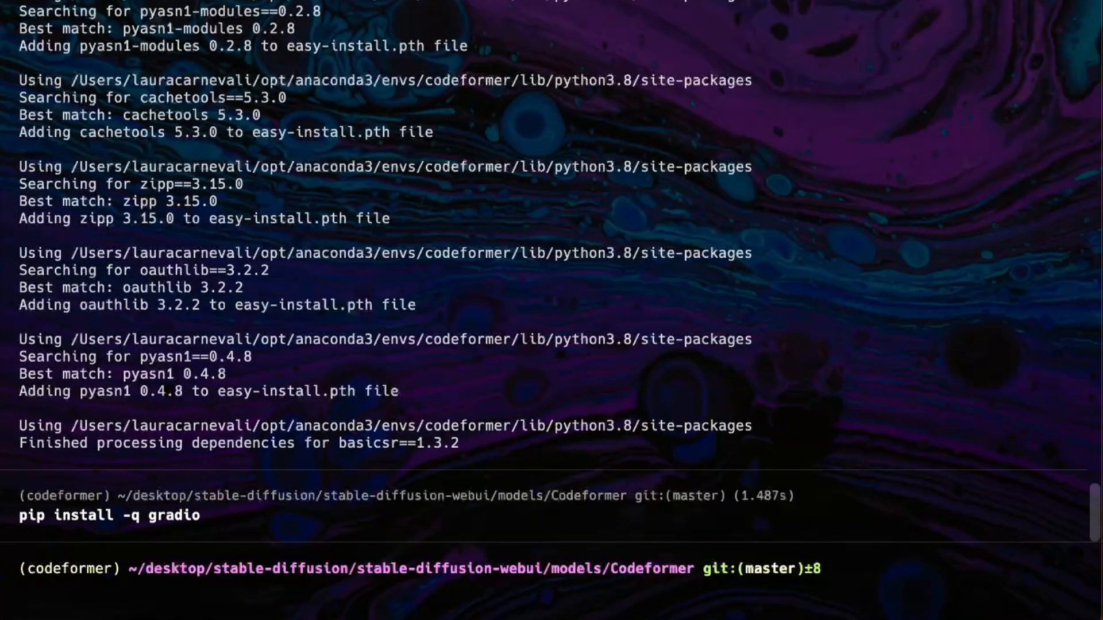
- List the Codeformer folder and move into web-demos/hugging_face
text(ls)
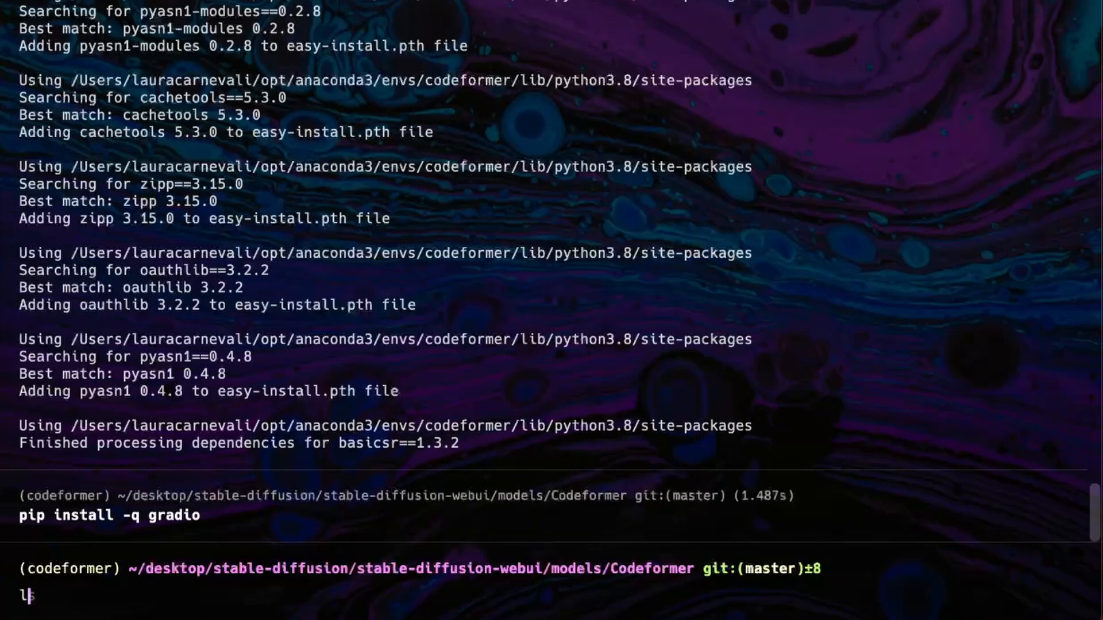
key(Return)
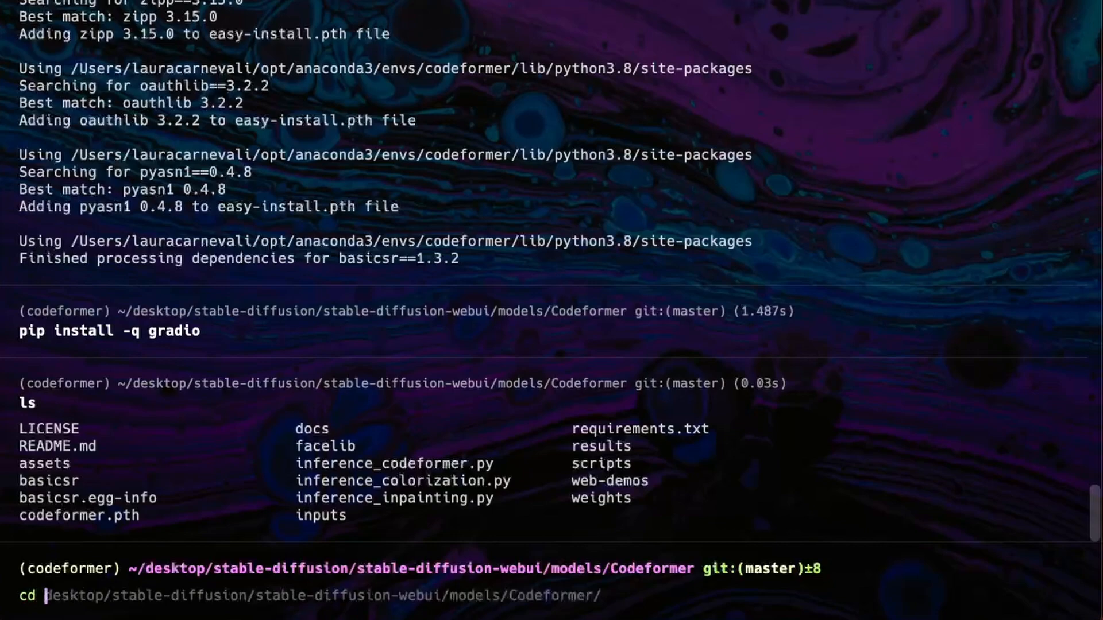
text(dem)
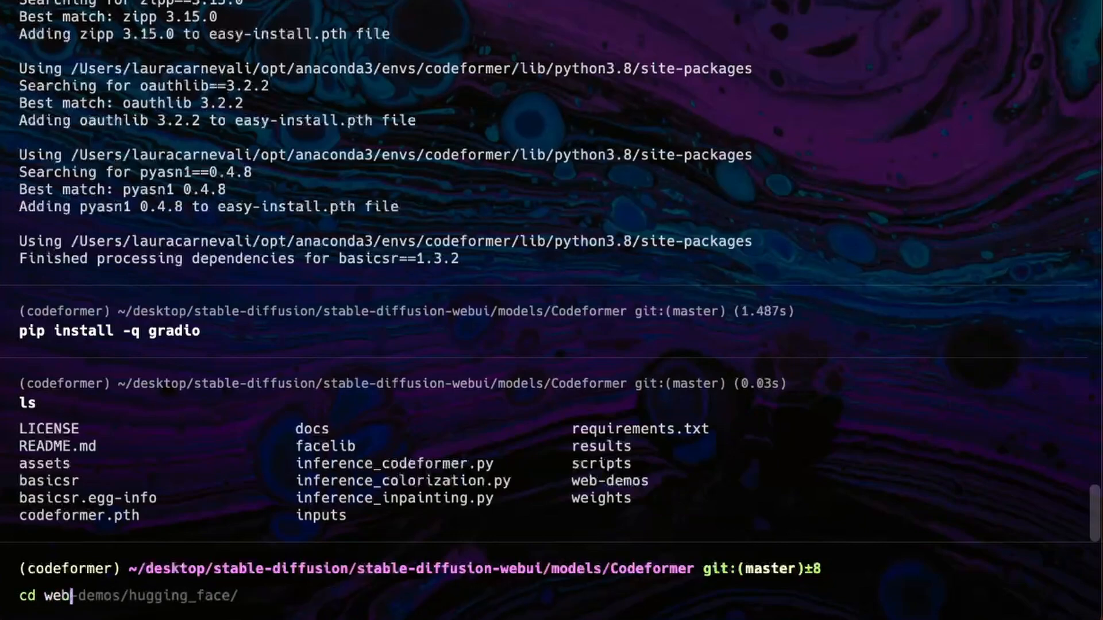
key(Return)
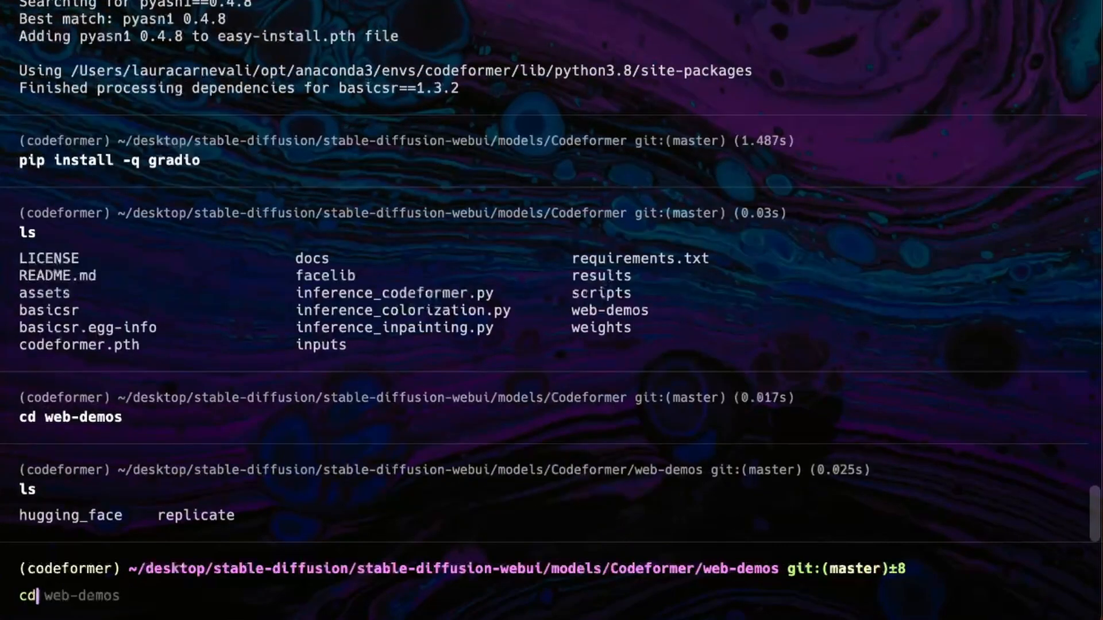
text(hugging_face/)
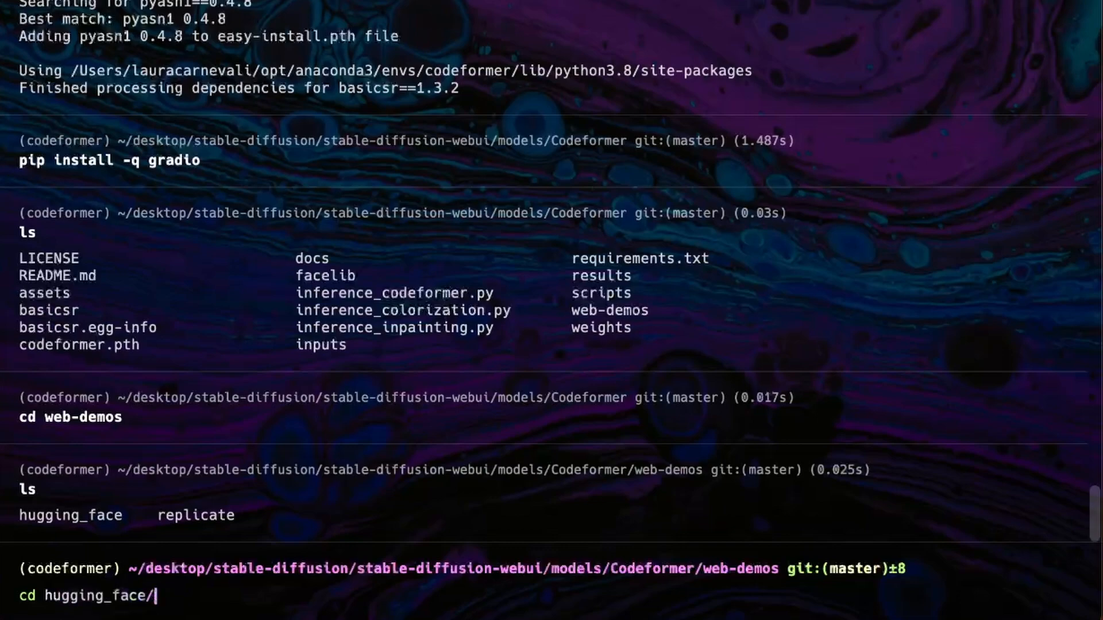
key(Return)
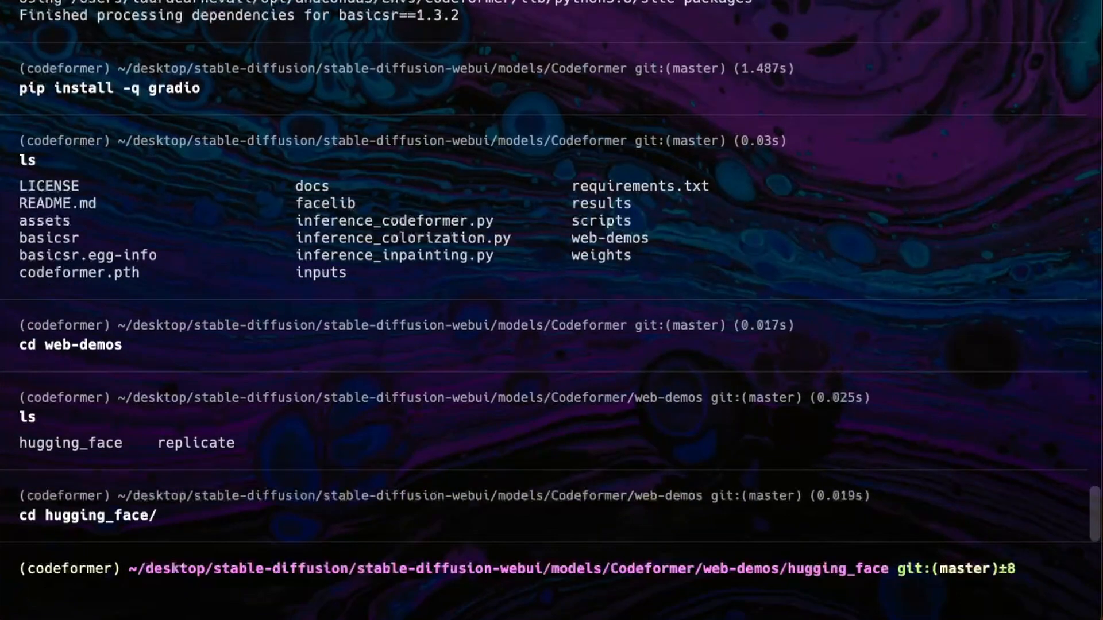
- Launch the demo app so it serves on local URL 127.0.0.1:7860
text(python basicsr/setup.py develop)
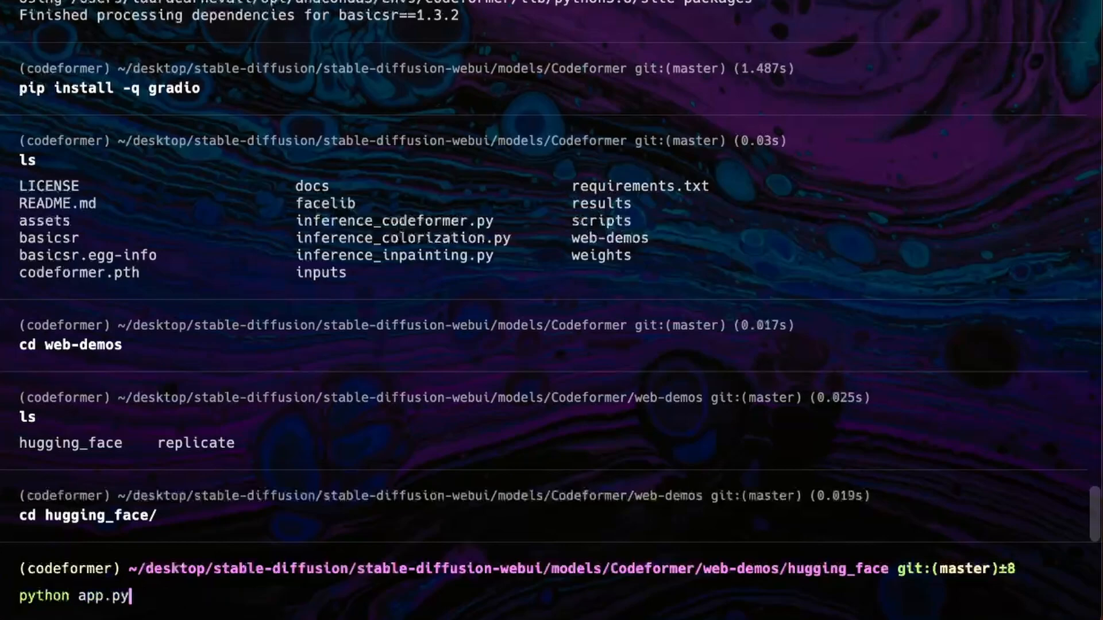
key(Return)
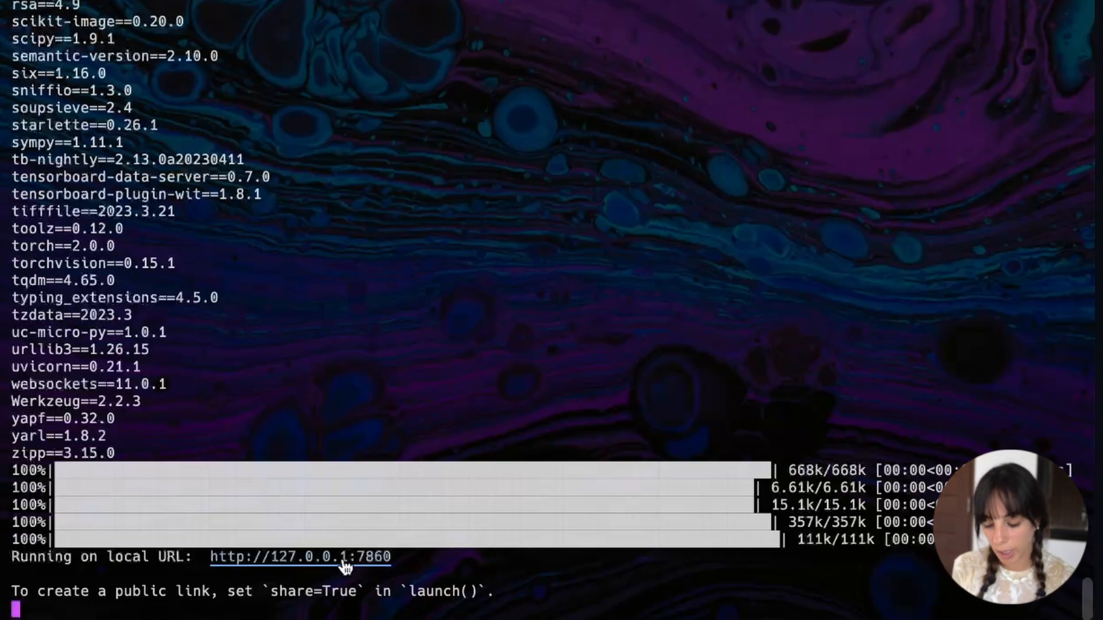
- Follow the terminal's local URL to load the CodeFormer Gradio demo in the browser
click(300, 556)
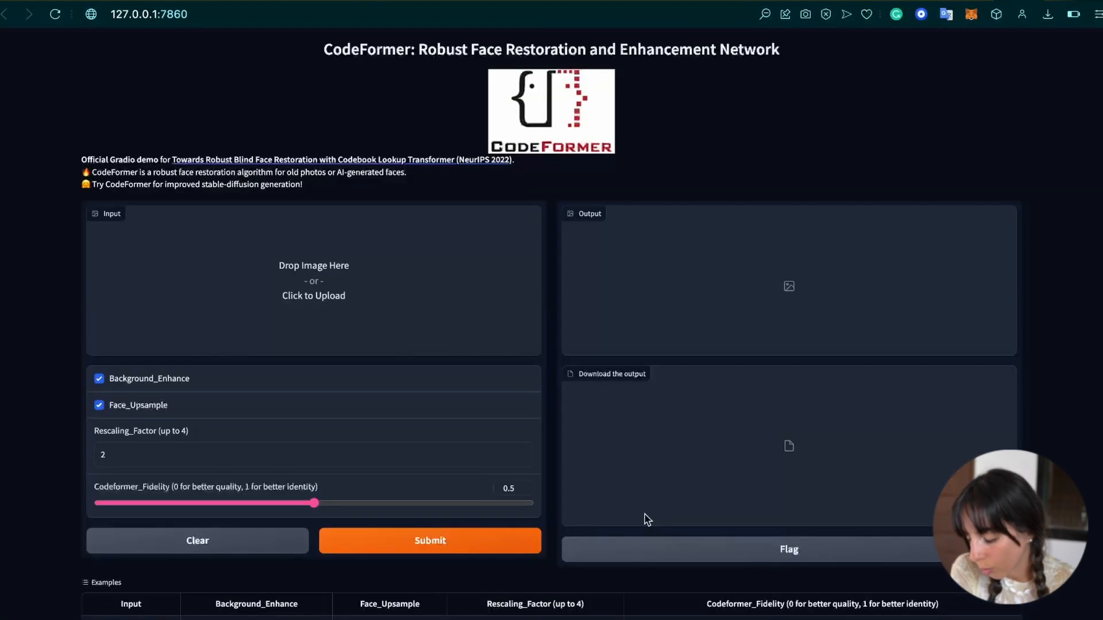
mouse_move(510, 304)
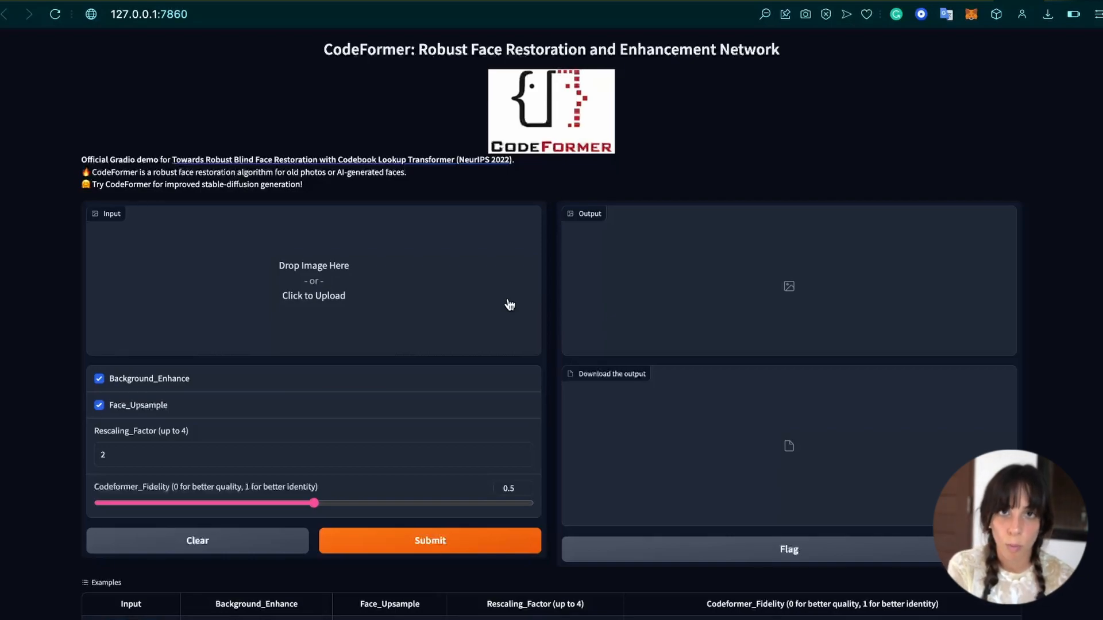
mouse_move(324, 159)
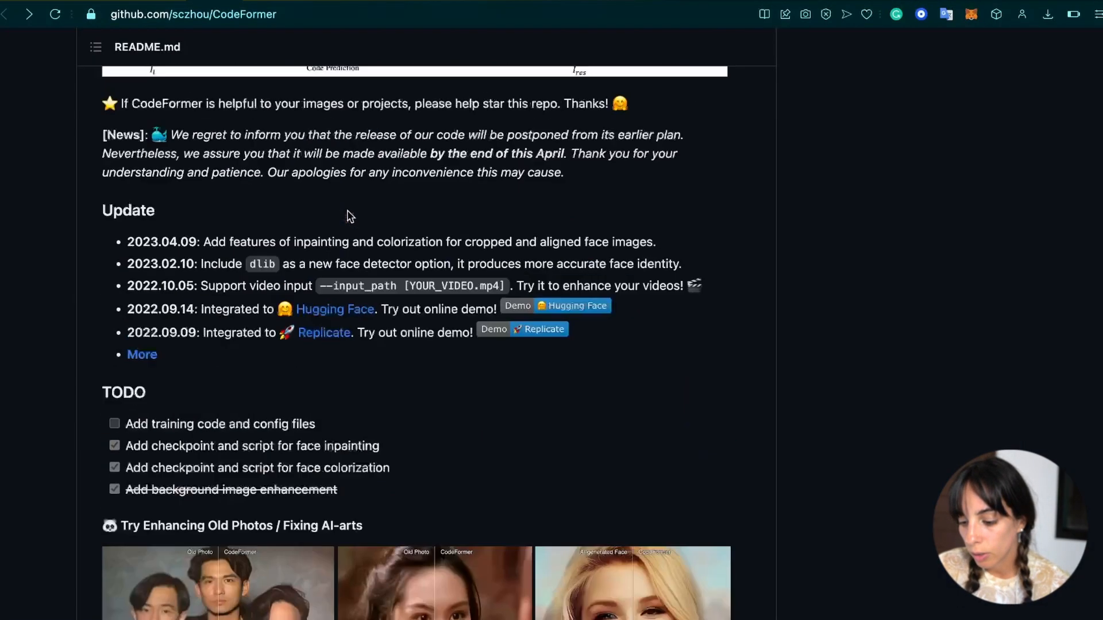
- Scroll the CodeFormer README through its Testing, colorization and inpainting commands
scroll(up, 3)
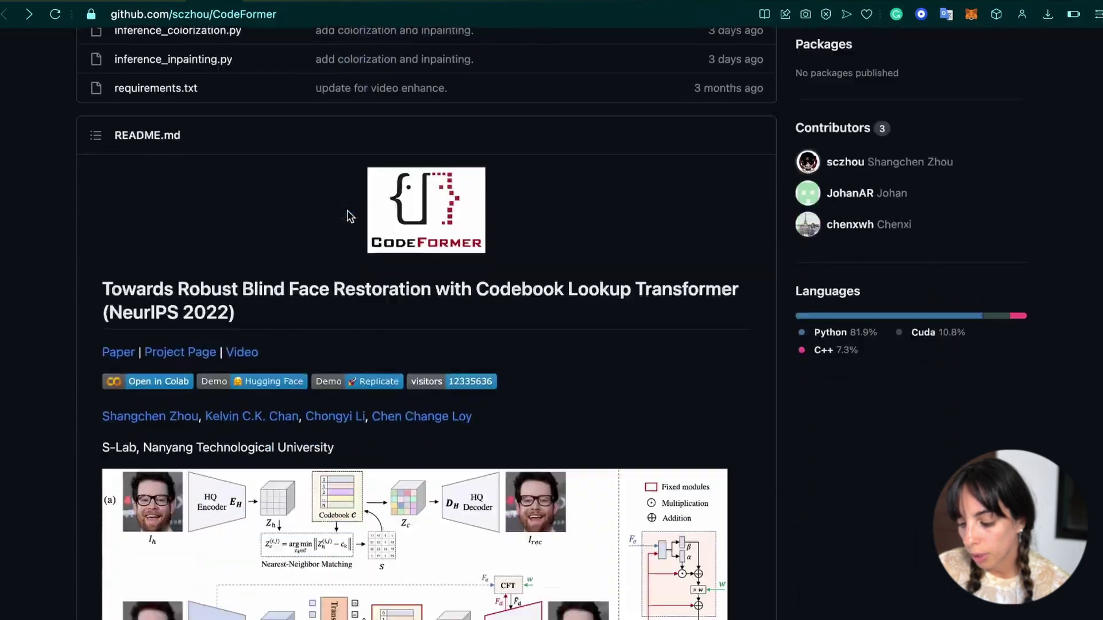
scroll(down, 3)
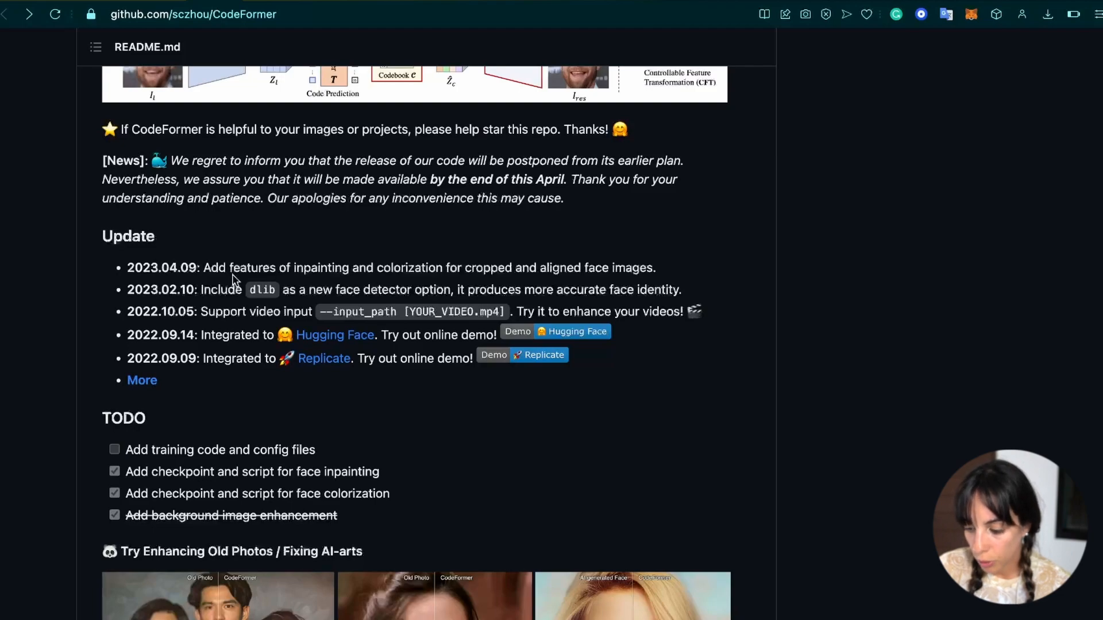
scroll(down, 3)
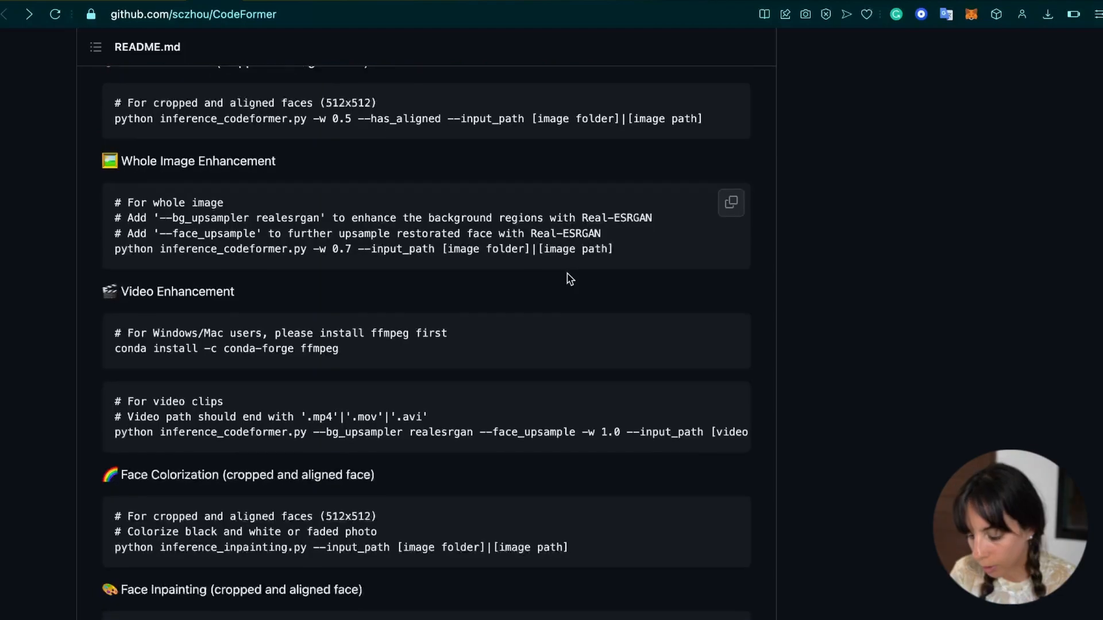
scroll(up, 3)
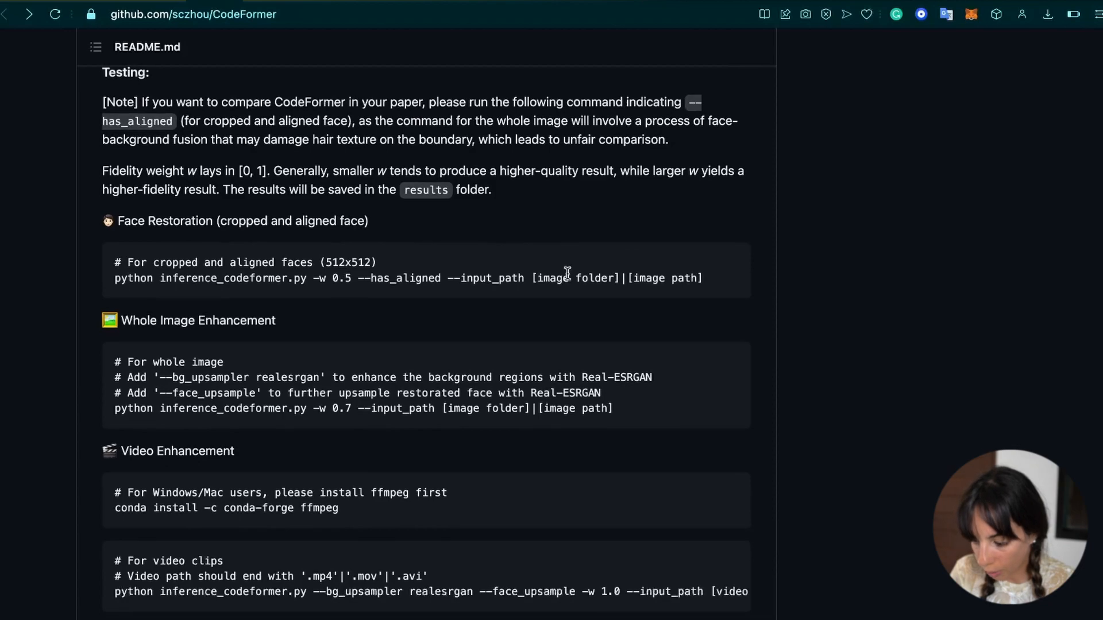
scroll(down, 3)
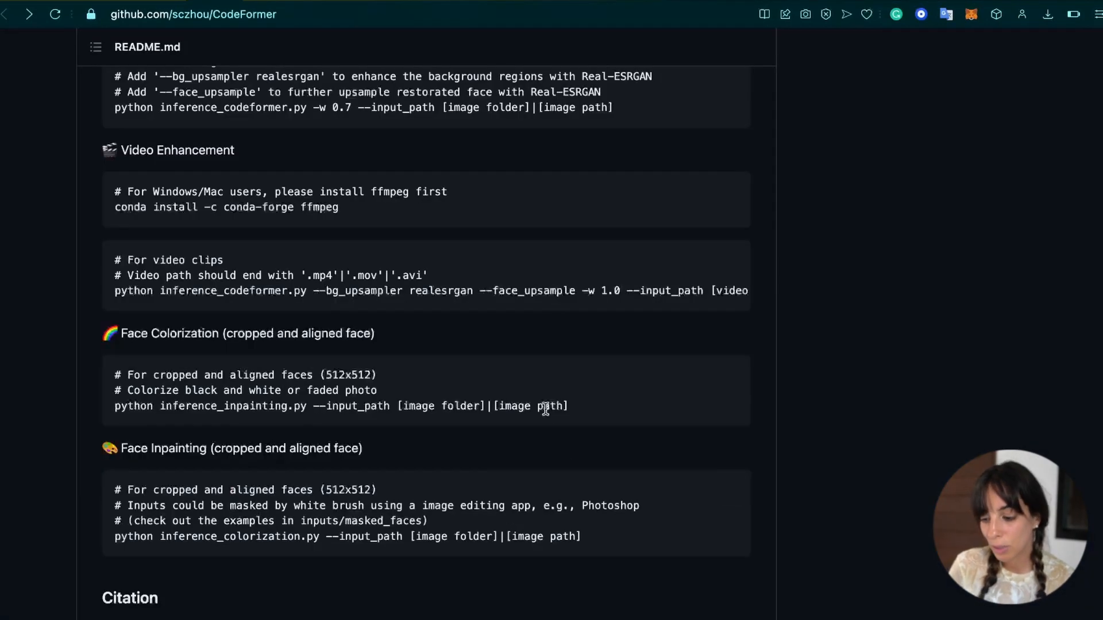
mouse_move(415, 471)
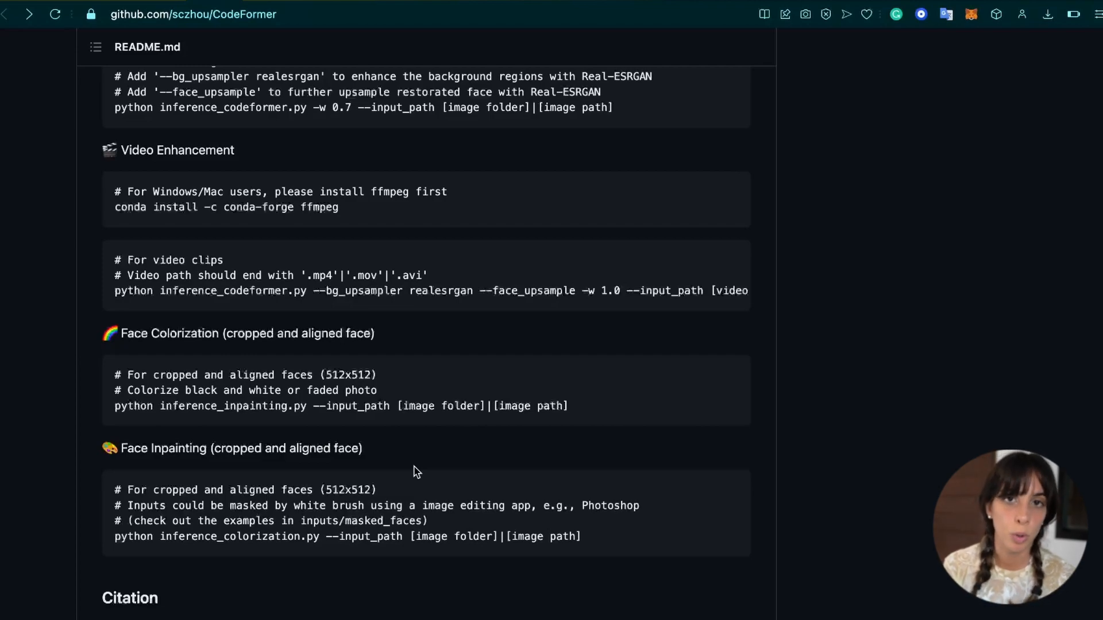
scroll(up, 3)
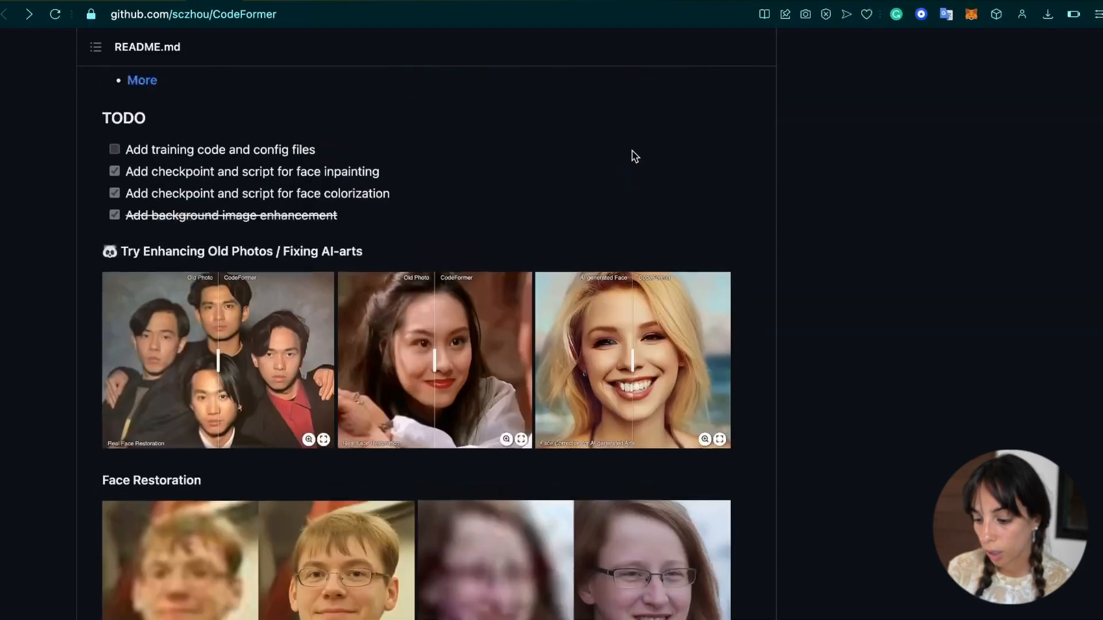
scroll(up, 3)
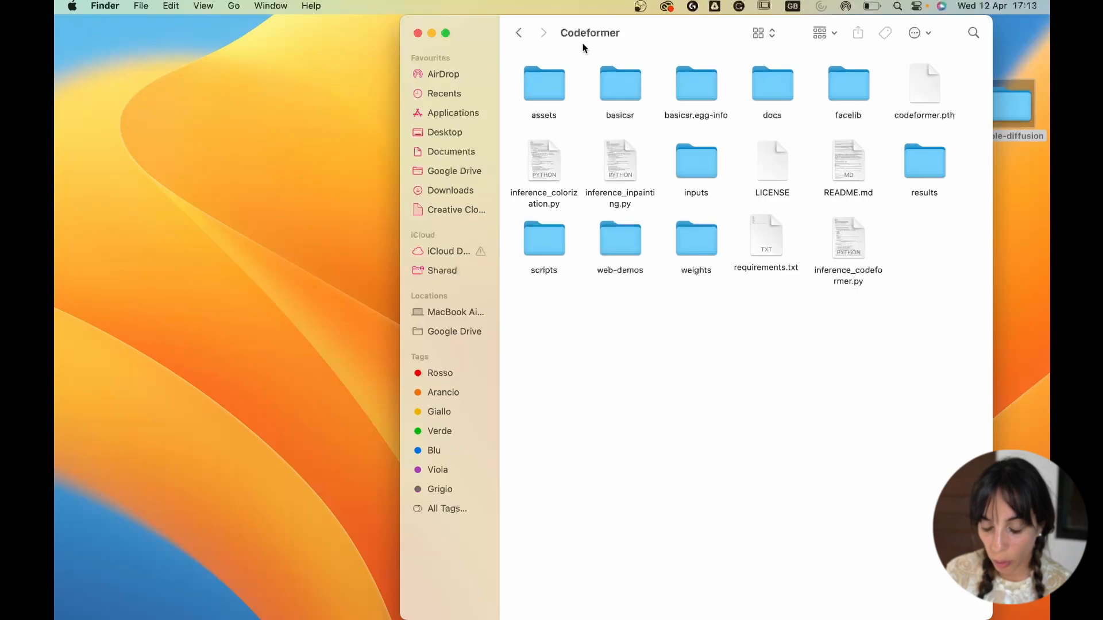
- Browse into inputs > masked_faces and preview 00105.png and 00108.png
click(695, 161)
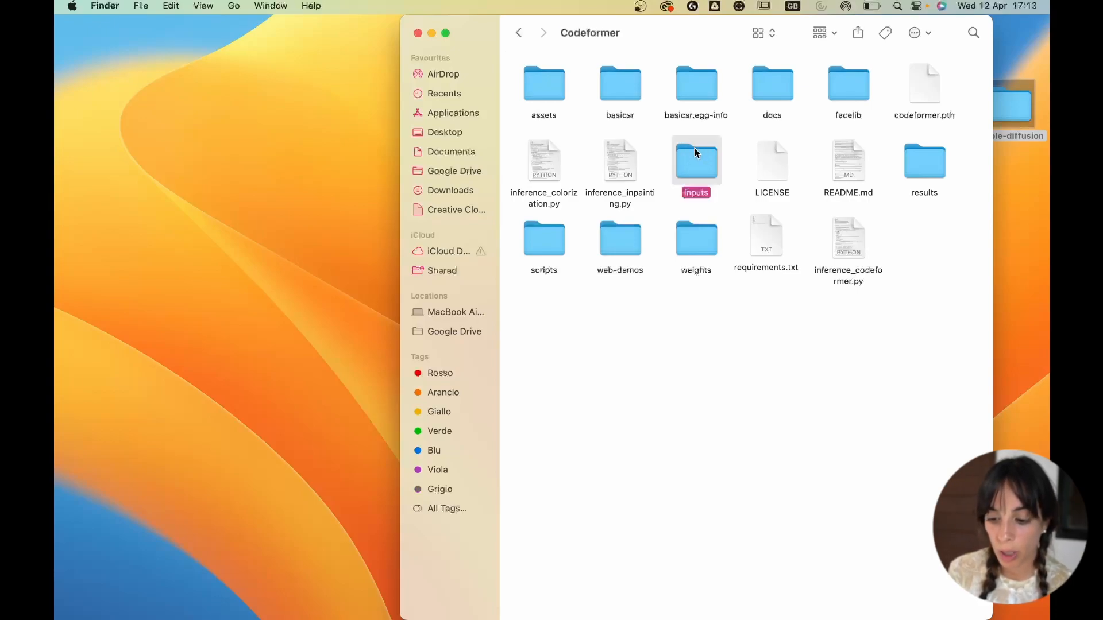
double_click(696, 160)
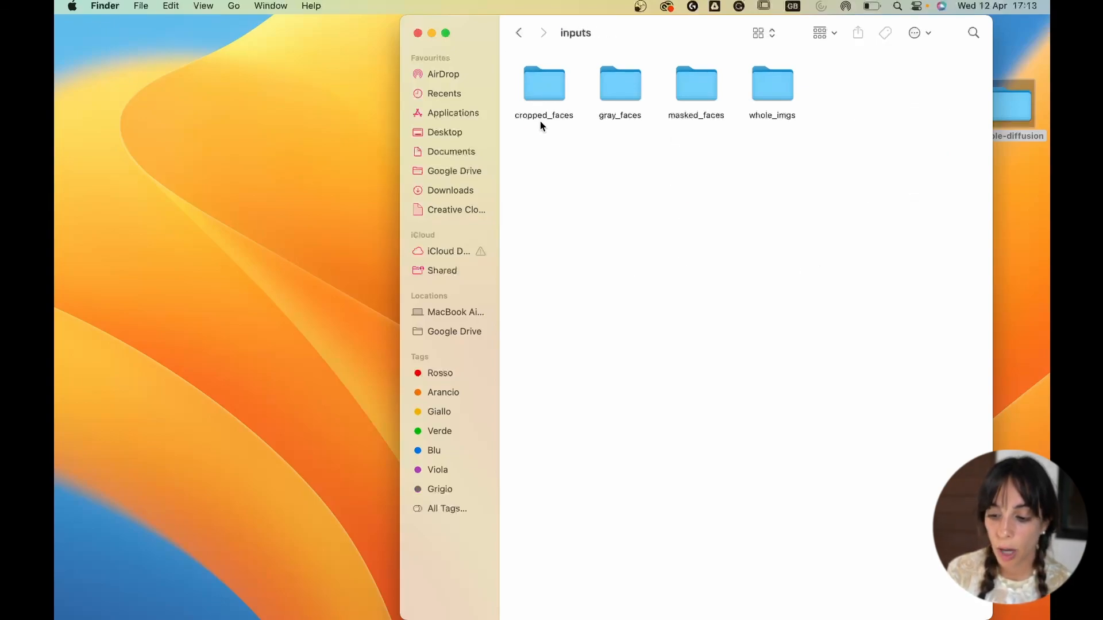
mouse_move(694, 101)
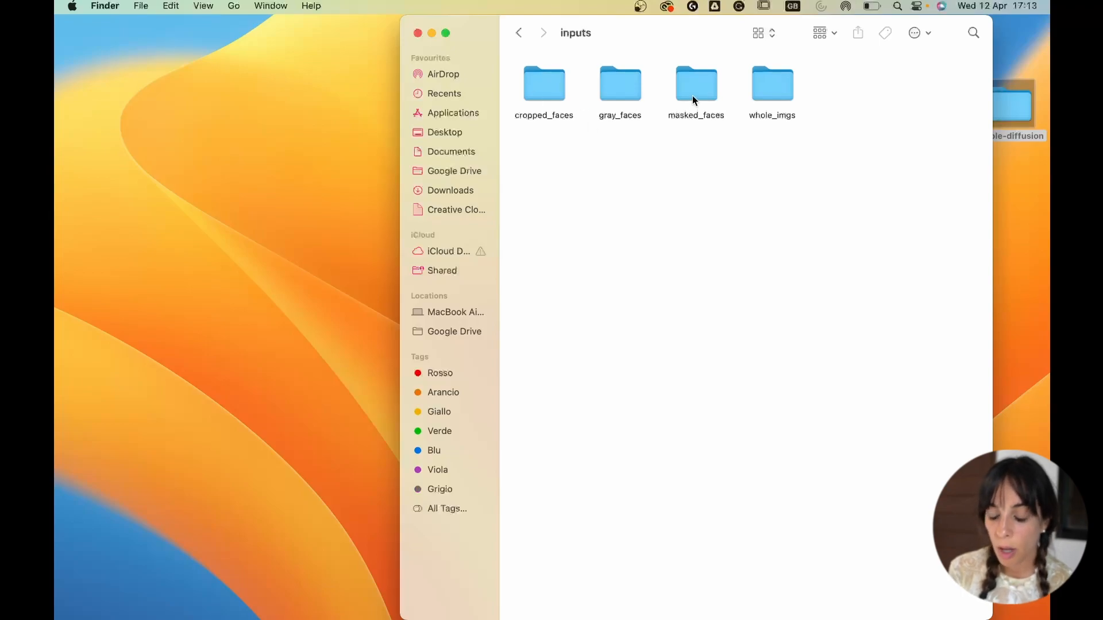
double_click(696, 83)
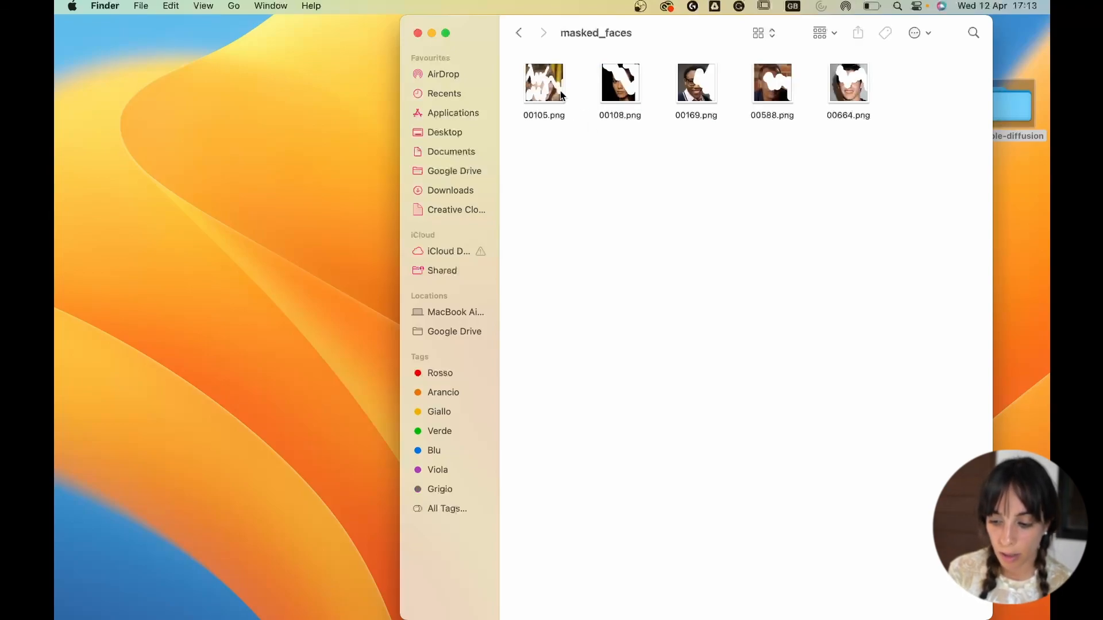
double_click(543, 83)
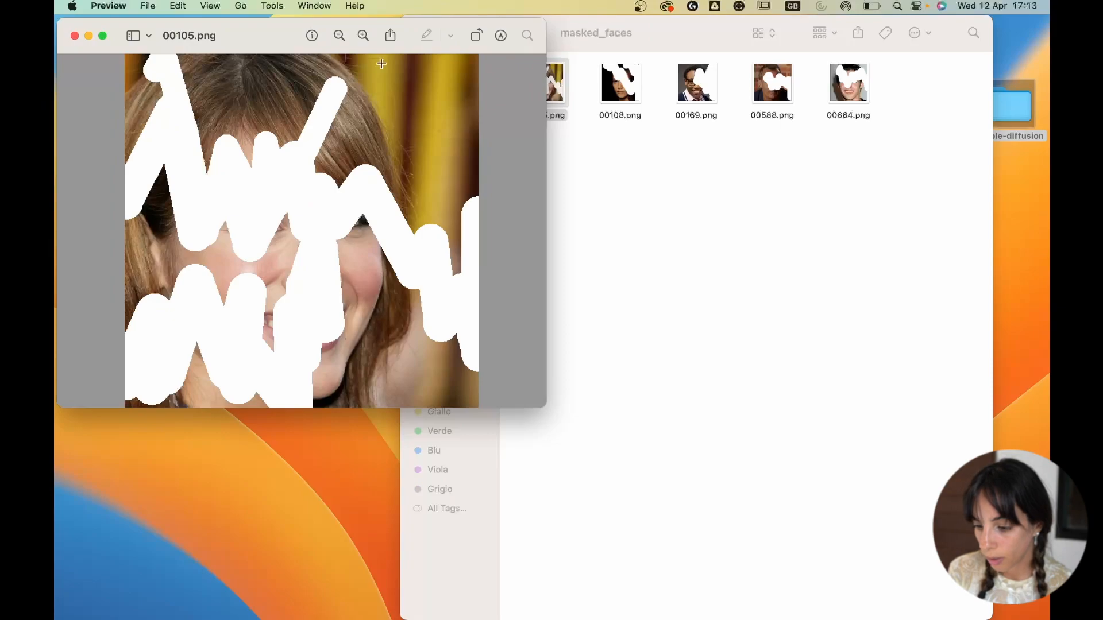
click(619, 82)
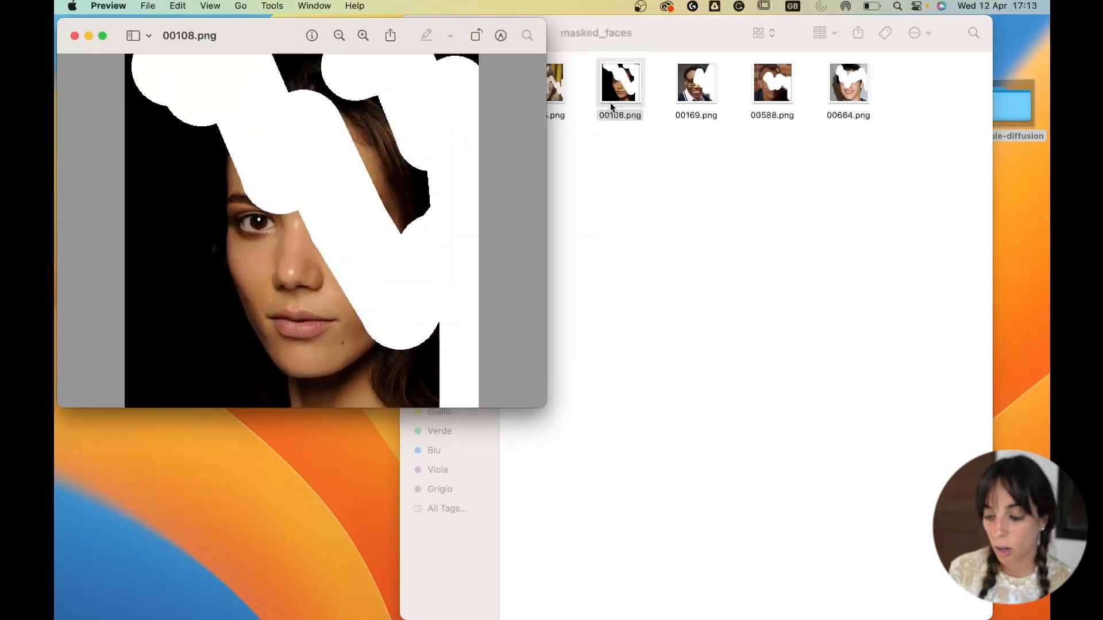
mouse_move(650, 260)
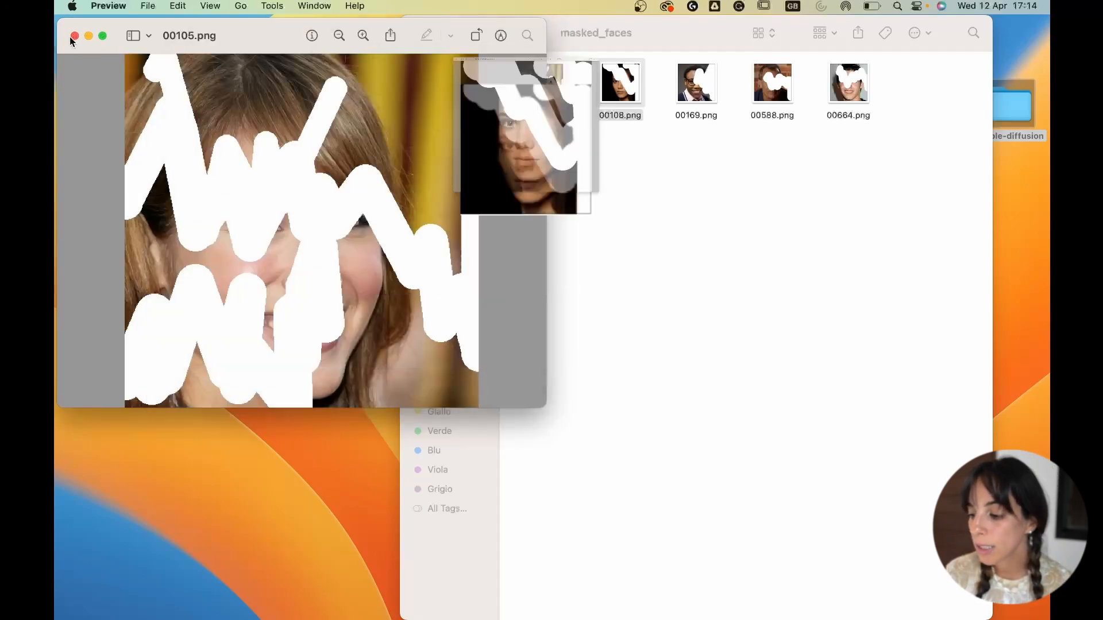
- Close the image preview and go back up to the inputs folder
click(75, 36)
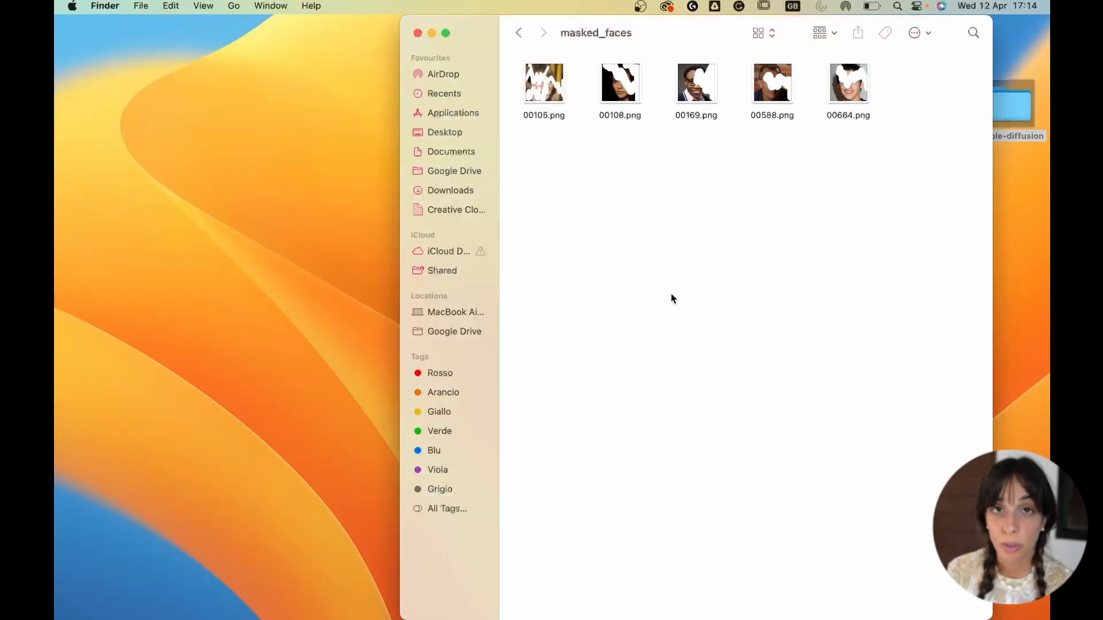
click(519, 33)
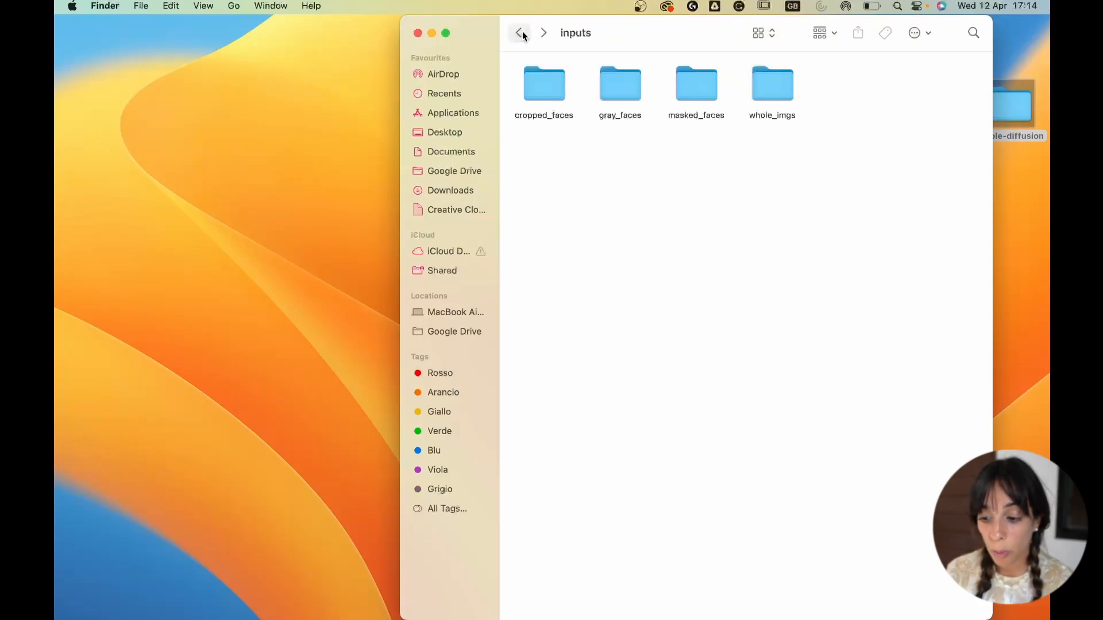
click(519, 32)
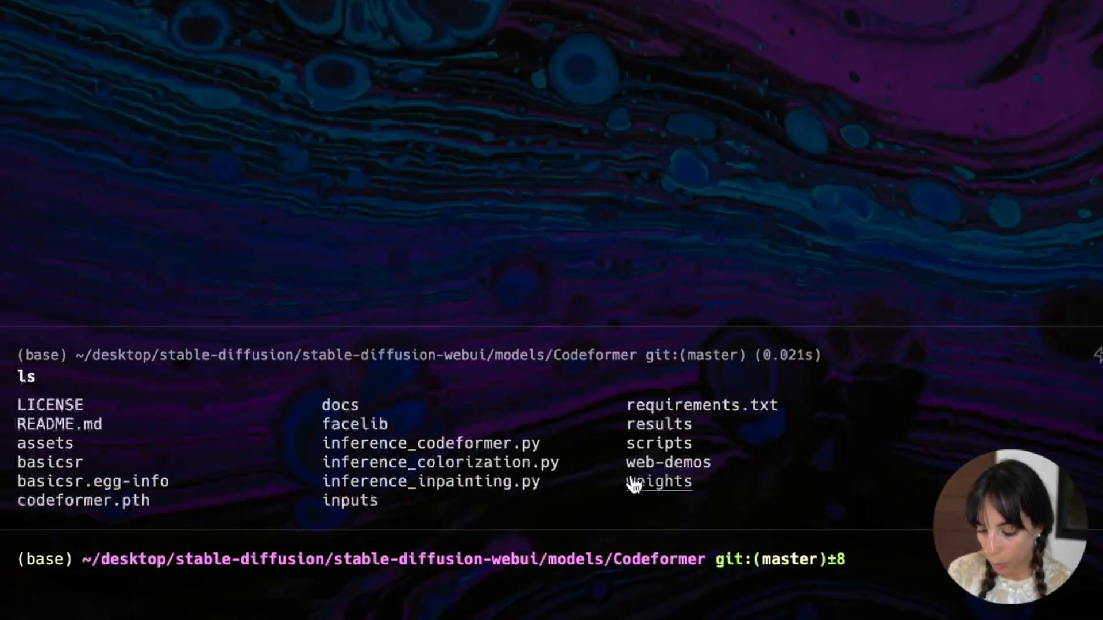
mouse_move(594, 378)
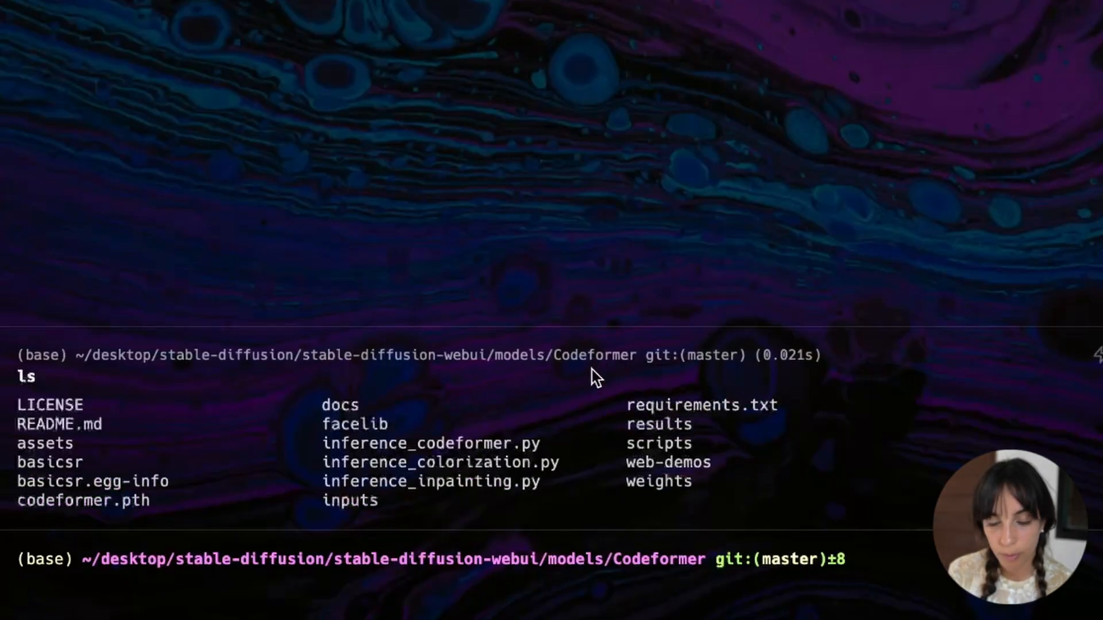
mouse_move(224, 514)
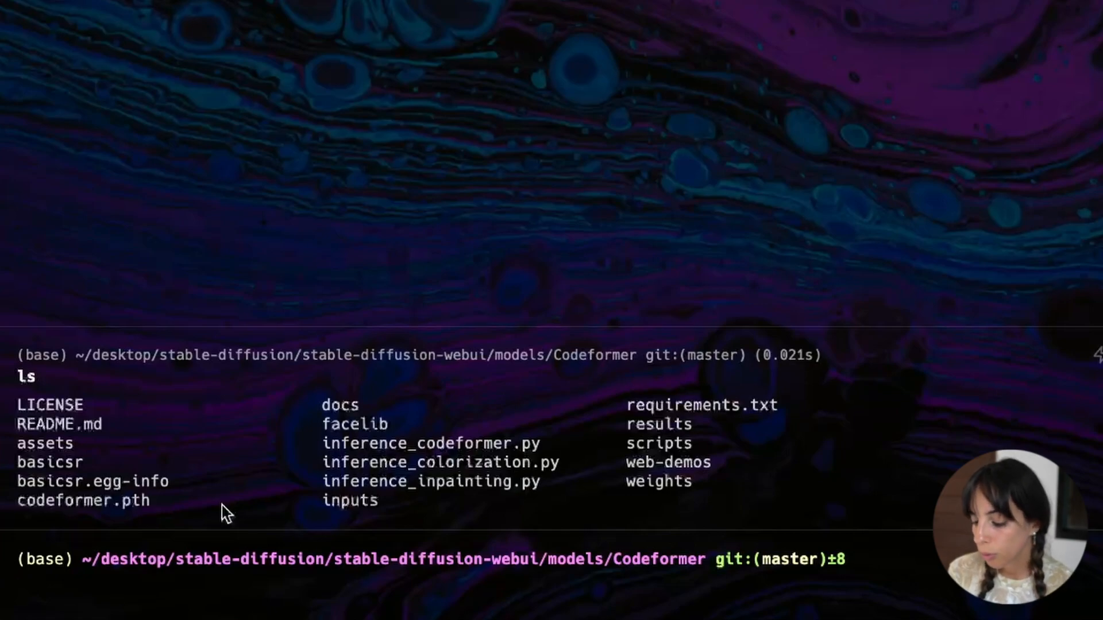
mouse_move(338, 481)
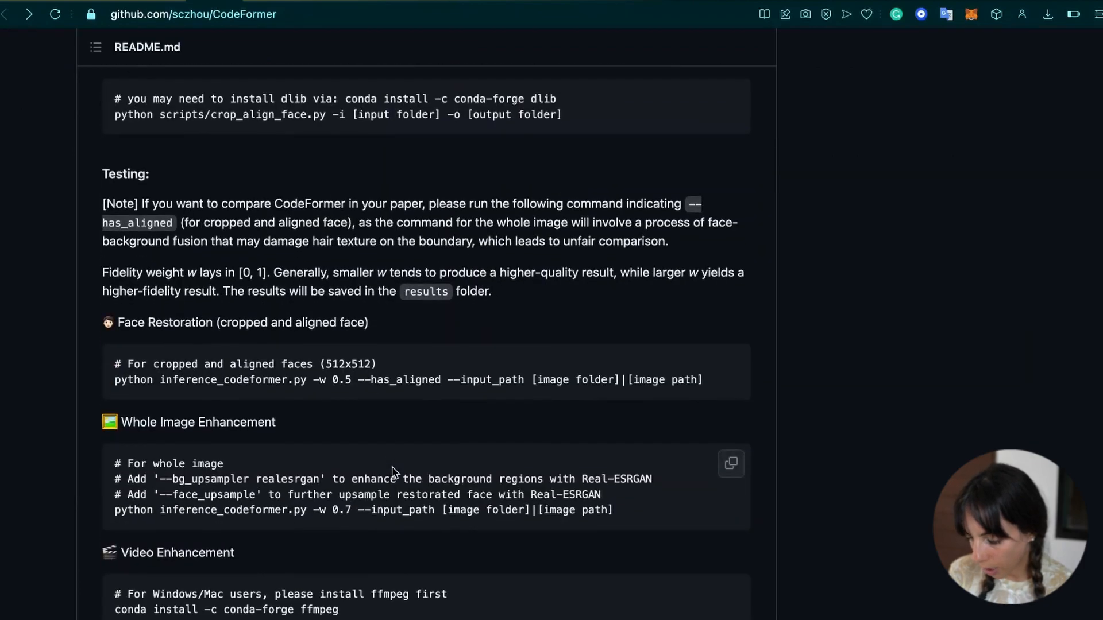
- Scroll to Face Colorization and highlight the inference_inpainting.py script name in the README
scroll(down, 3)
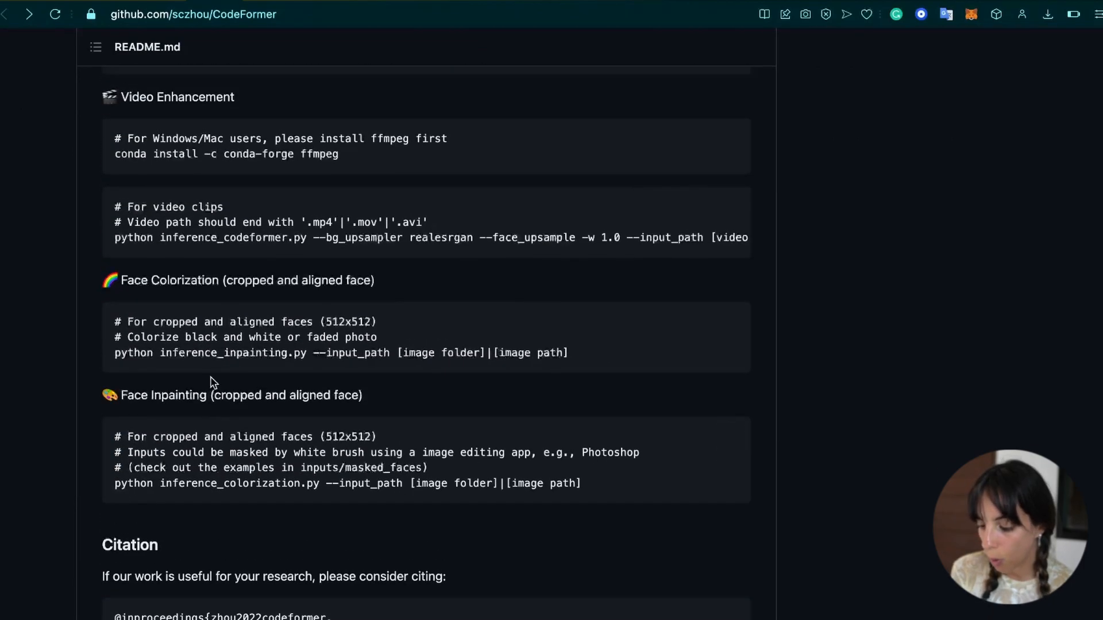
mouse_move(215, 484)
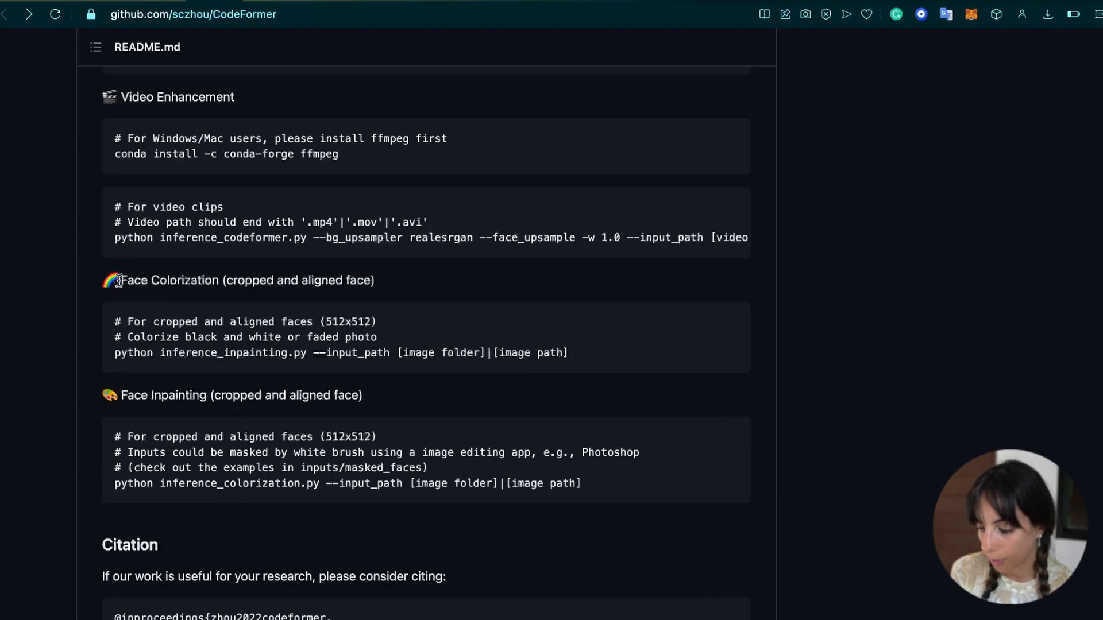
double_click(170, 281)
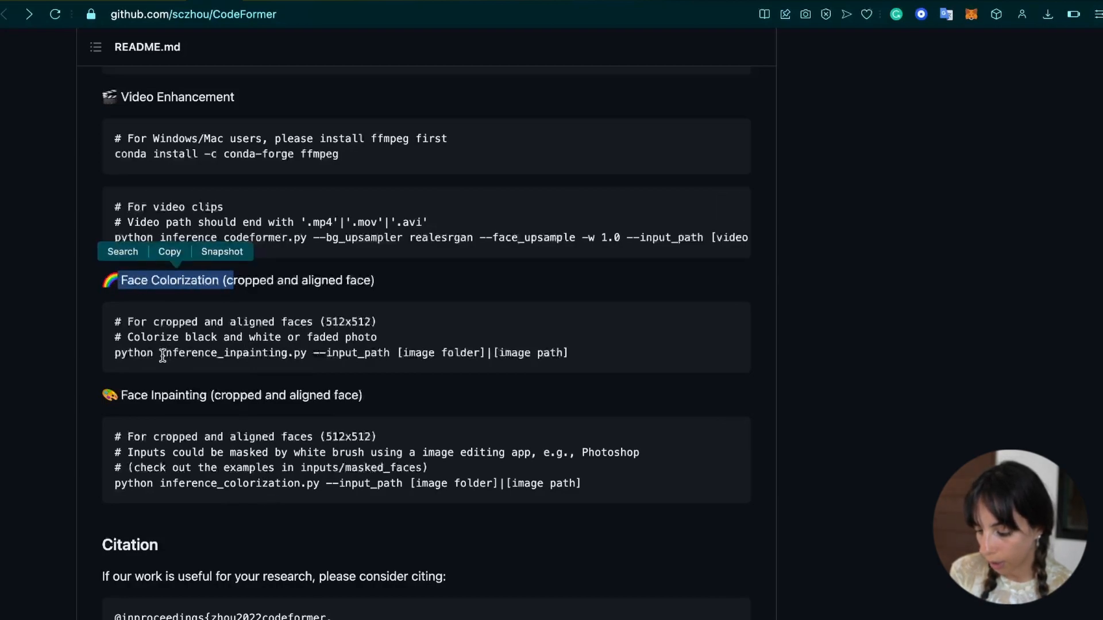
double_click(235, 352)
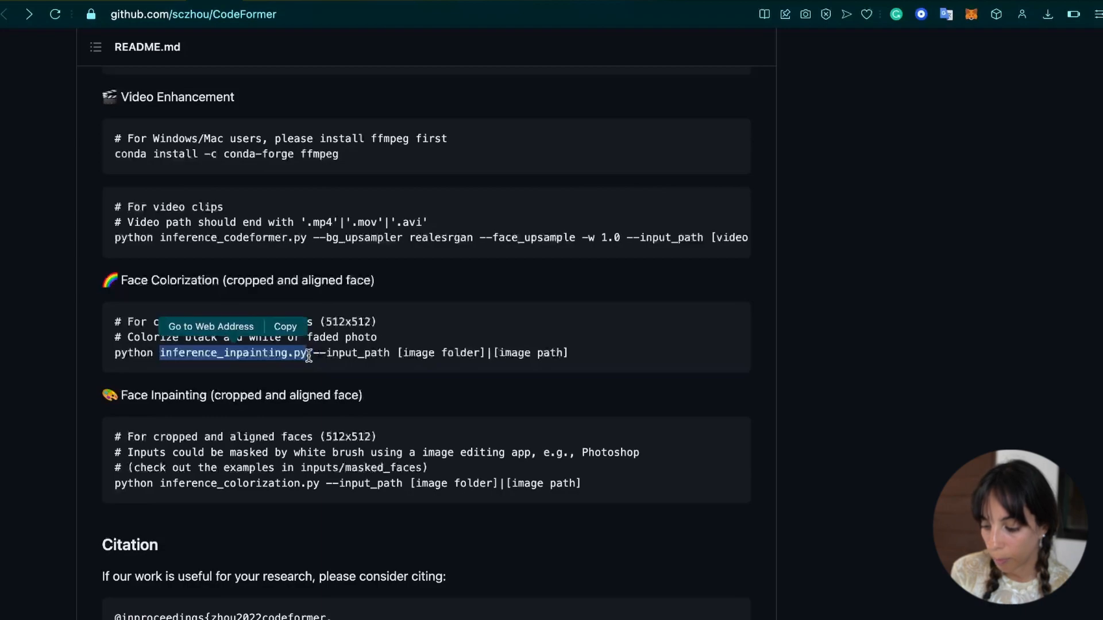
click(123, 407)
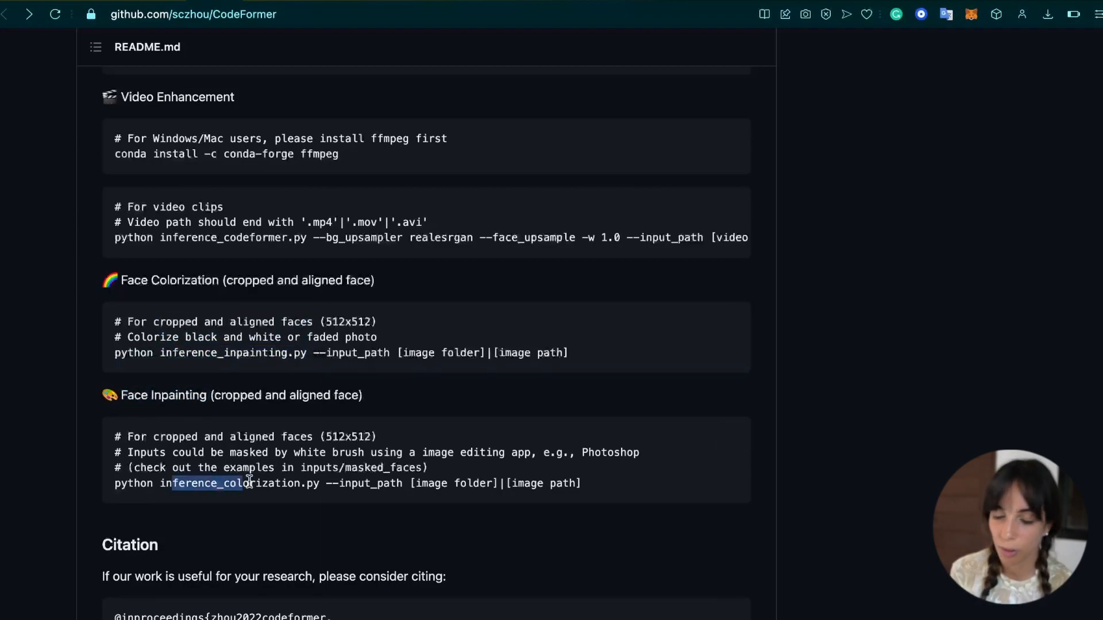
mouse_move(344, 484)
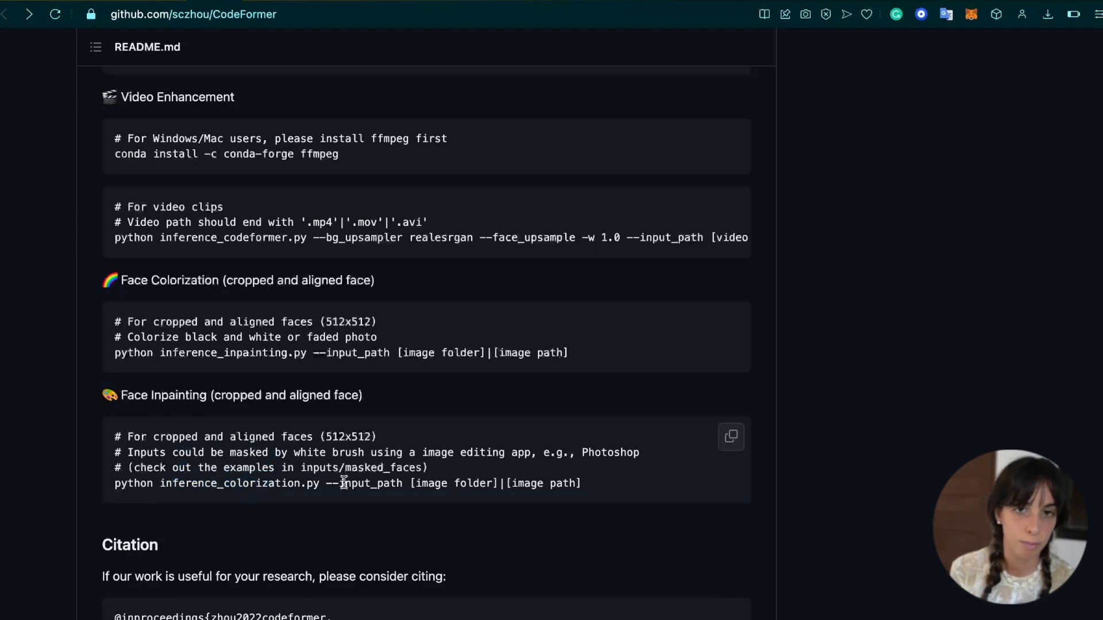
mouse_move(352, 485)
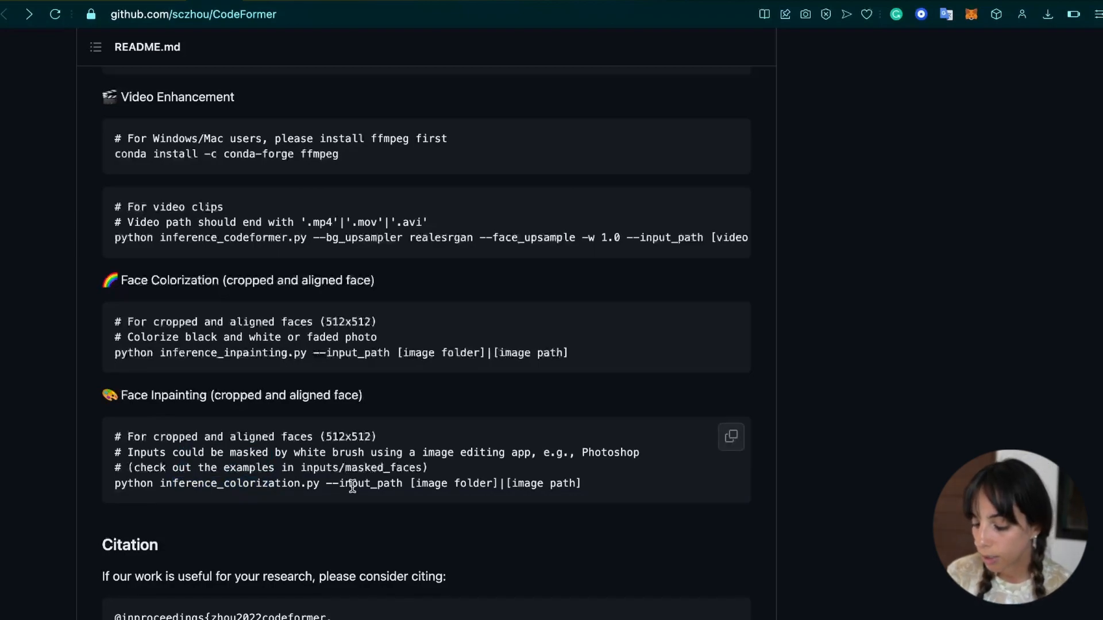
mouse_move(239, 385)
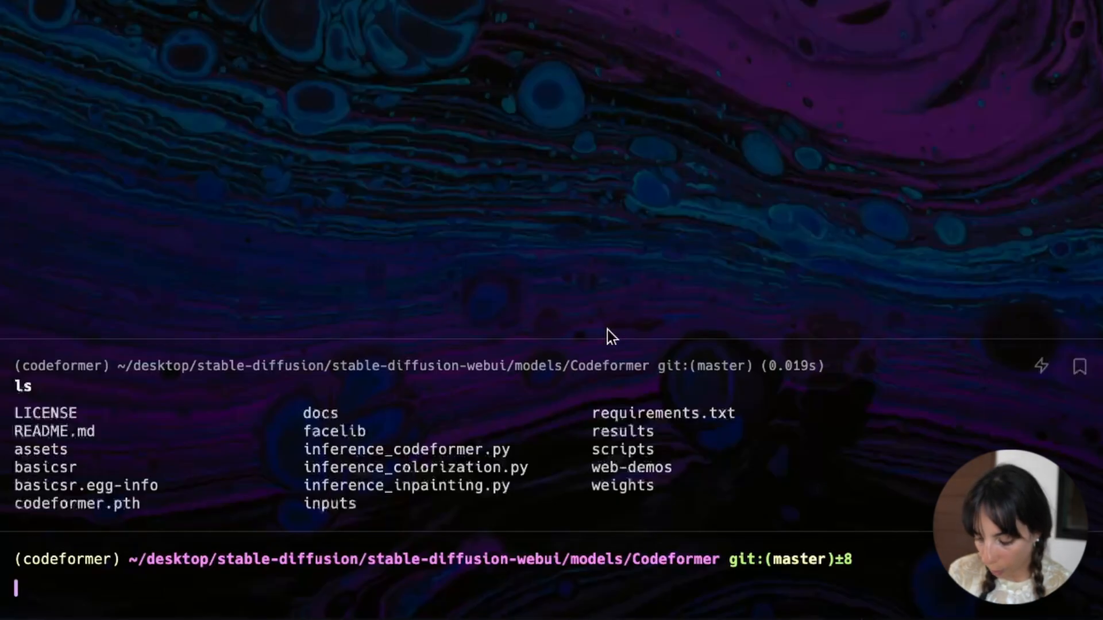
- Enter 'python inference_inpainting.py --input_path [image folder]|[image path]' at the prompt without running it
text(python inference_inpainting.py --input_path [image folder]|[image path])
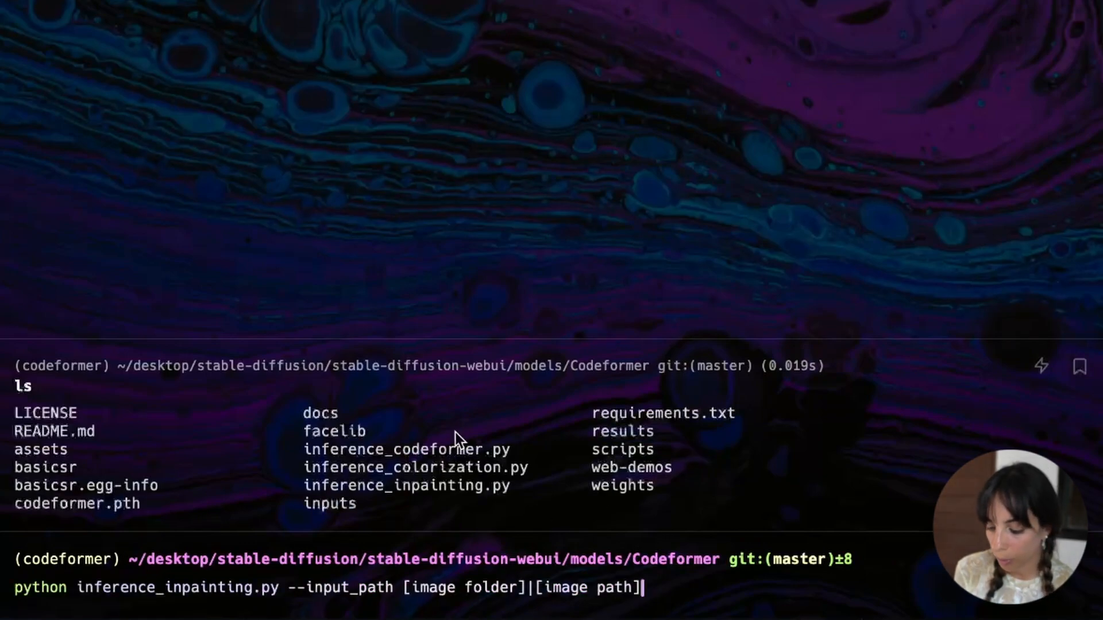
mouse_move(366, 507)
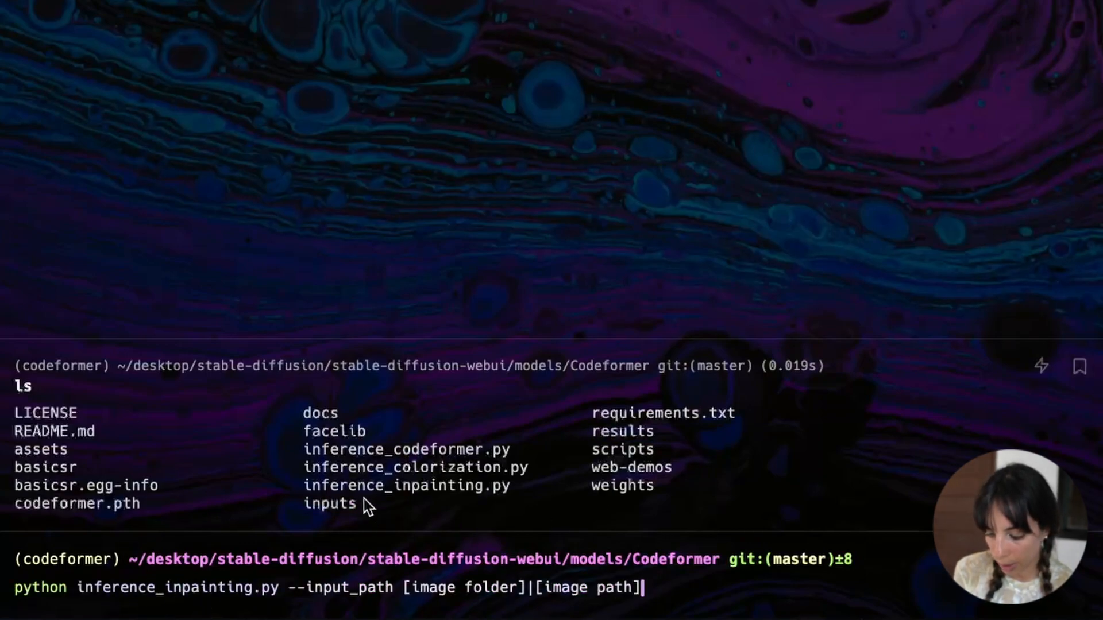
mouse_move(510, 506)
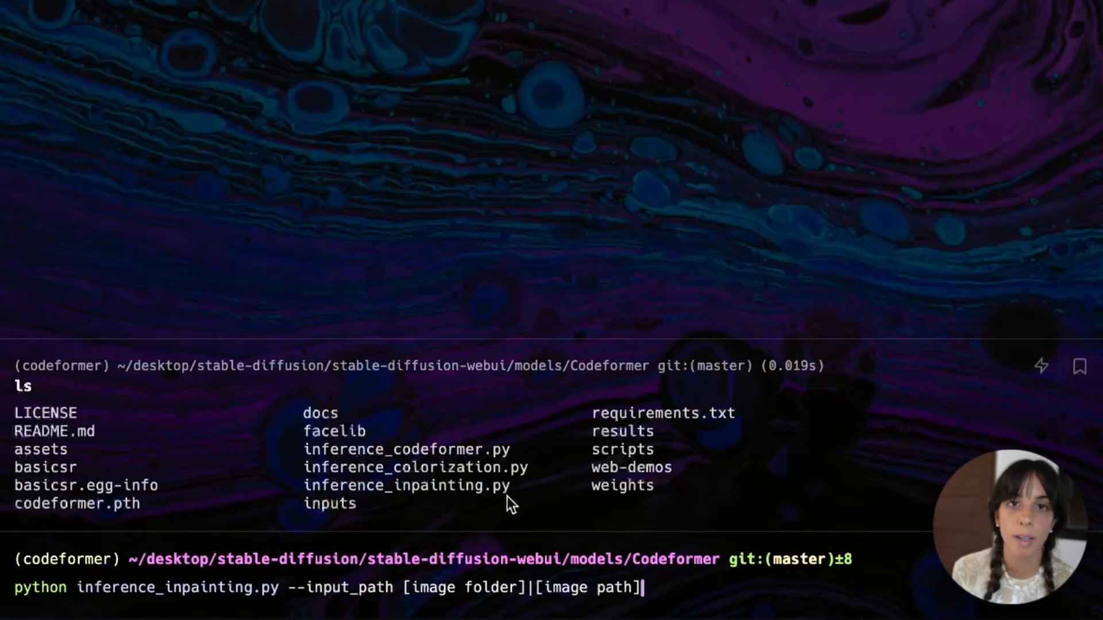
mouse_move(540, 587)
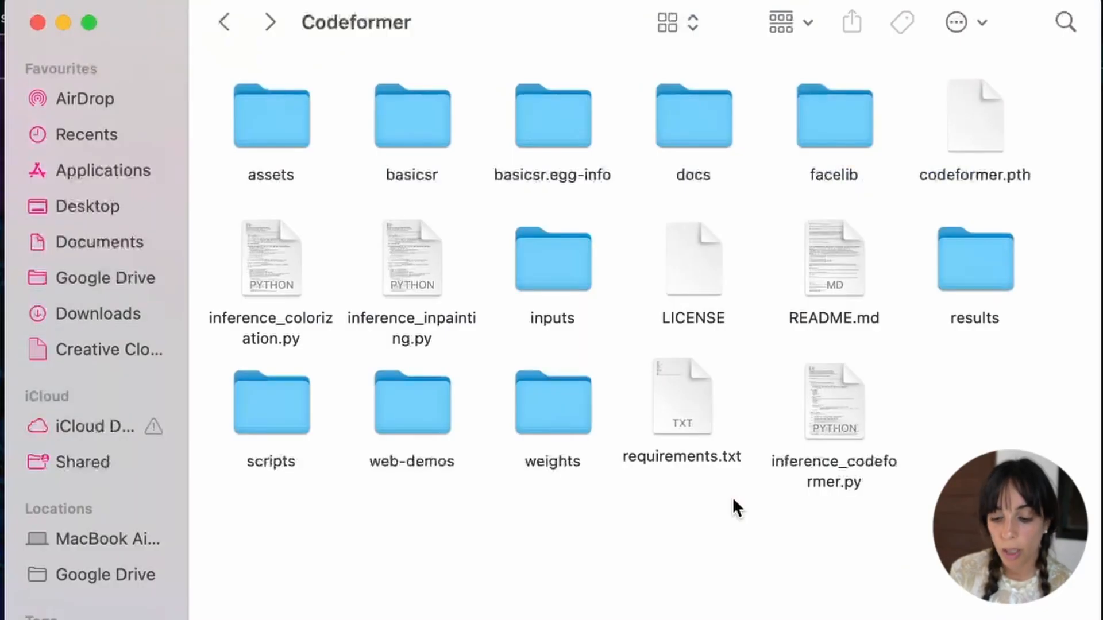
- Browse to inputs > masked_faces and view 00169.png's Get Info location path
double_click(552, 258)
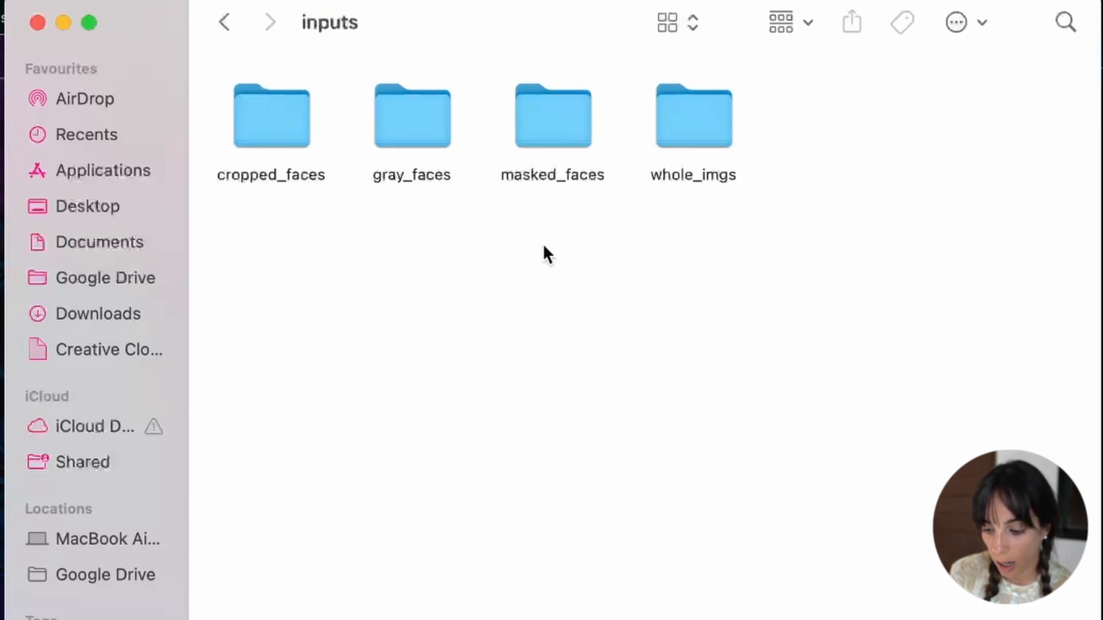
double_click(552, 116)
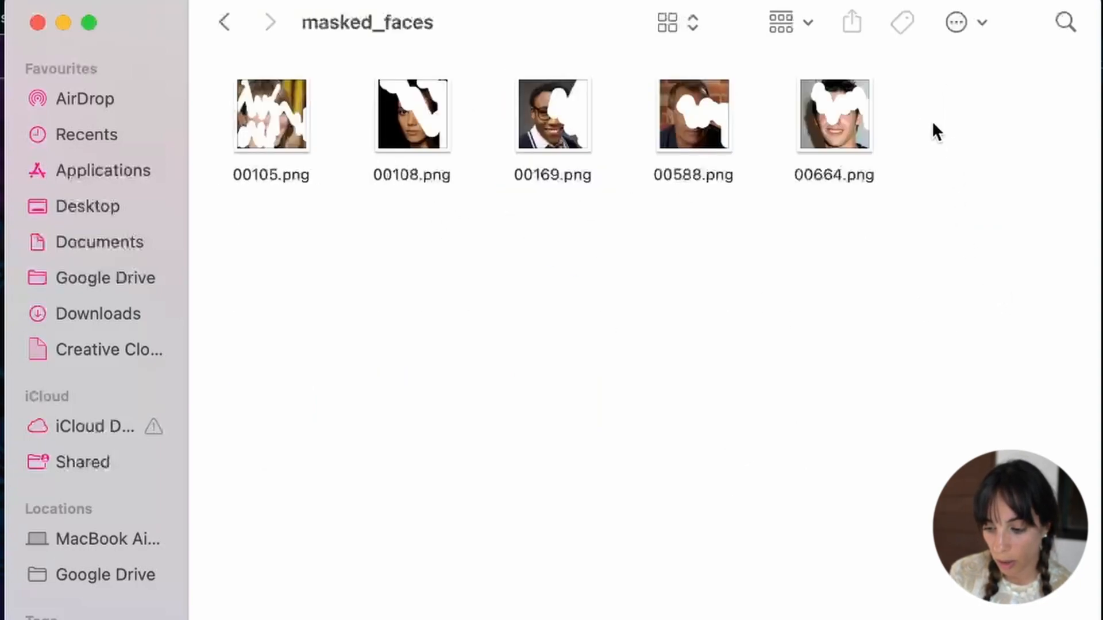
mouse_move(940, 63)
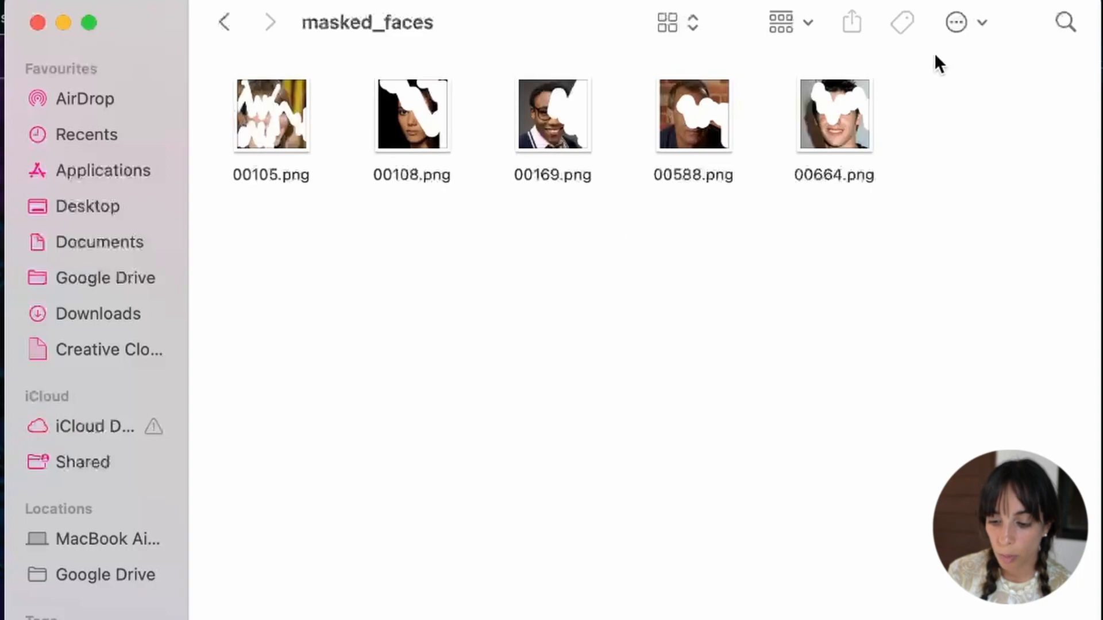
right_click(553, 115)
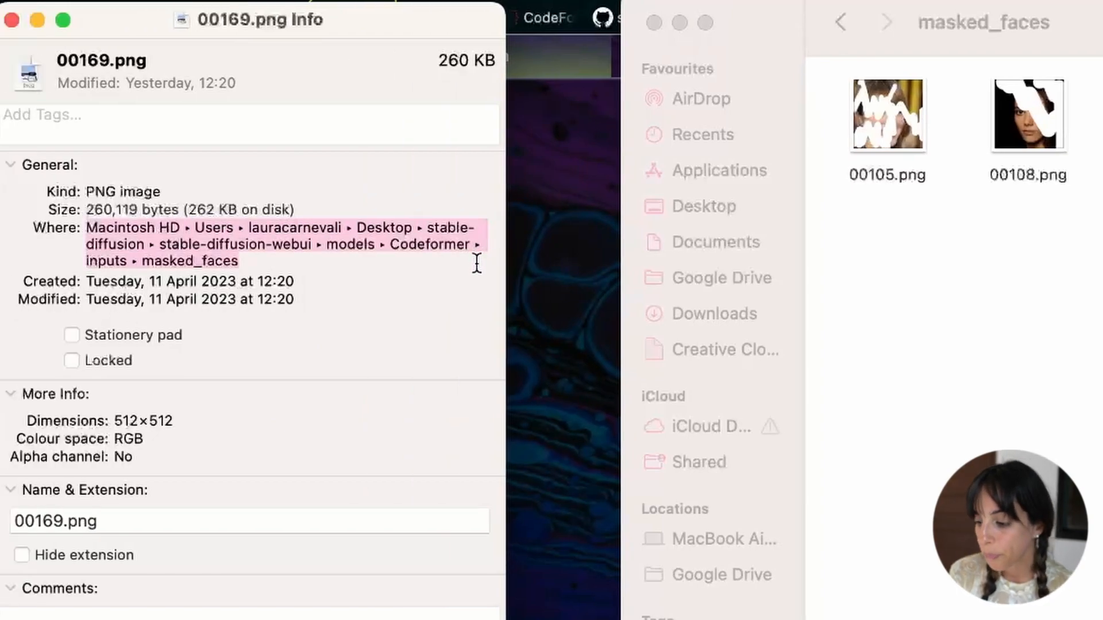
click(404, 249)
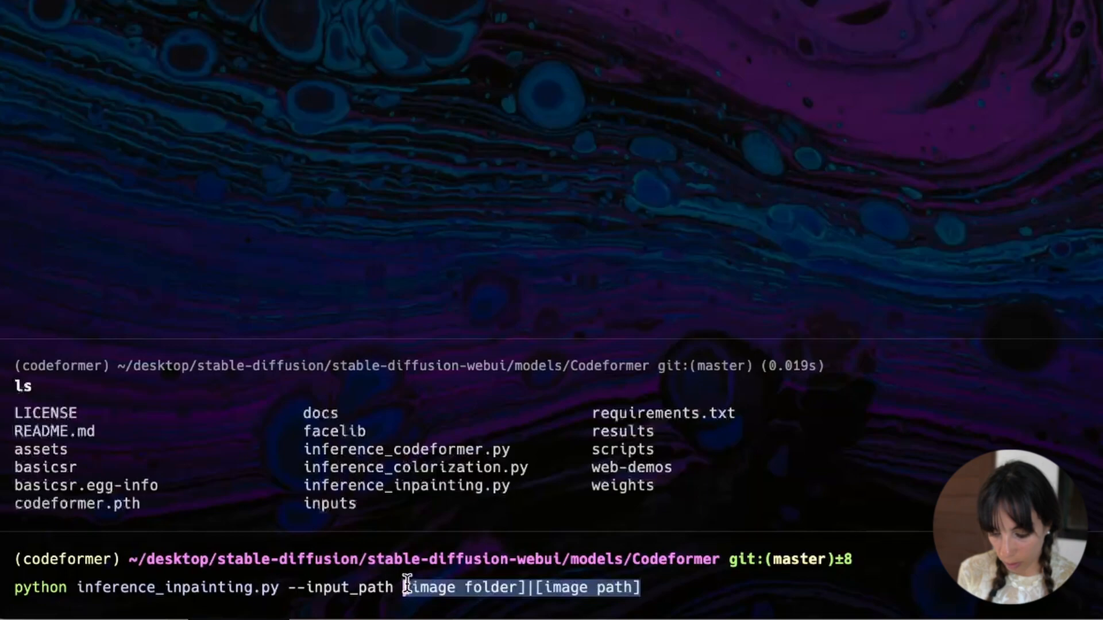
- Run the inpainting script with --input_path ./inputs/masked_faces
text(./inputs/masked_faces)
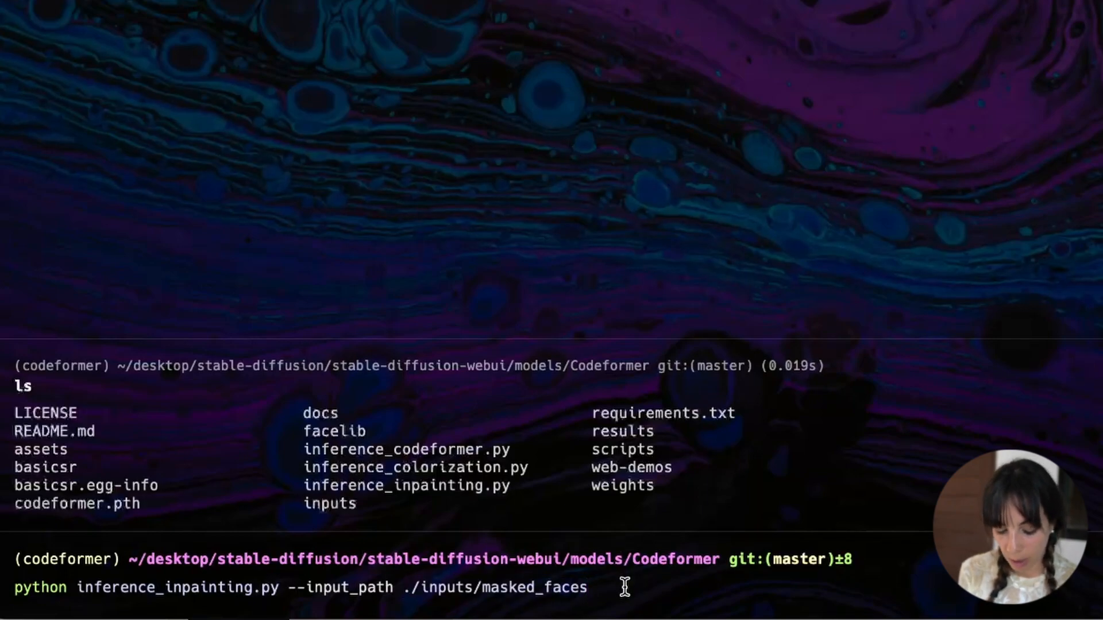
key(Return)
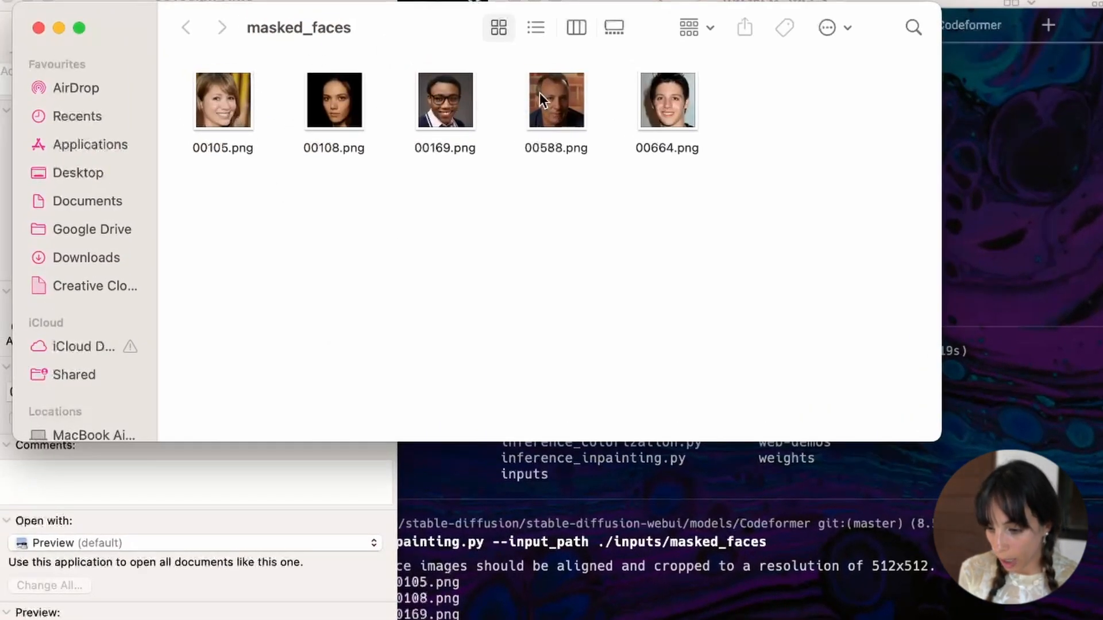
- View the restored faces in results/masked_faces, opening 00105.png full-size in Preview
double_click(443, 100)
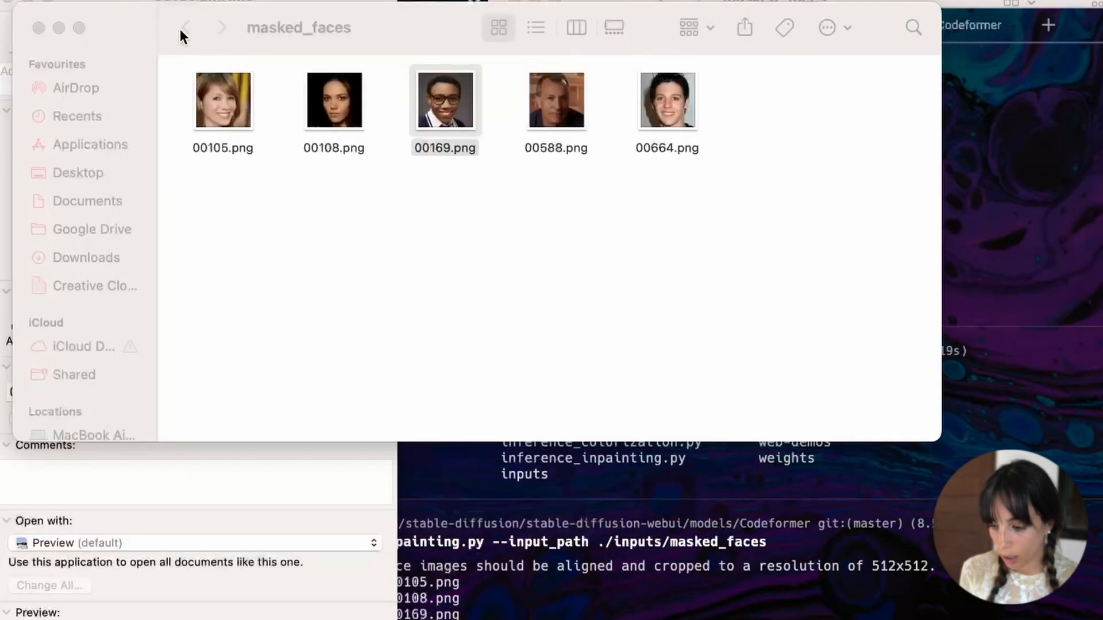
double_click(333, 101)
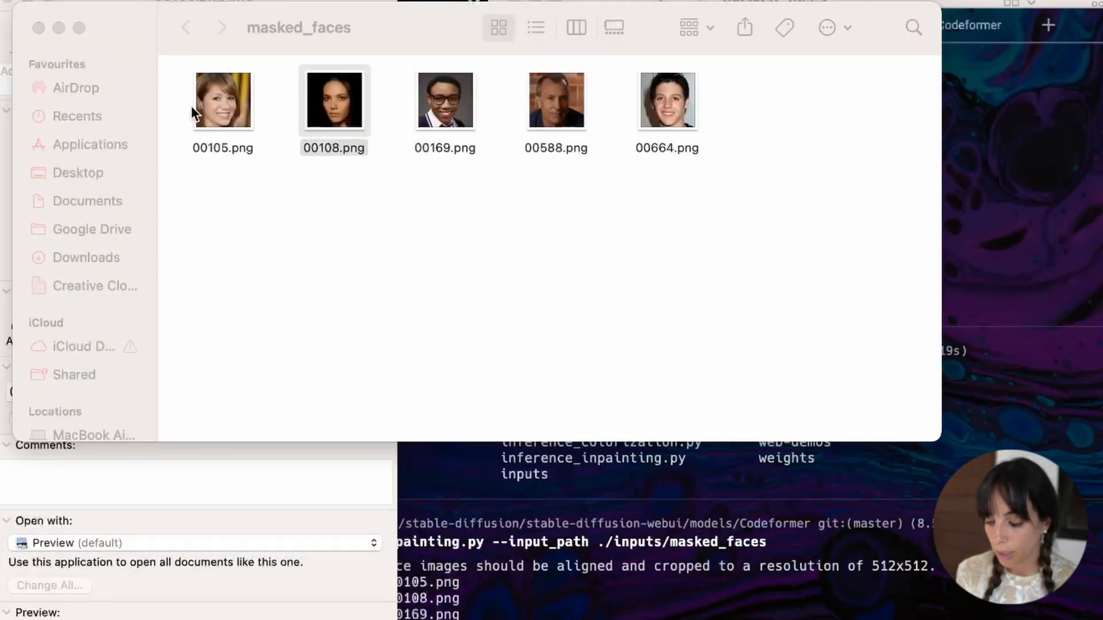
double_click(222, 101)
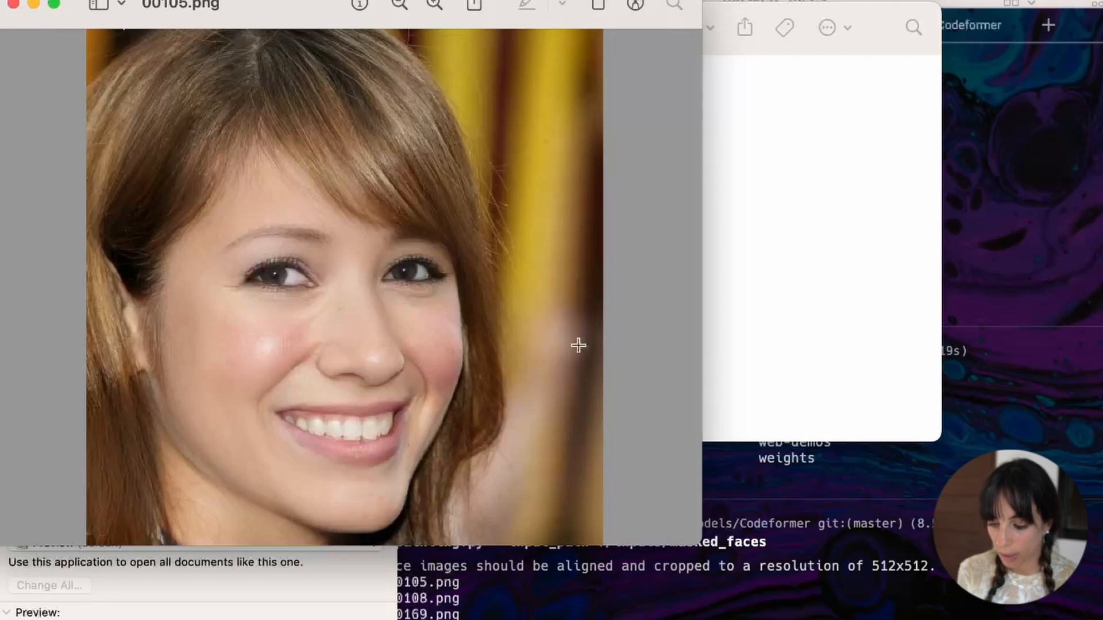
mouse_move(294, 611)
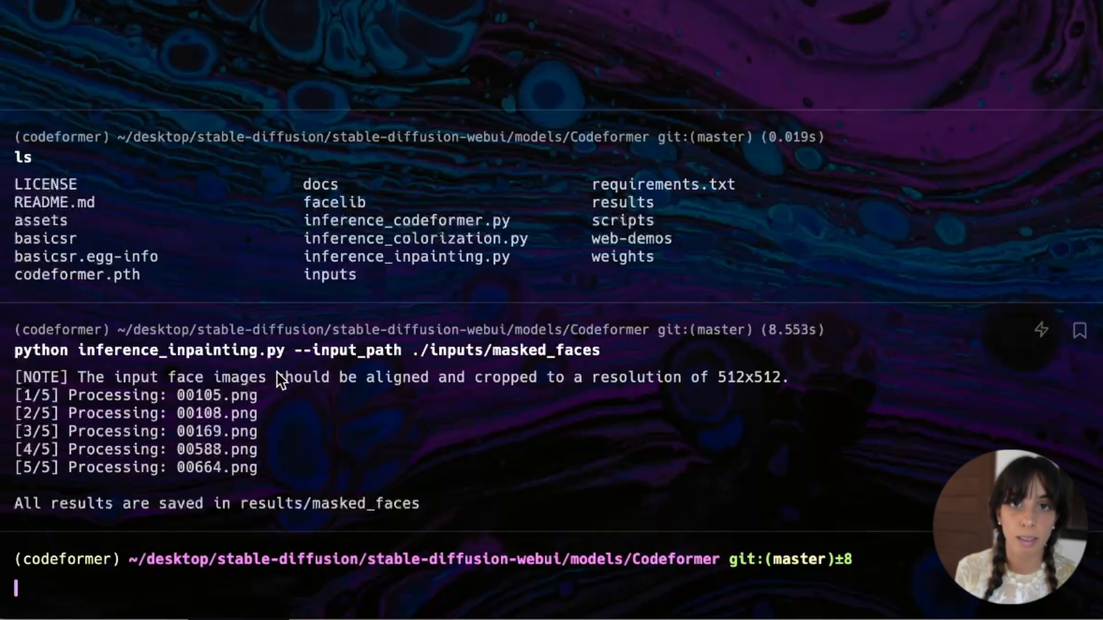
mouse_move(365, 587)
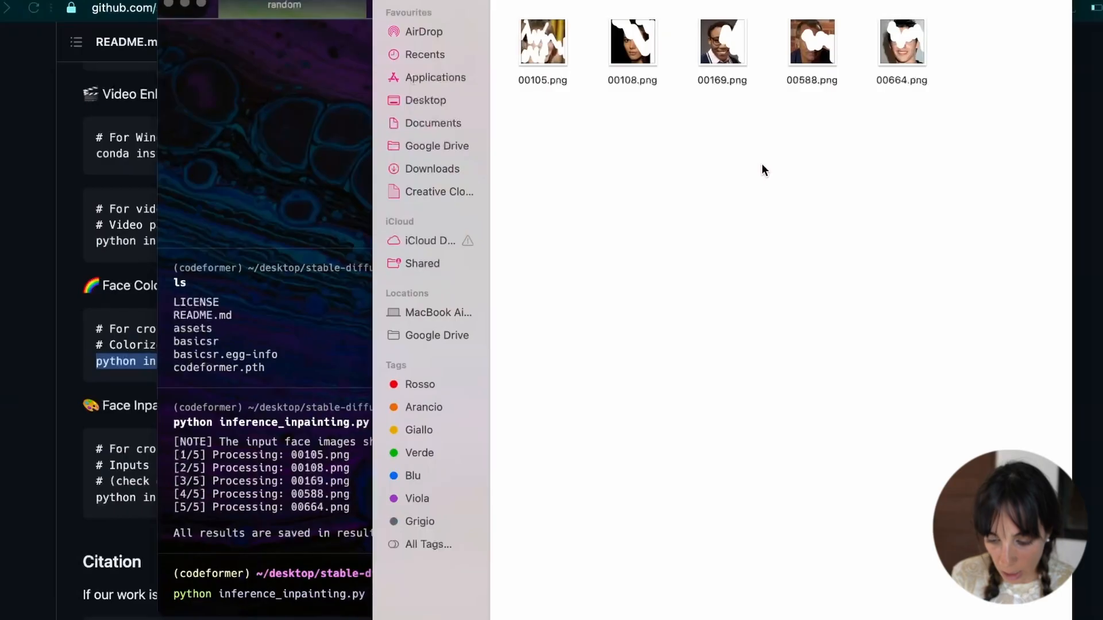
- Bring the masked_faces folder forward and view input 00664.png in Preview
click(902, 43)
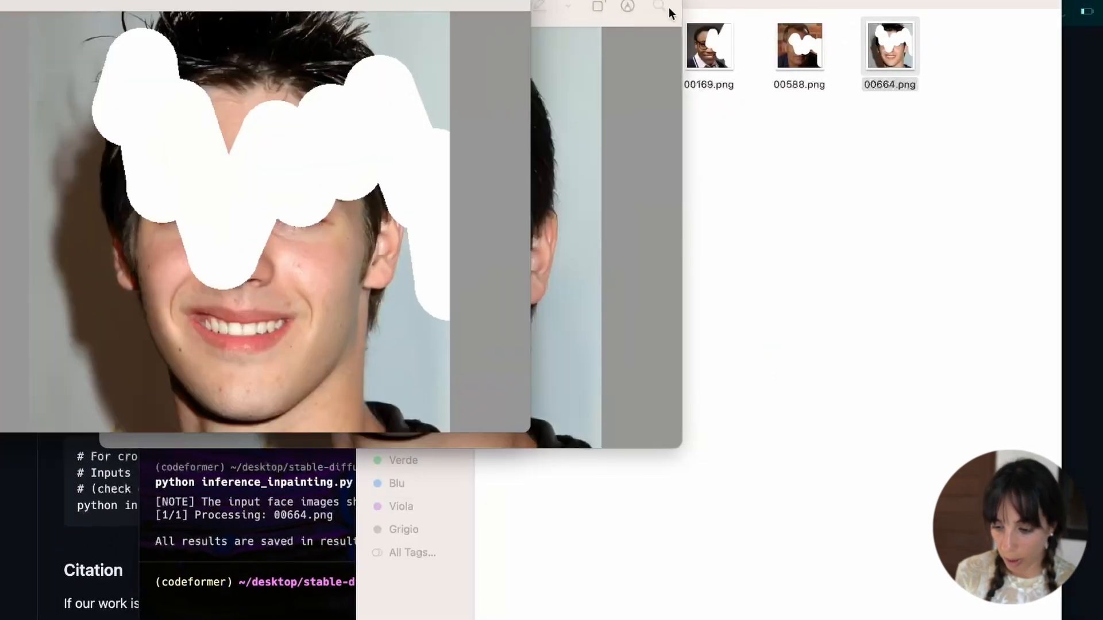
double_click(889, 44)
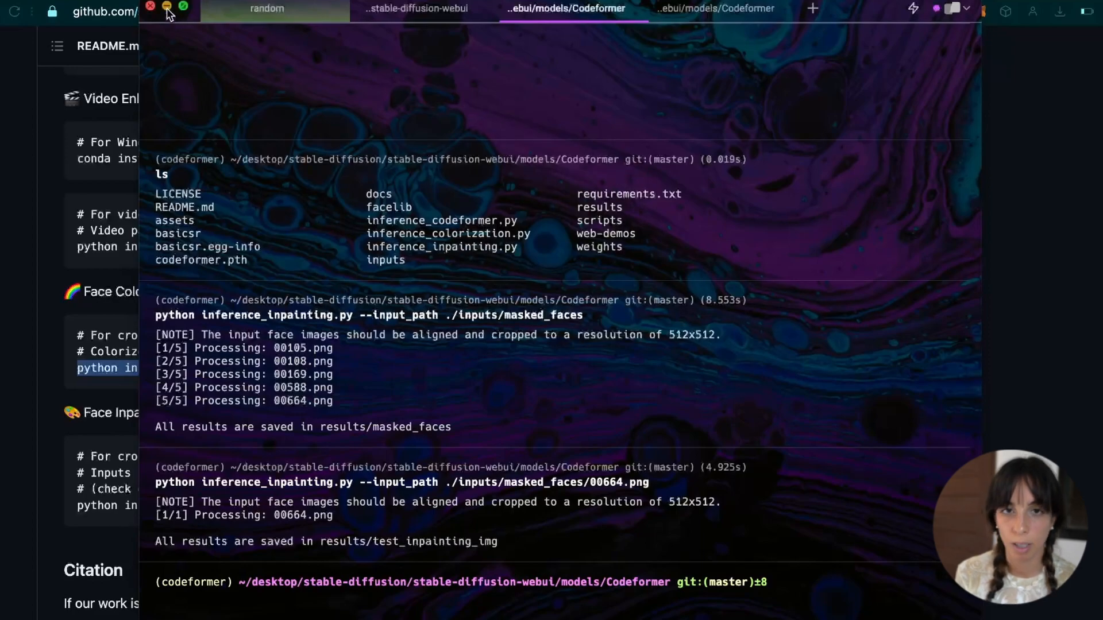
- Hide Terminal so the README's colorization and inpainting commands show again
click(149, 8)
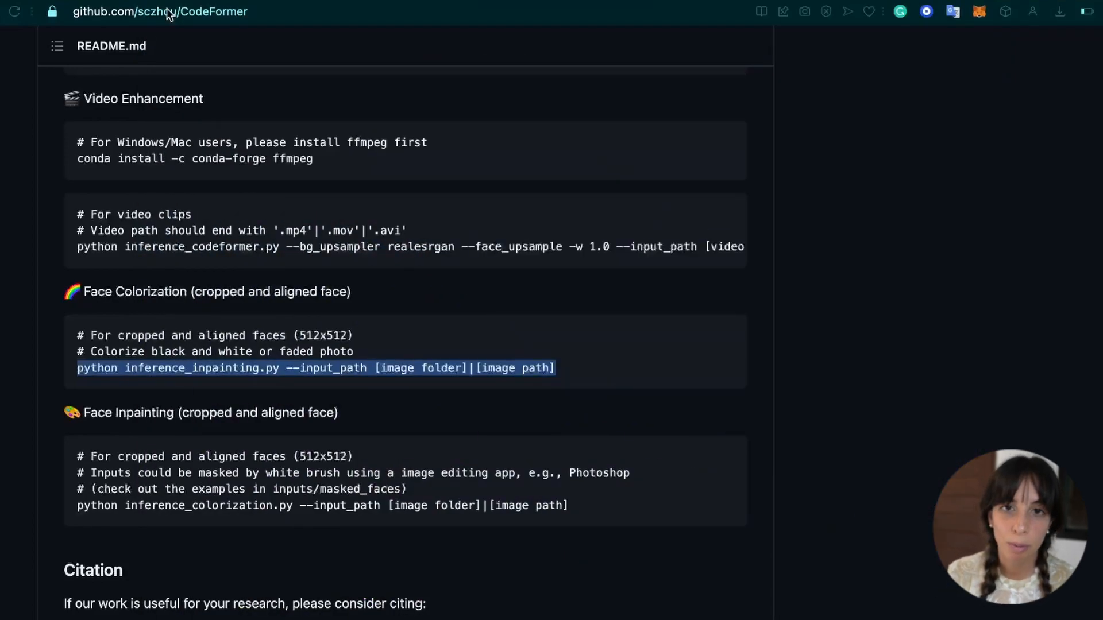